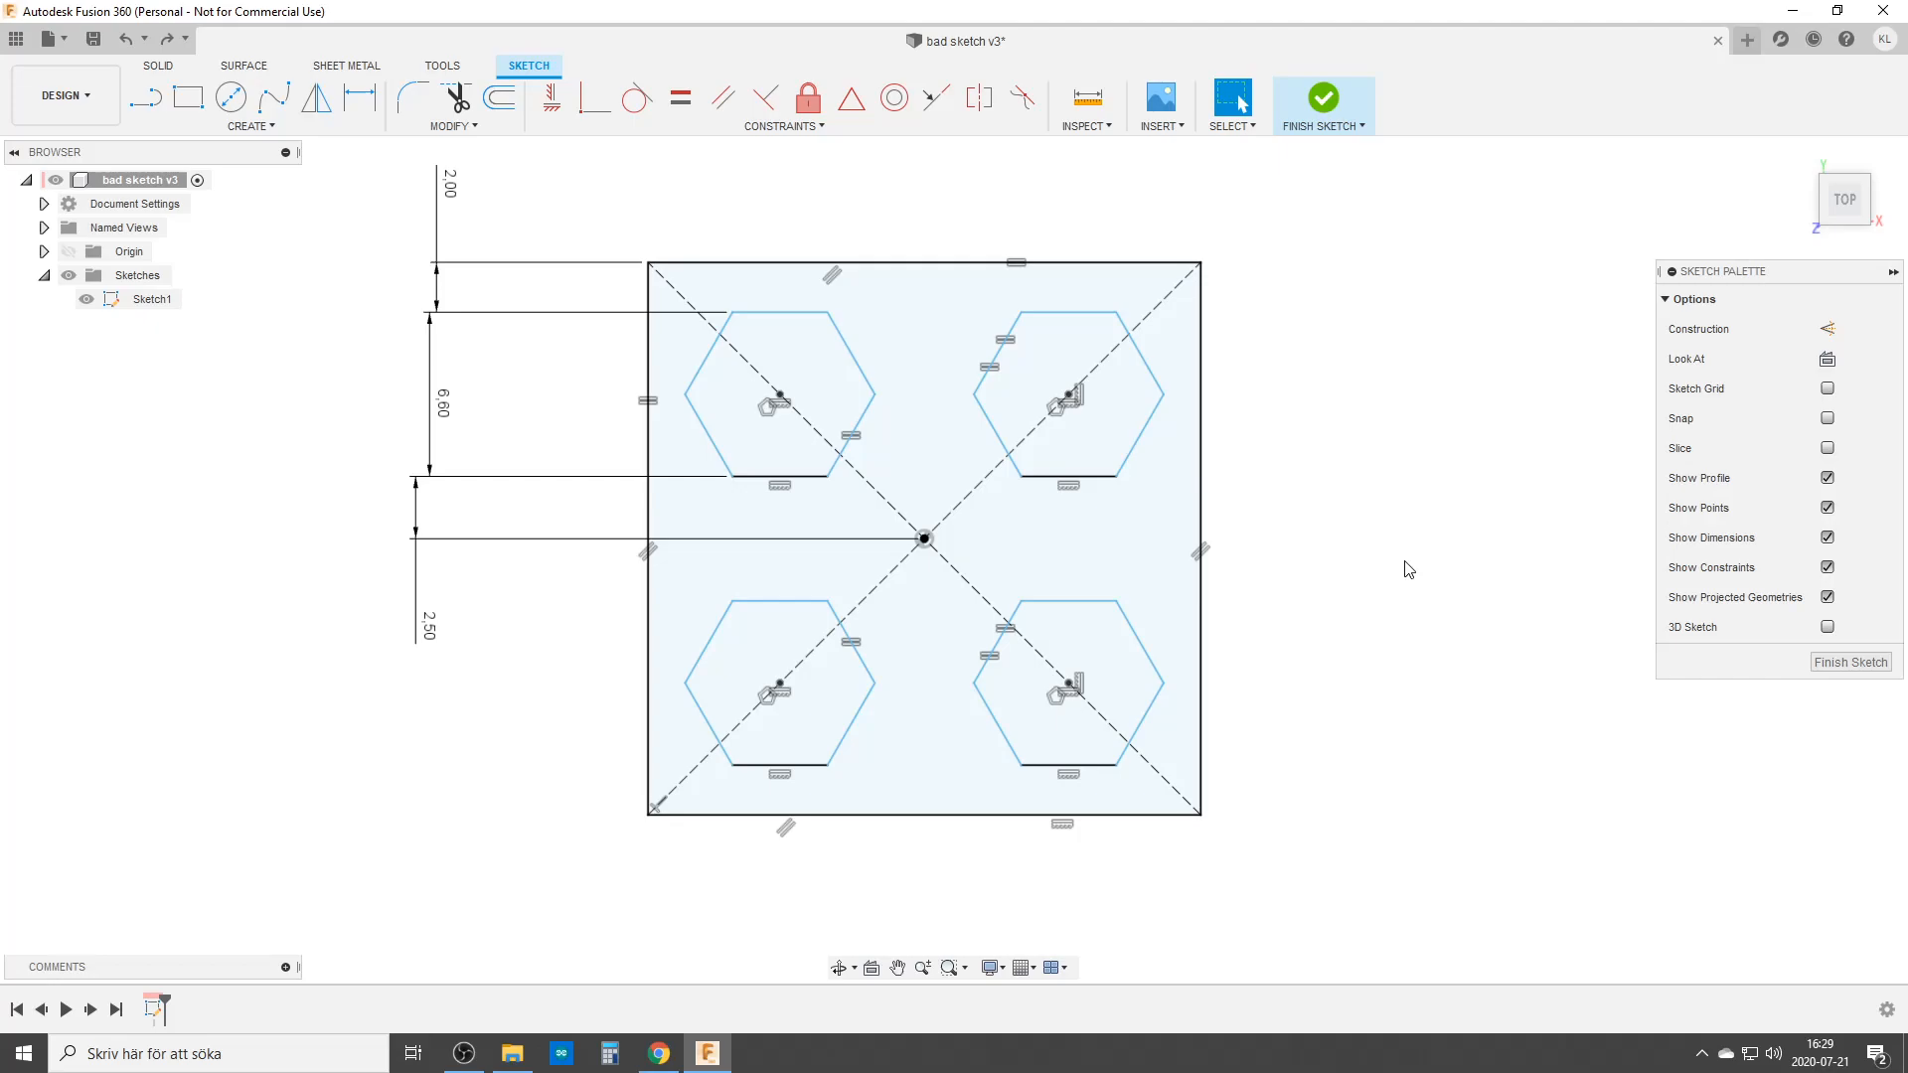
- Save the design as version v4 of 'bad sketch', keeping the description 'User Saved'
left_click(608, 479)
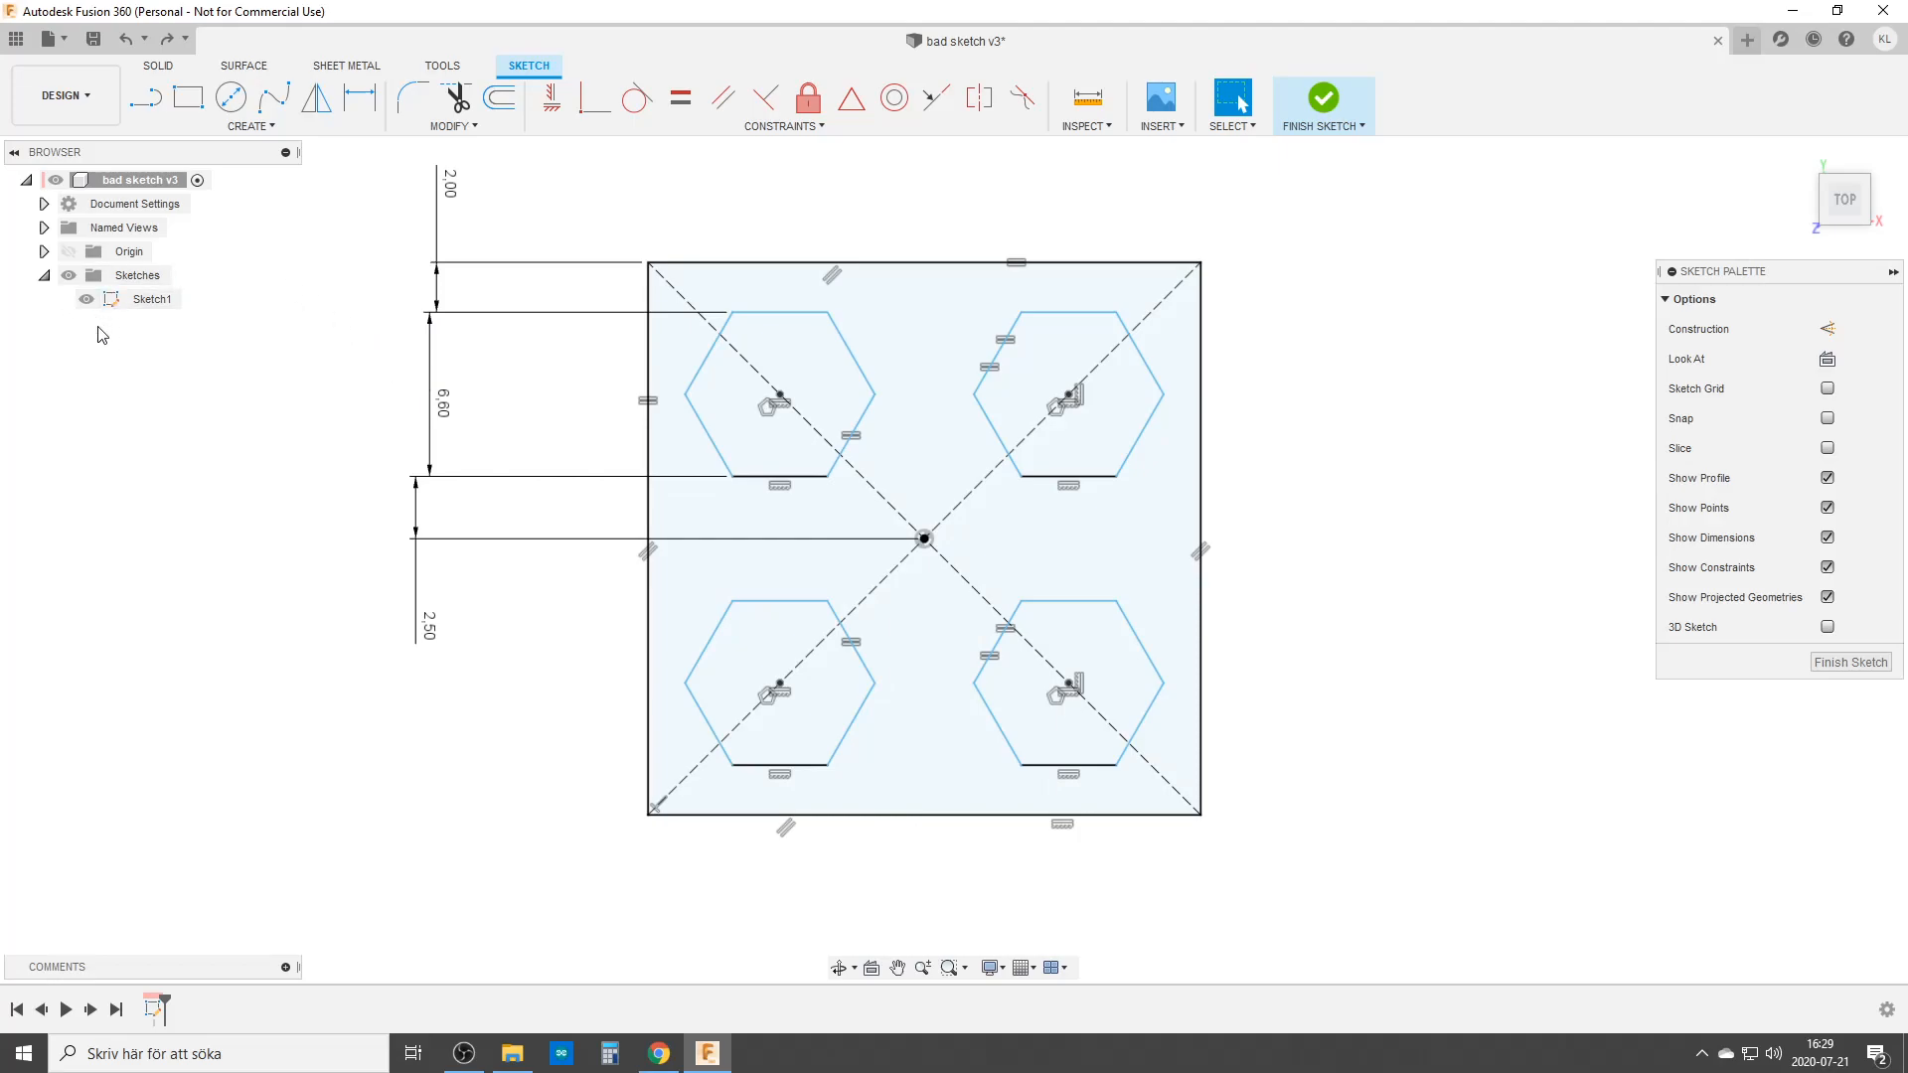
left_click(798, 285)
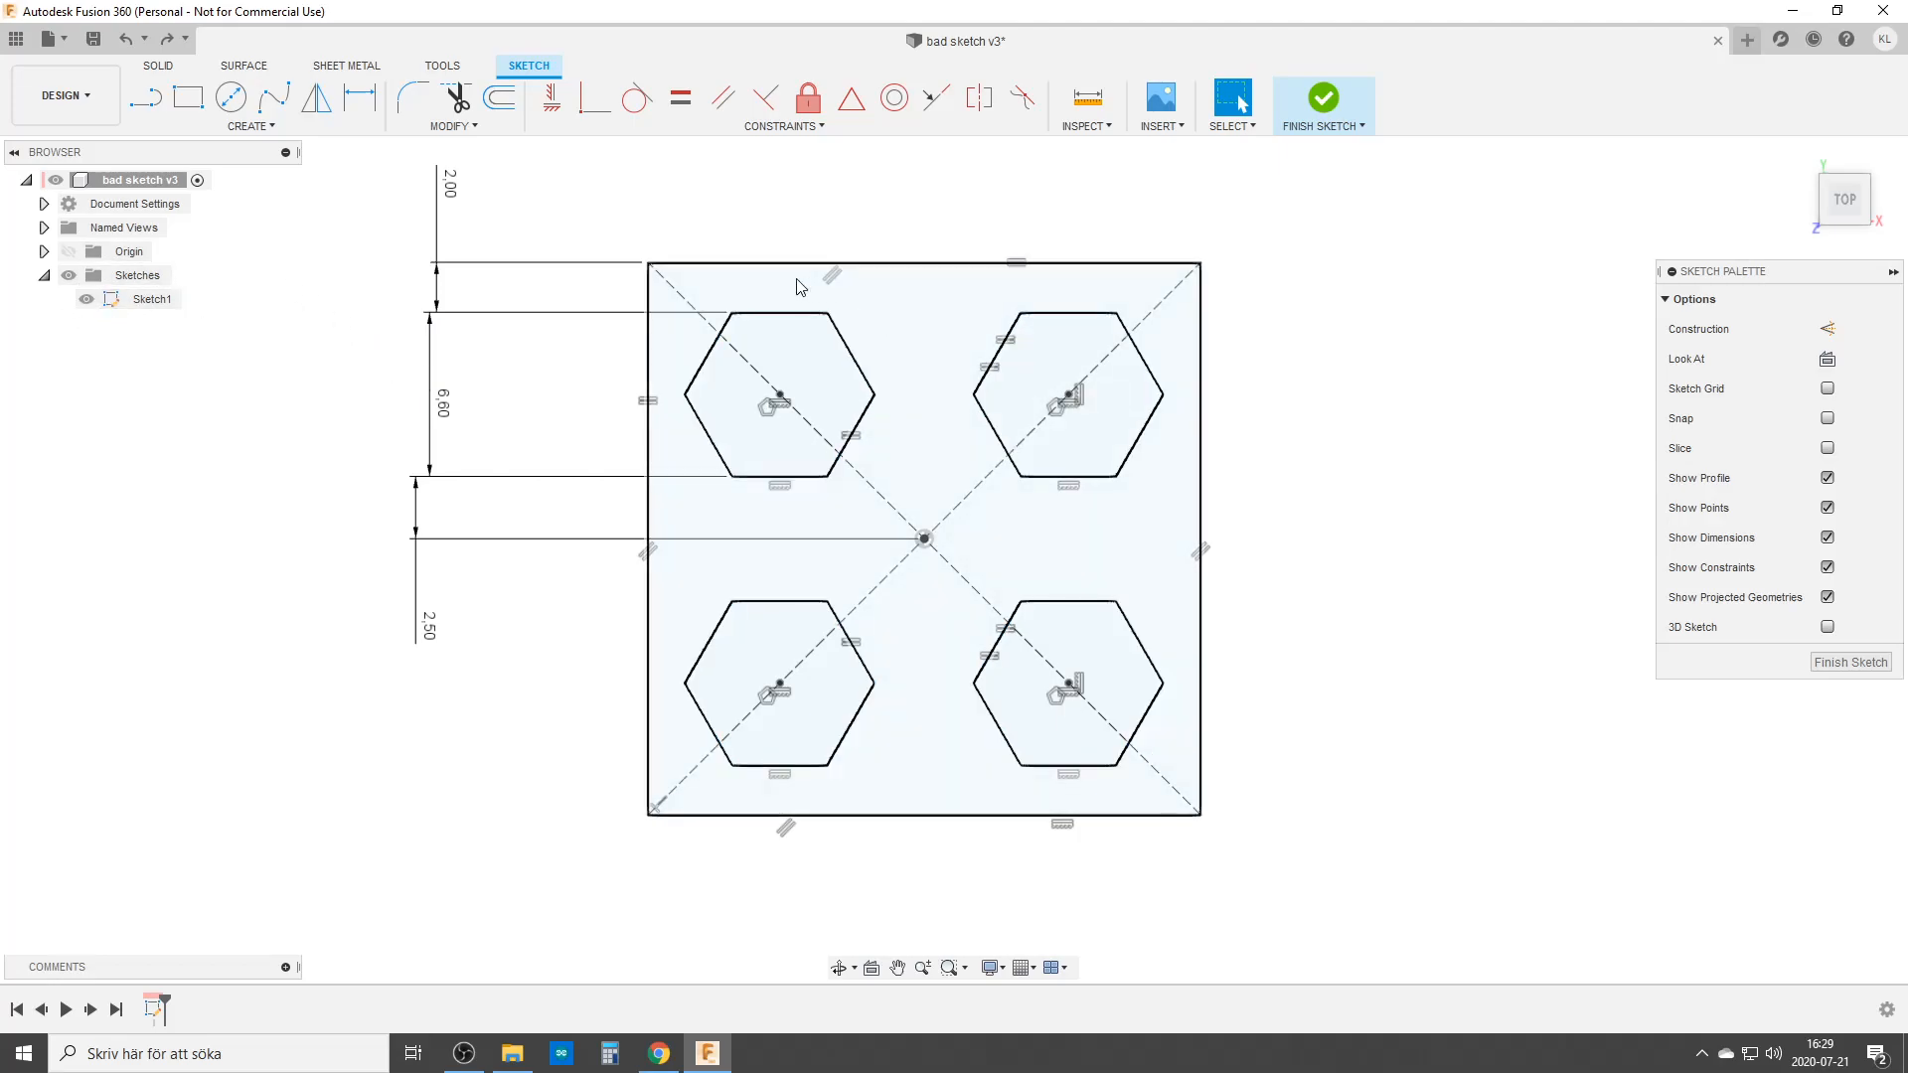
mouse_move(974, 633)
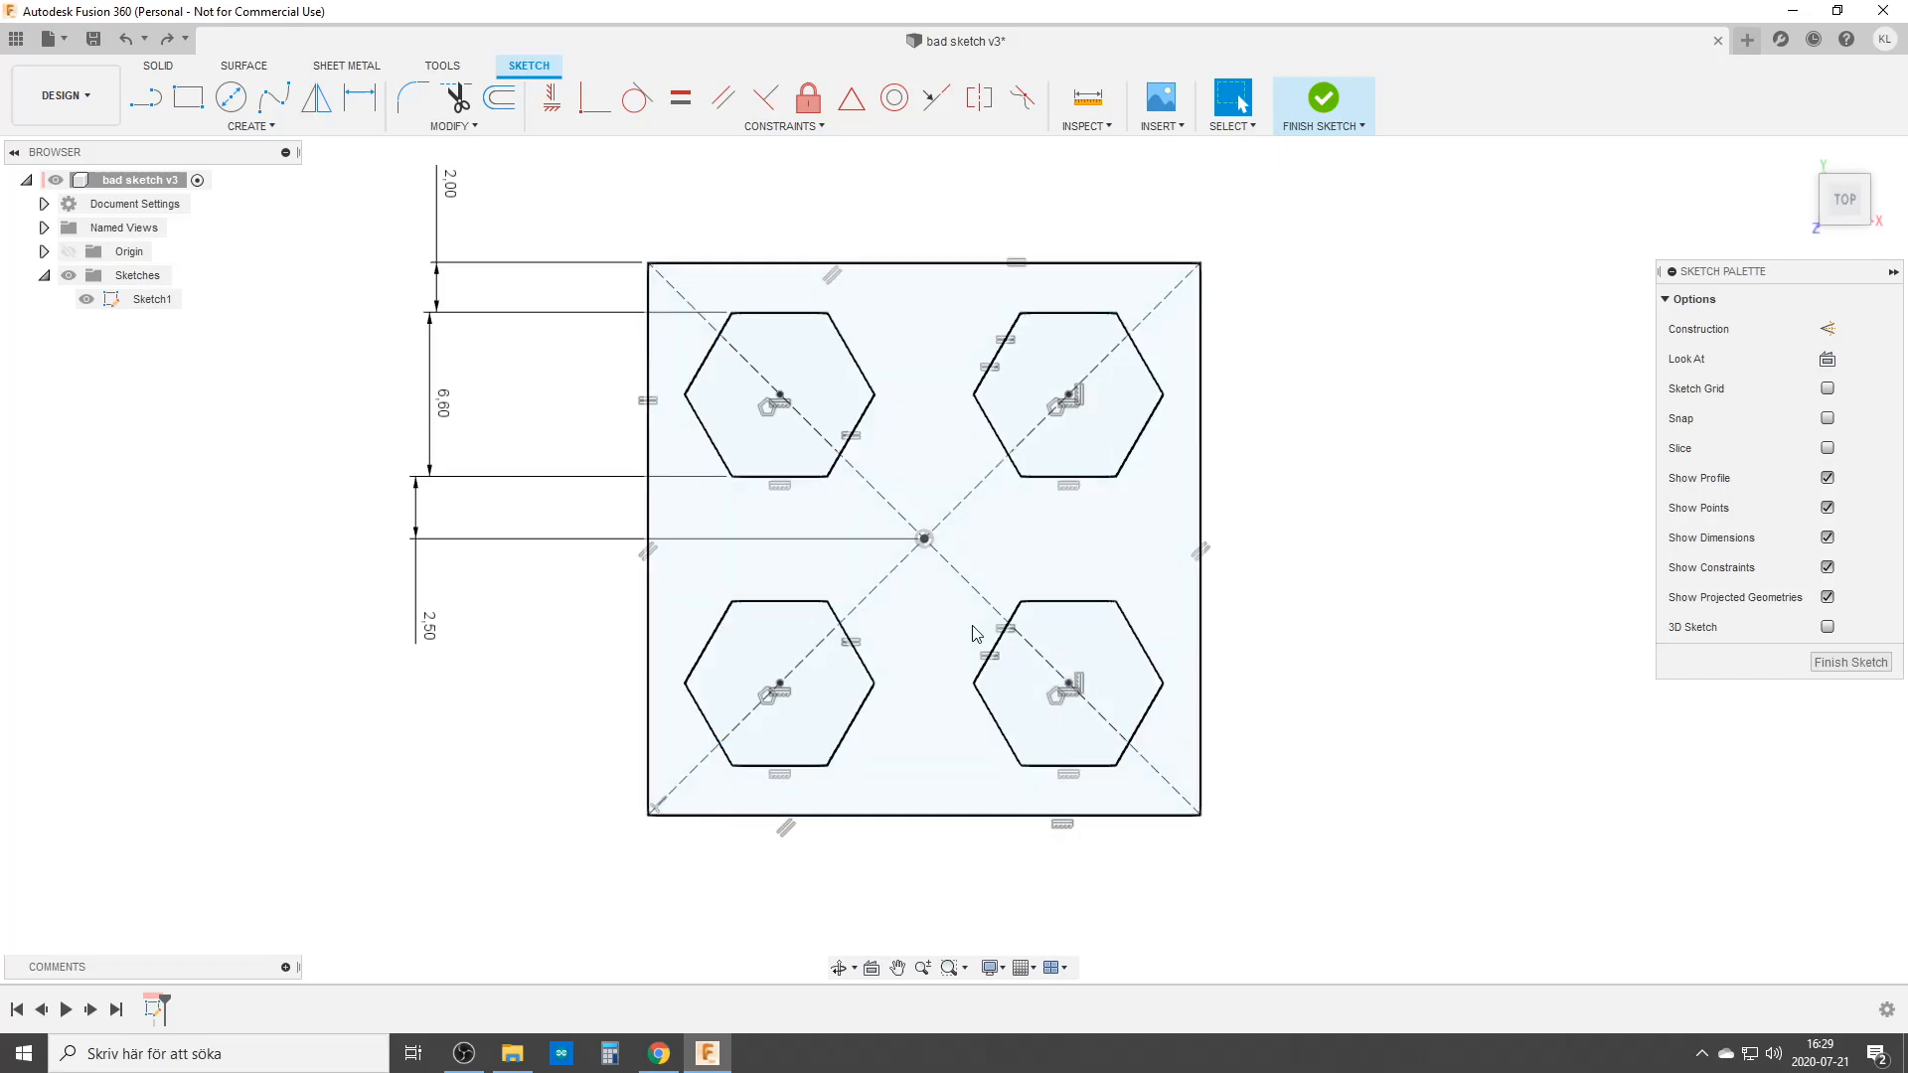
left_click(827, 602)
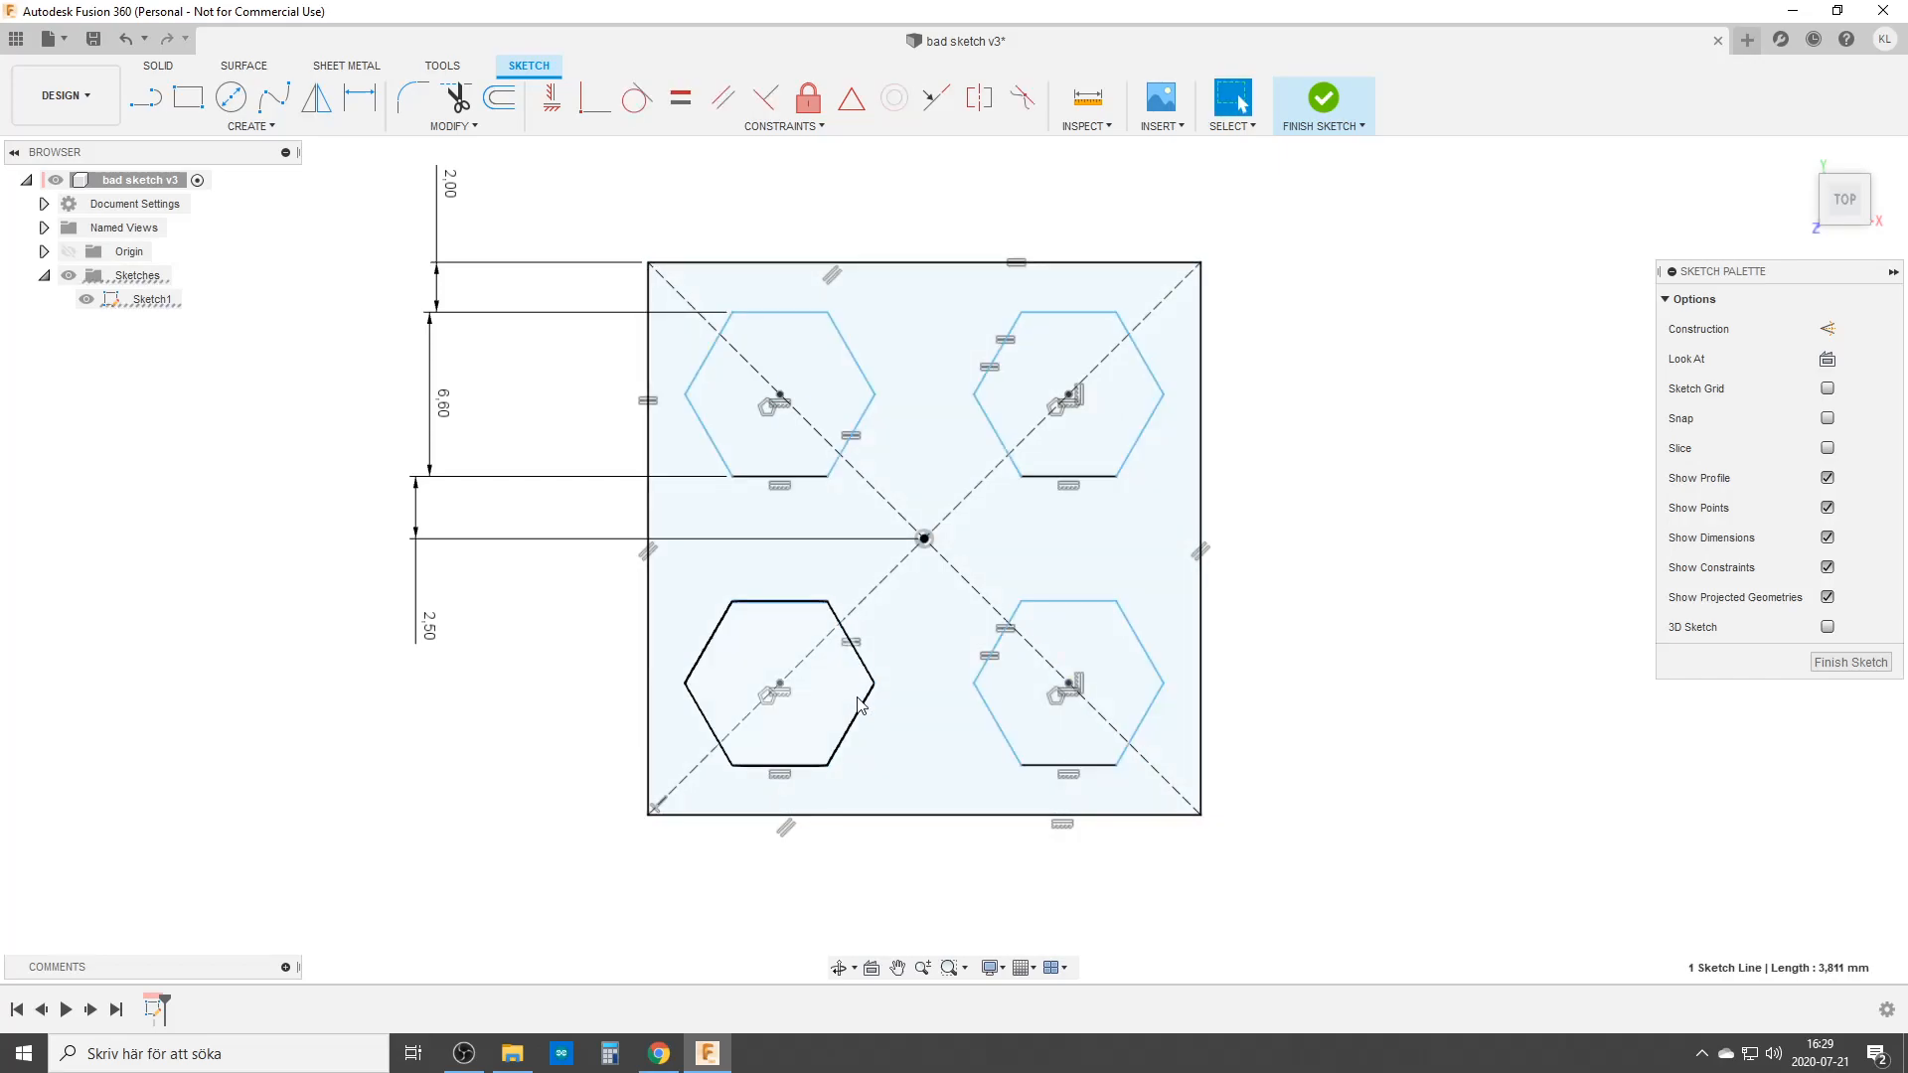
left_click(995, 432)
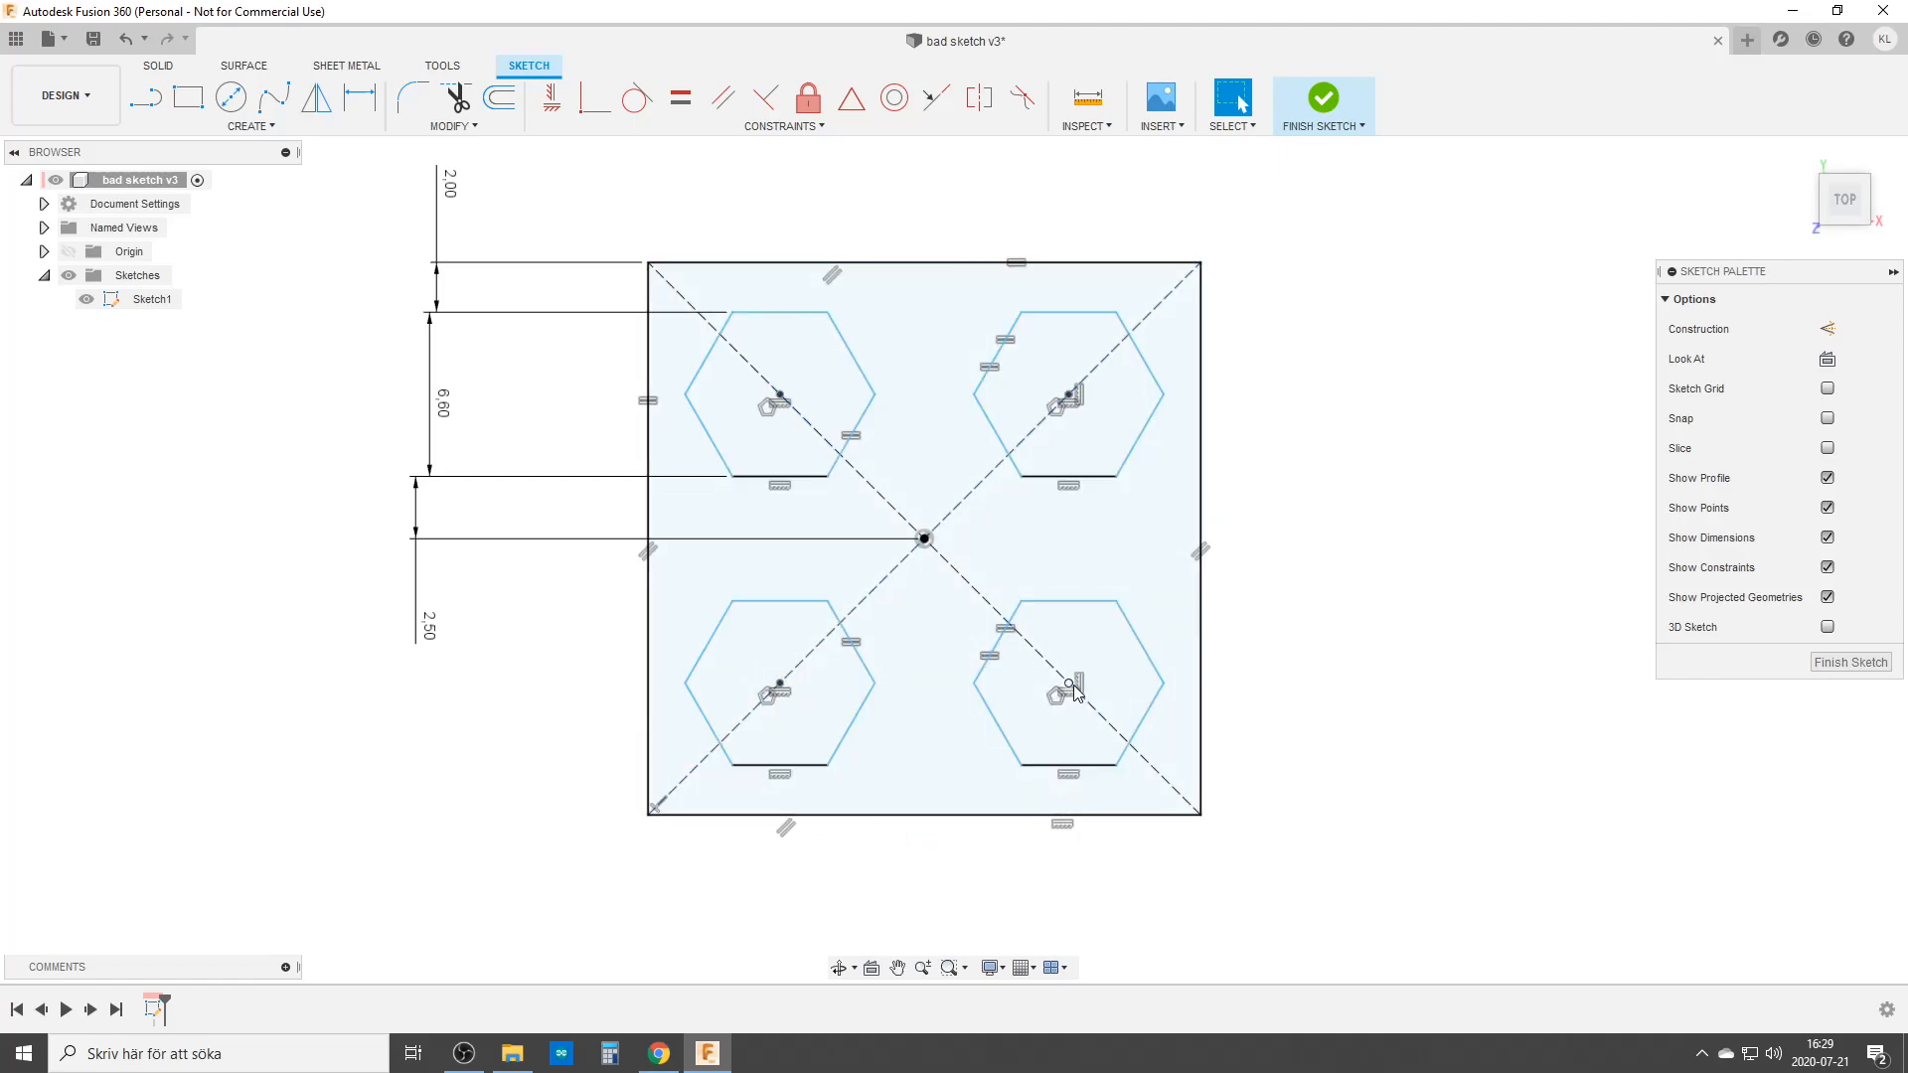
mouse_move(1402, 492)
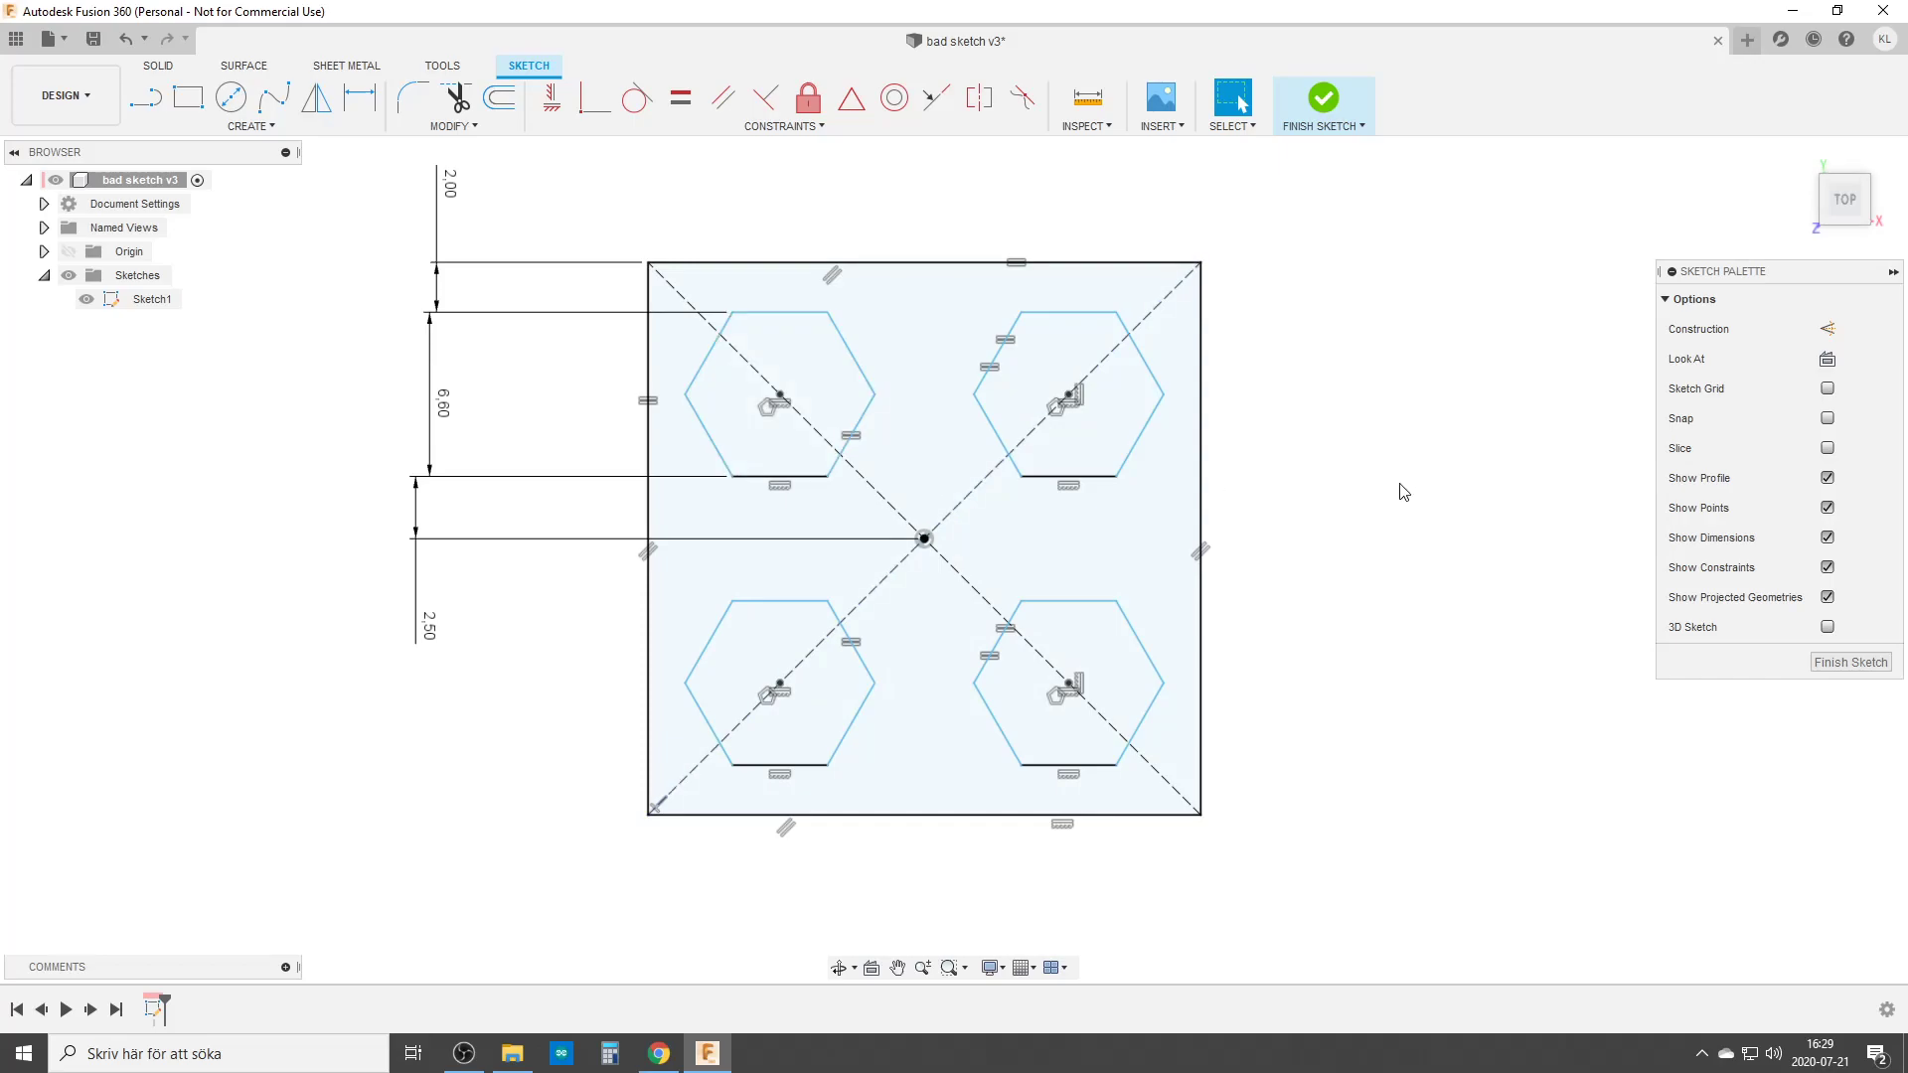
left_click(1082, 801)
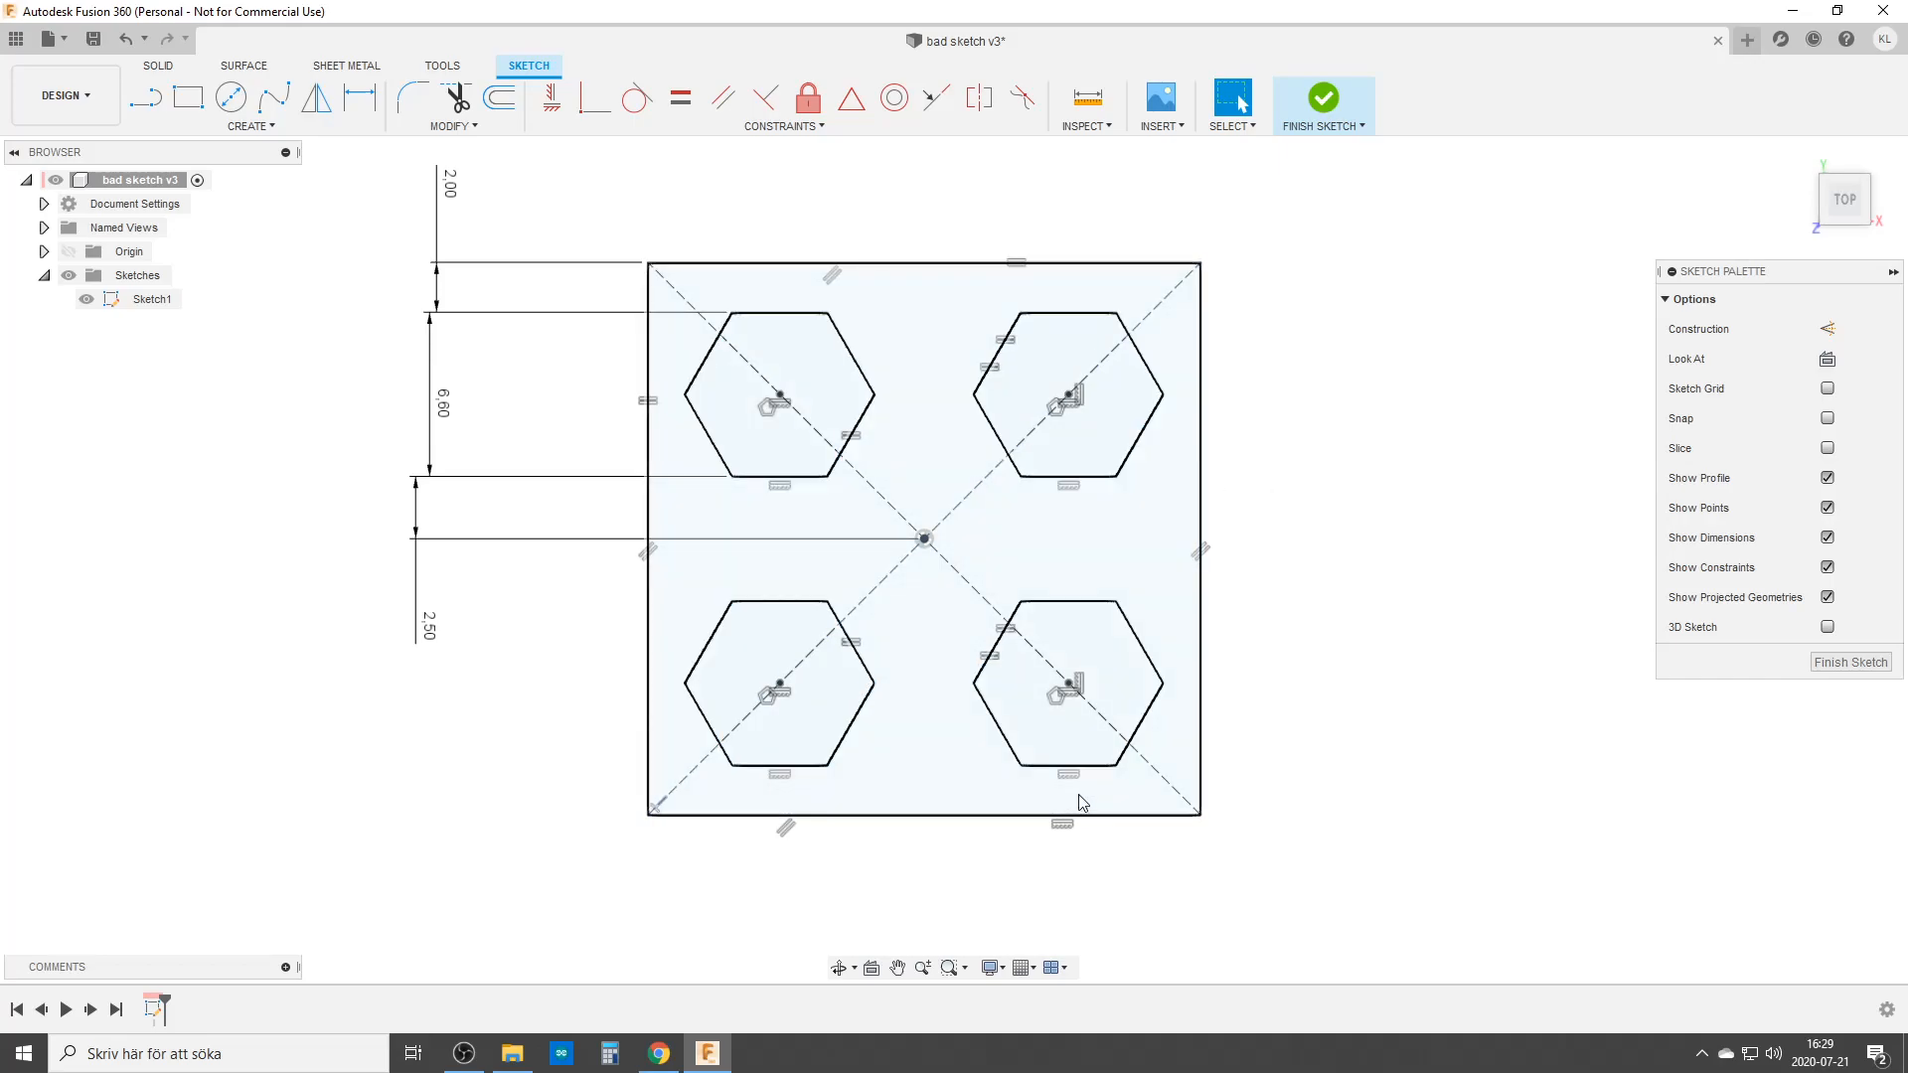
mouse_move(718, 808)
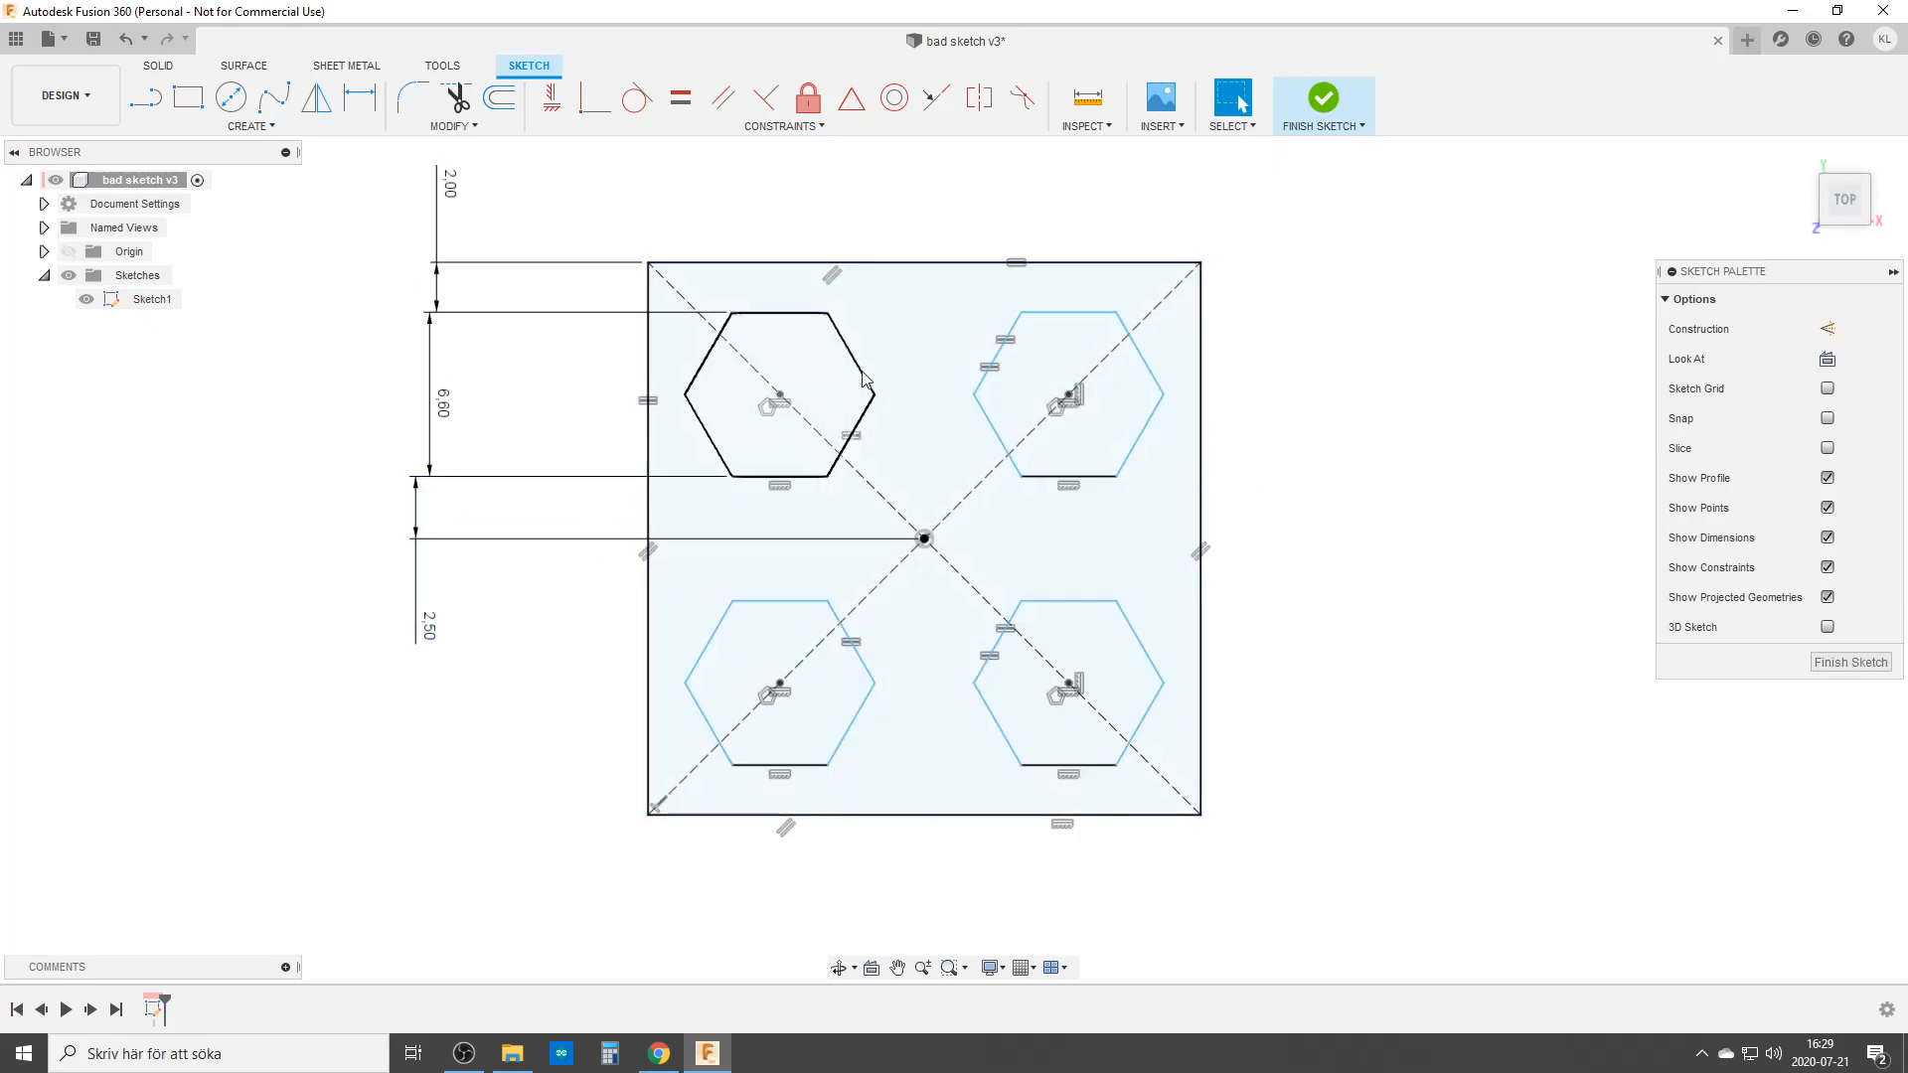
mouse_move(751, 341)
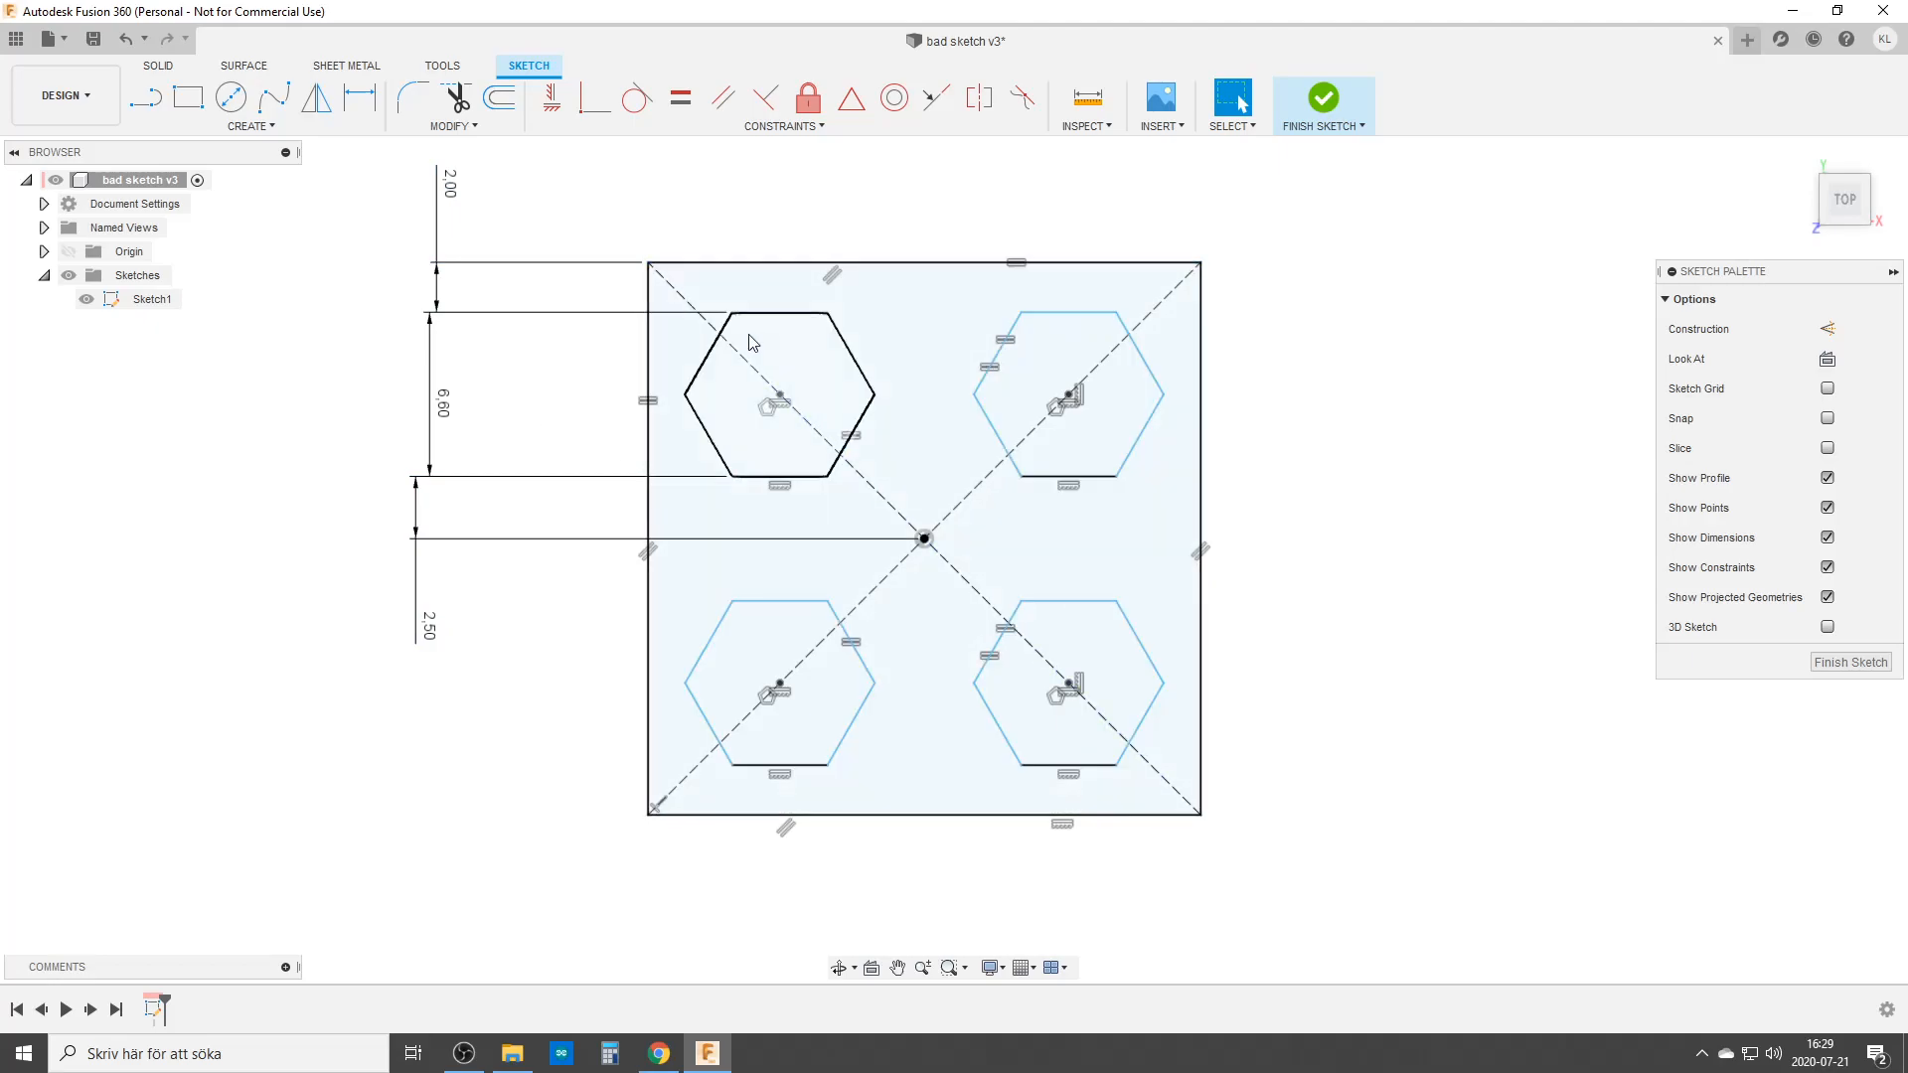
left_click(1404, 591)
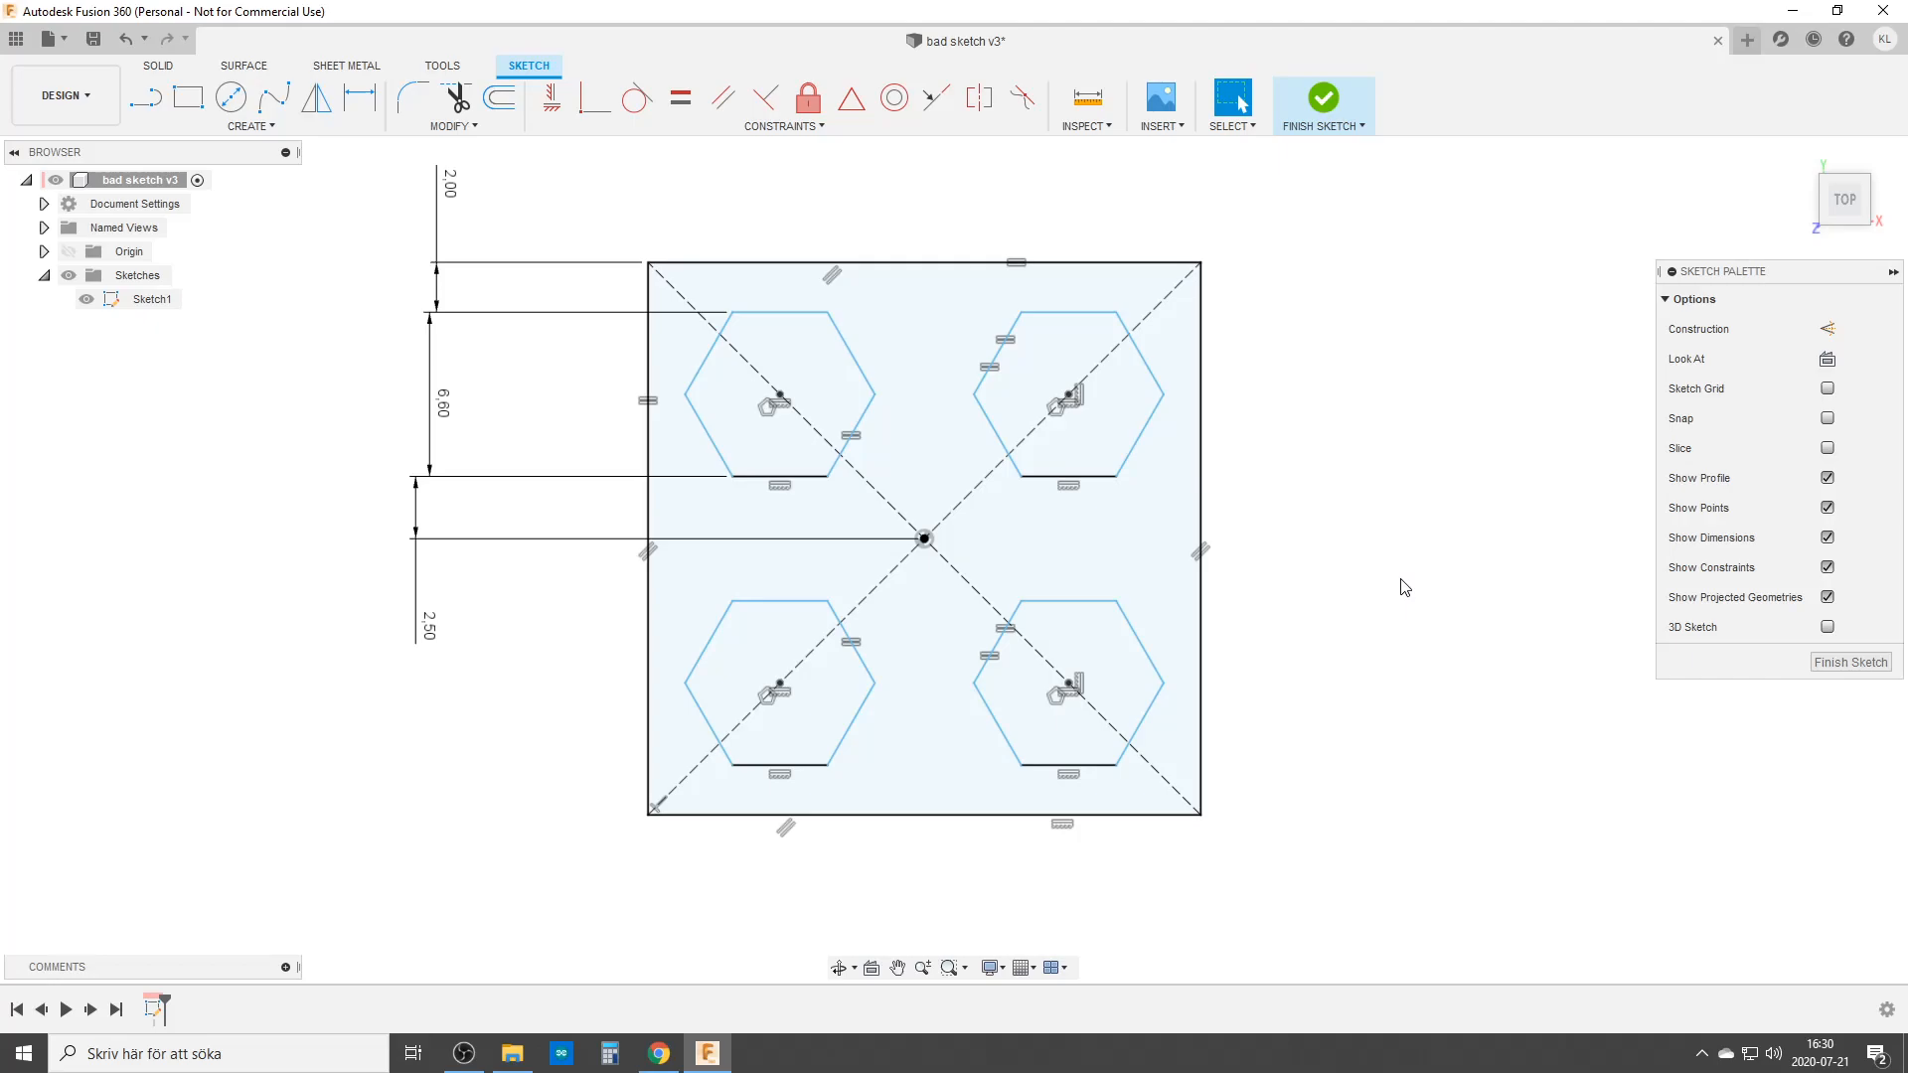
mouse_move(1408, 597)
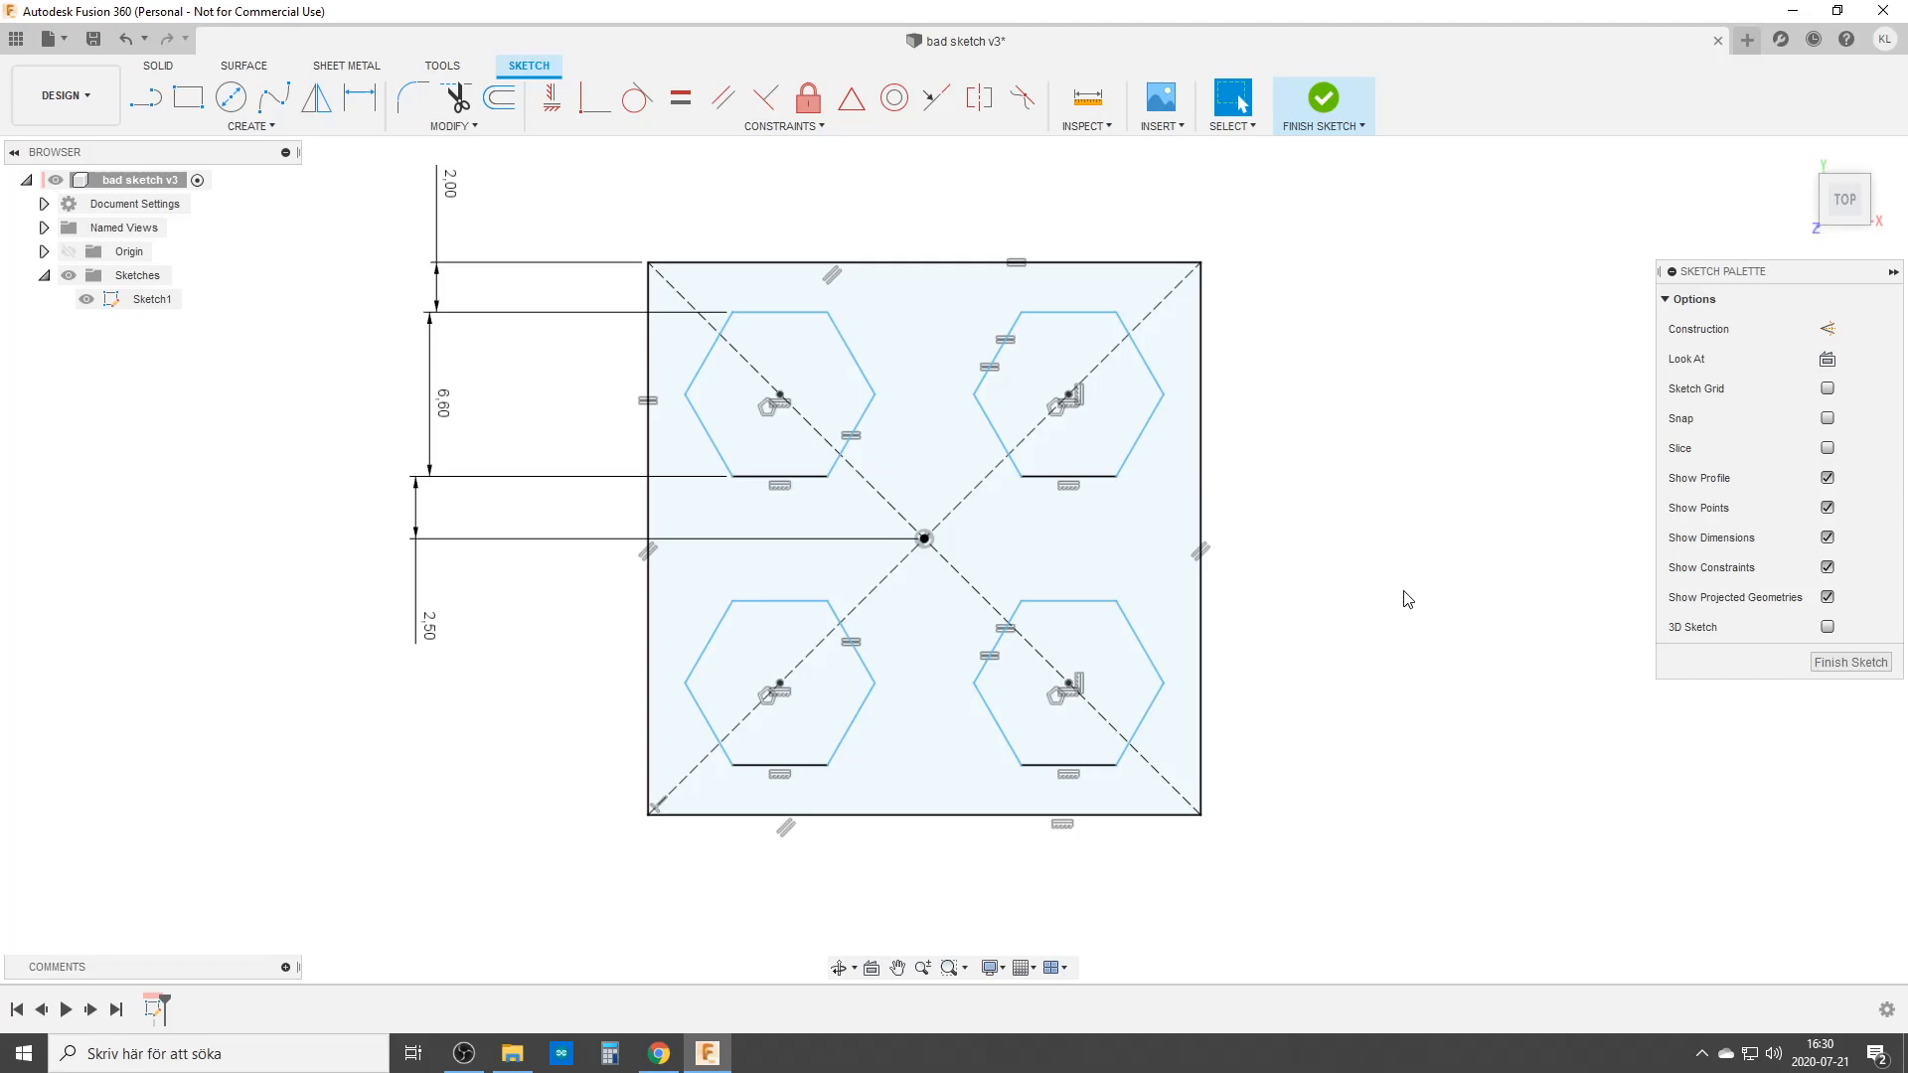
mouse_move(1422, 657)
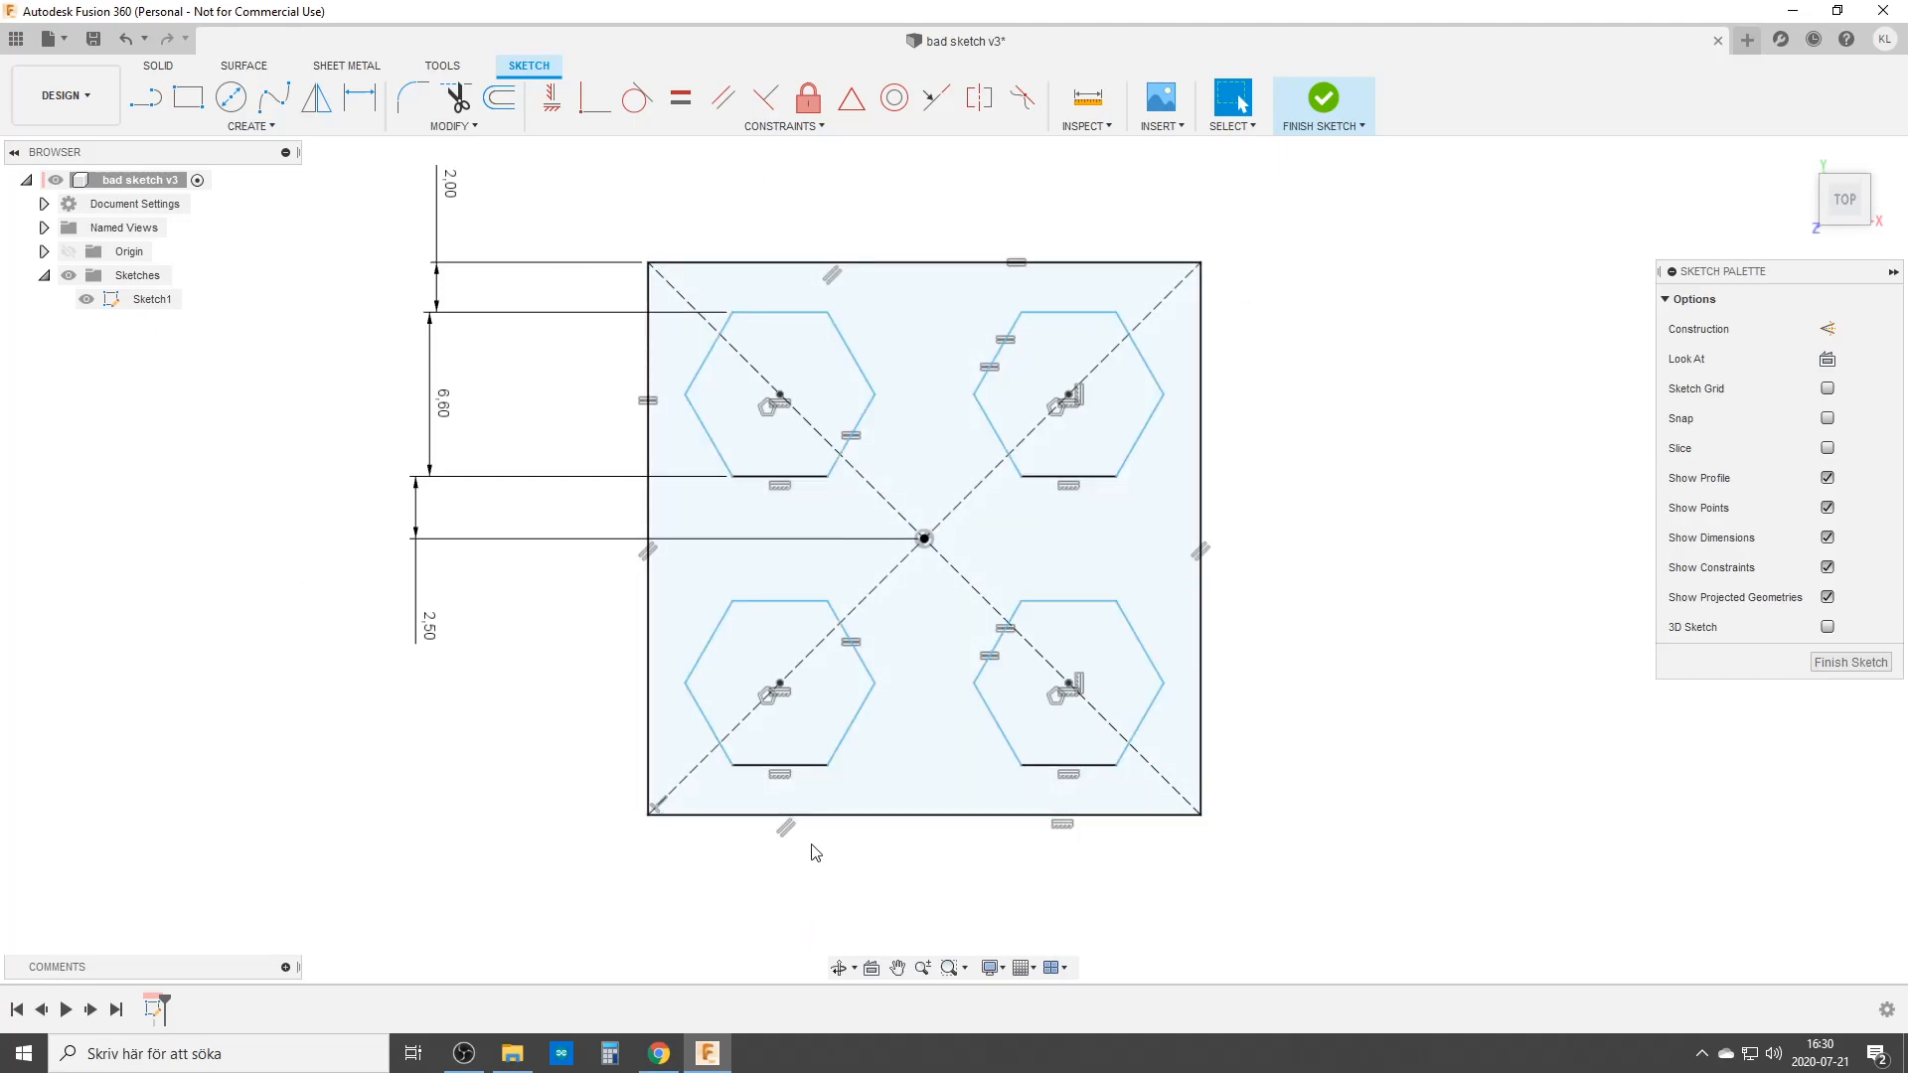
mouse_move(813, 862)
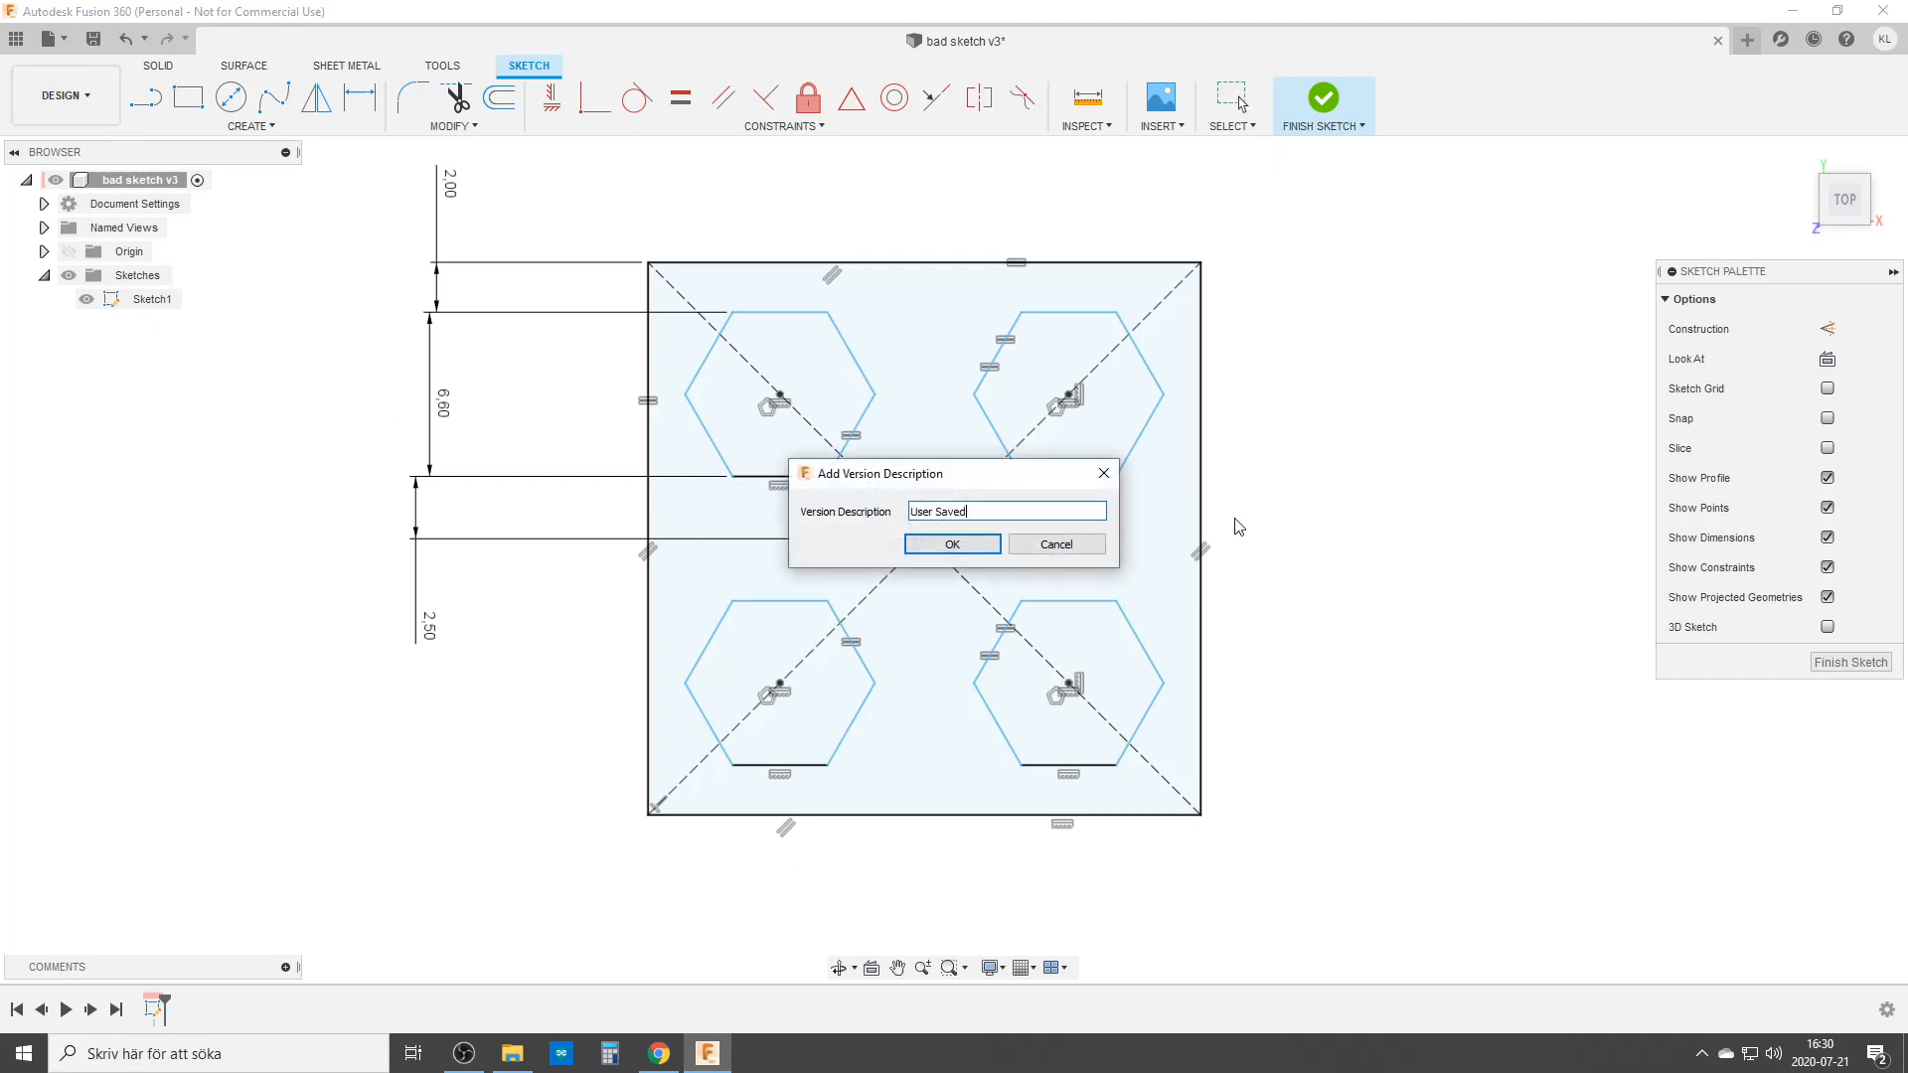
left_click(952, 544)
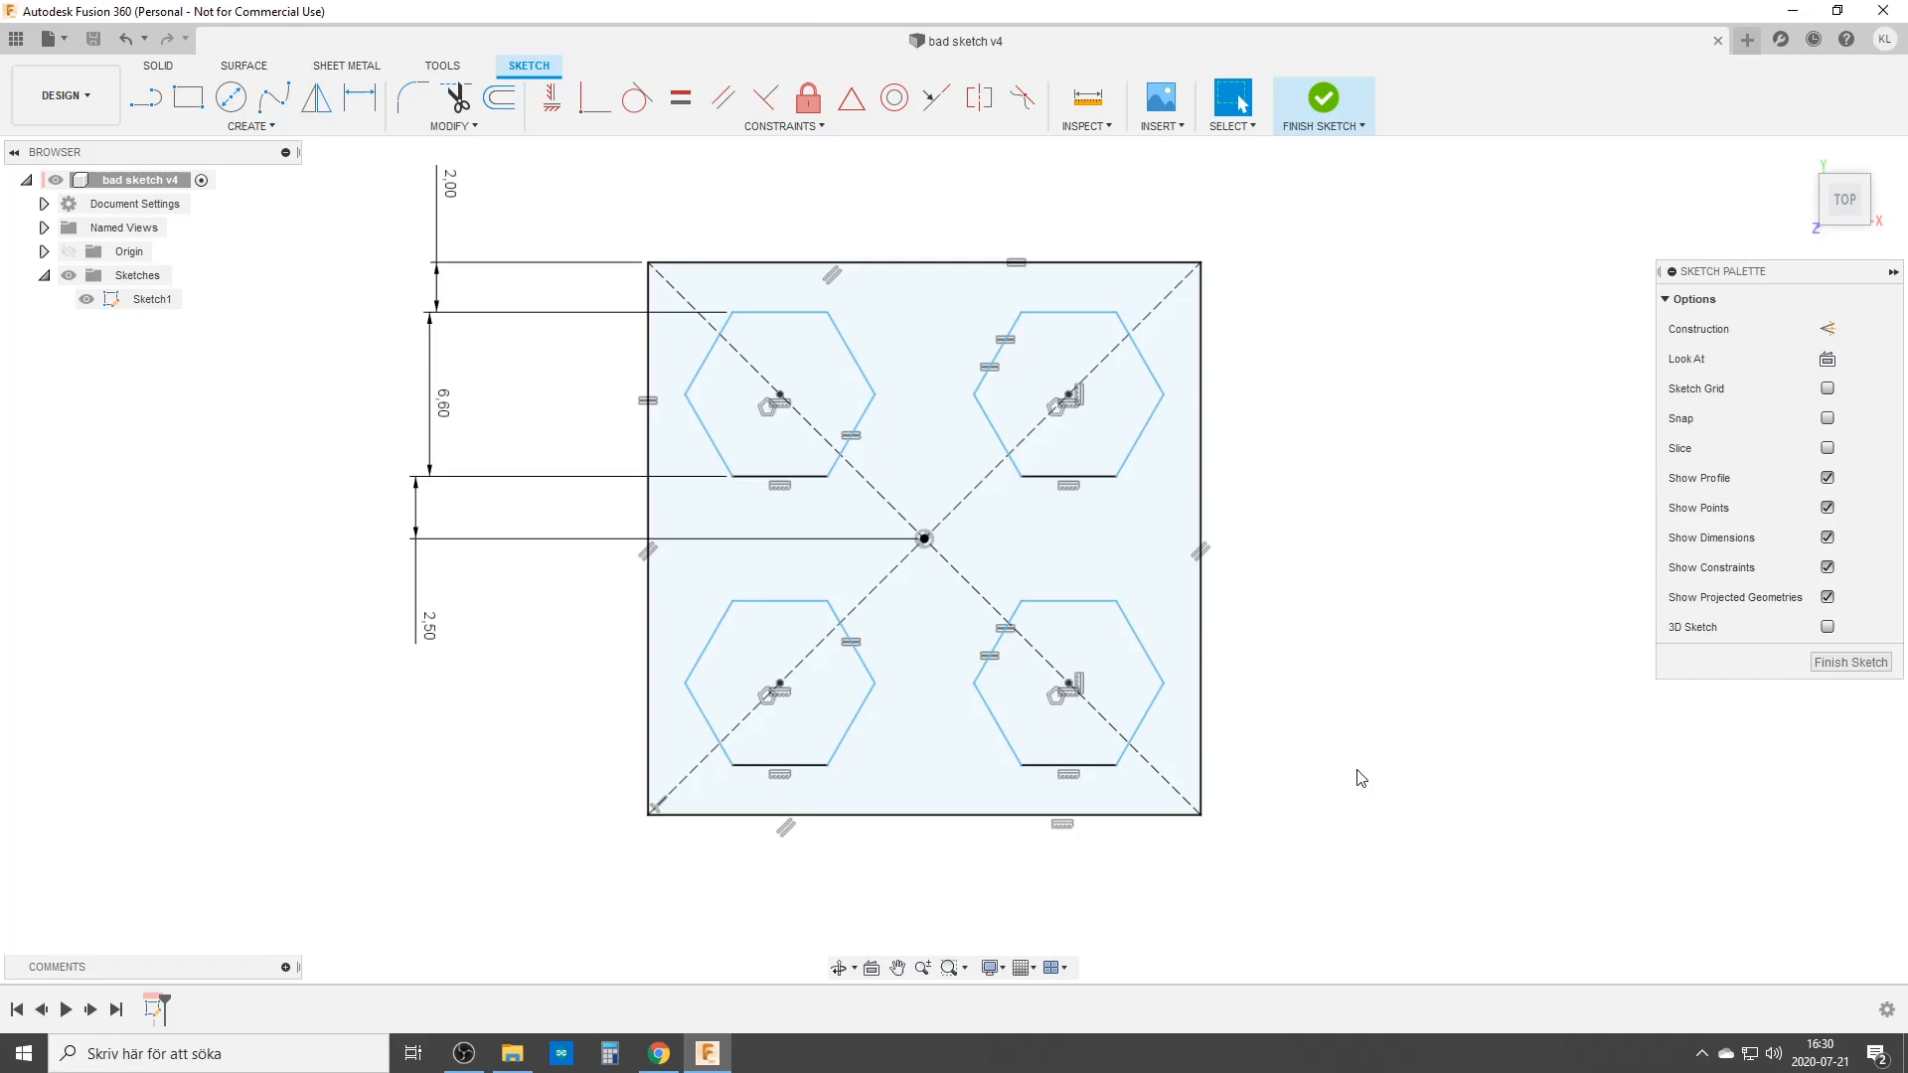
mouse_move(1313, 790)
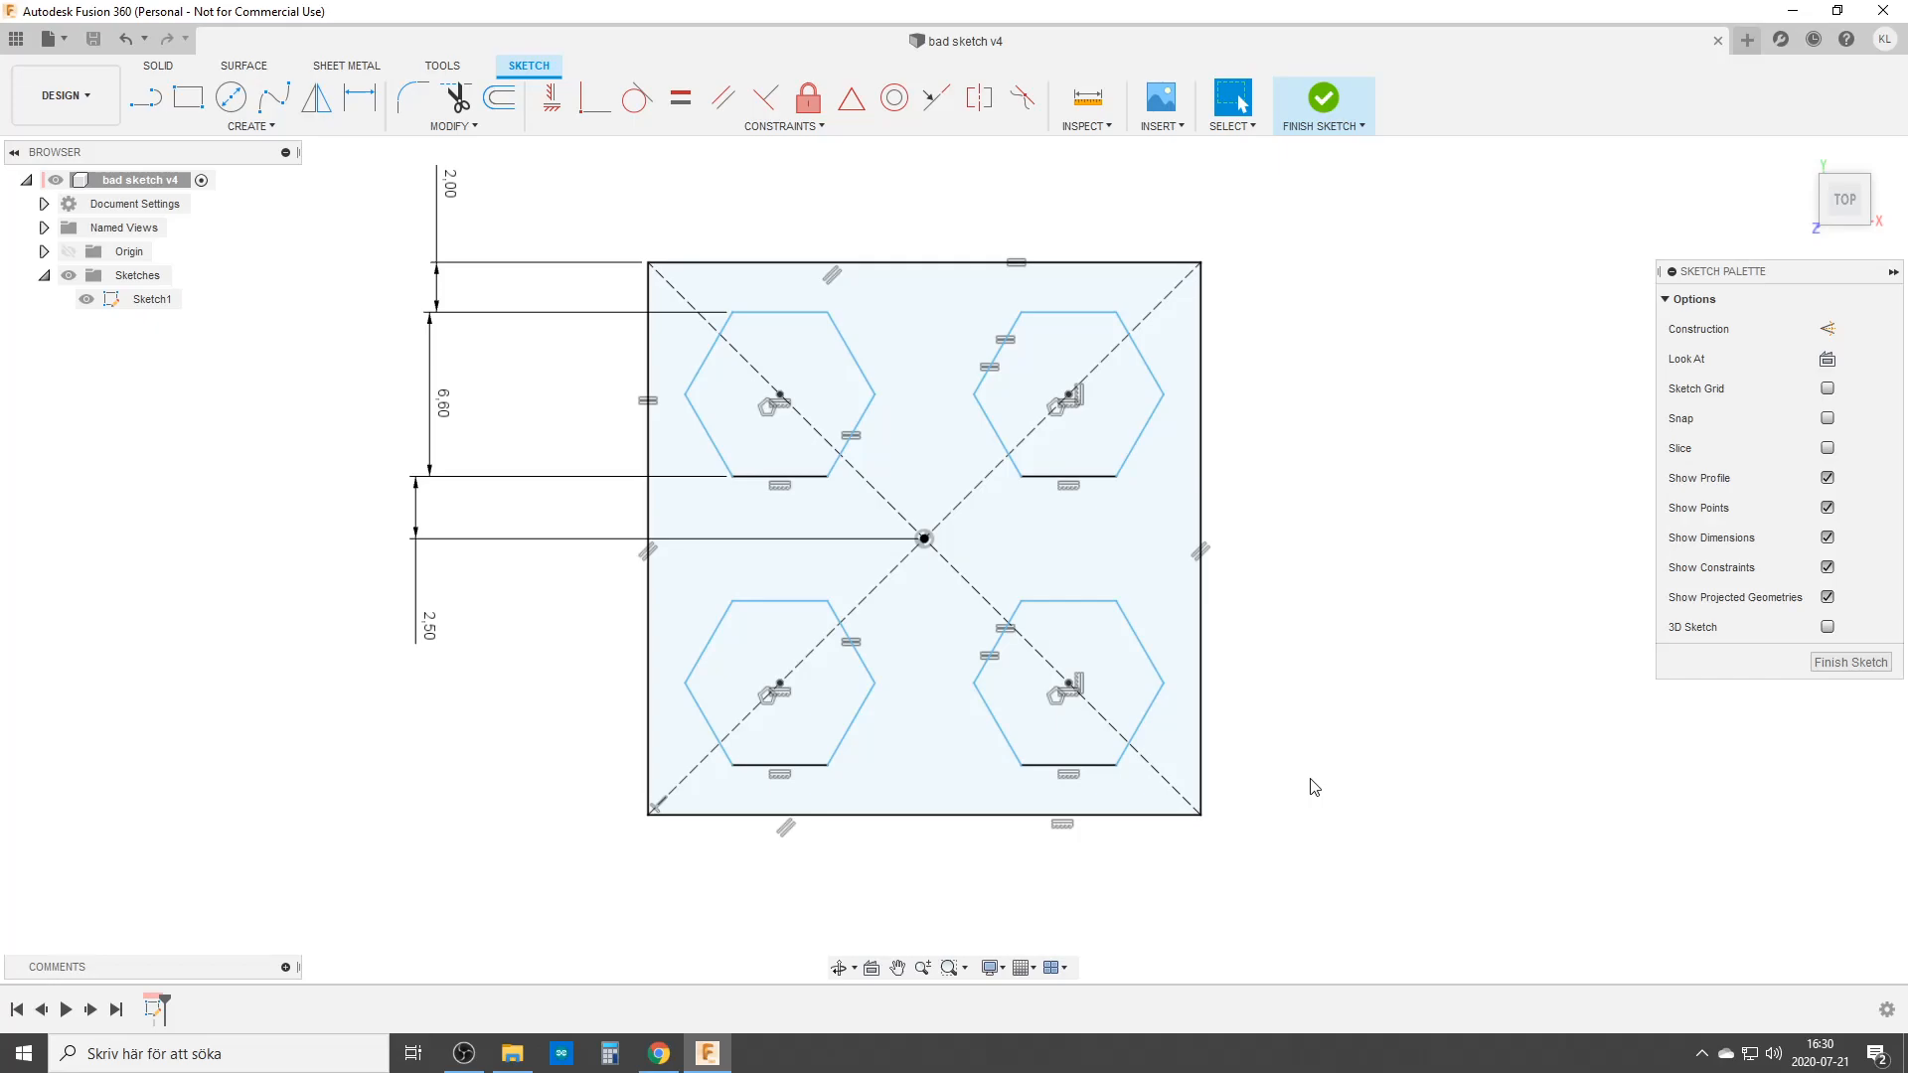
- Draw dashed construction rectangles from the centre point to each hexagon's inner corner
left_click(143, 97)
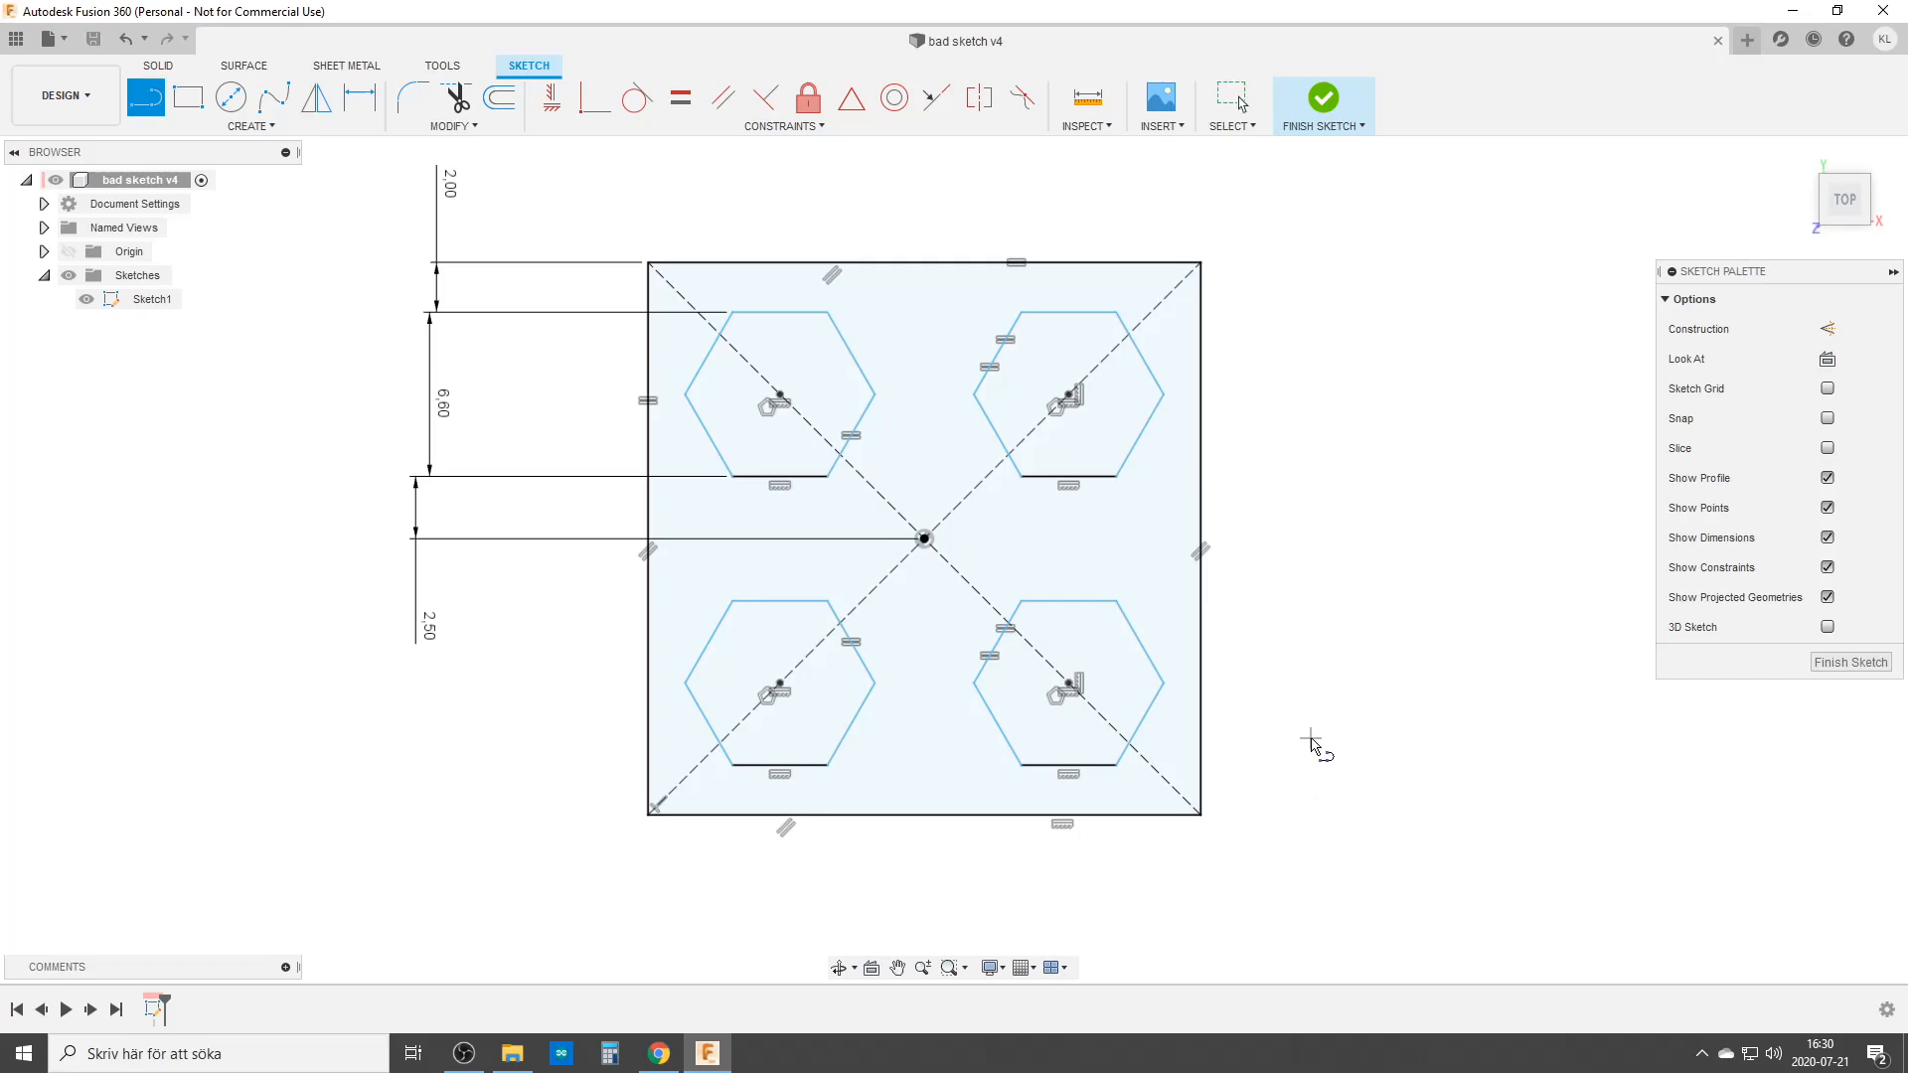
mouse_move(1827, 334)
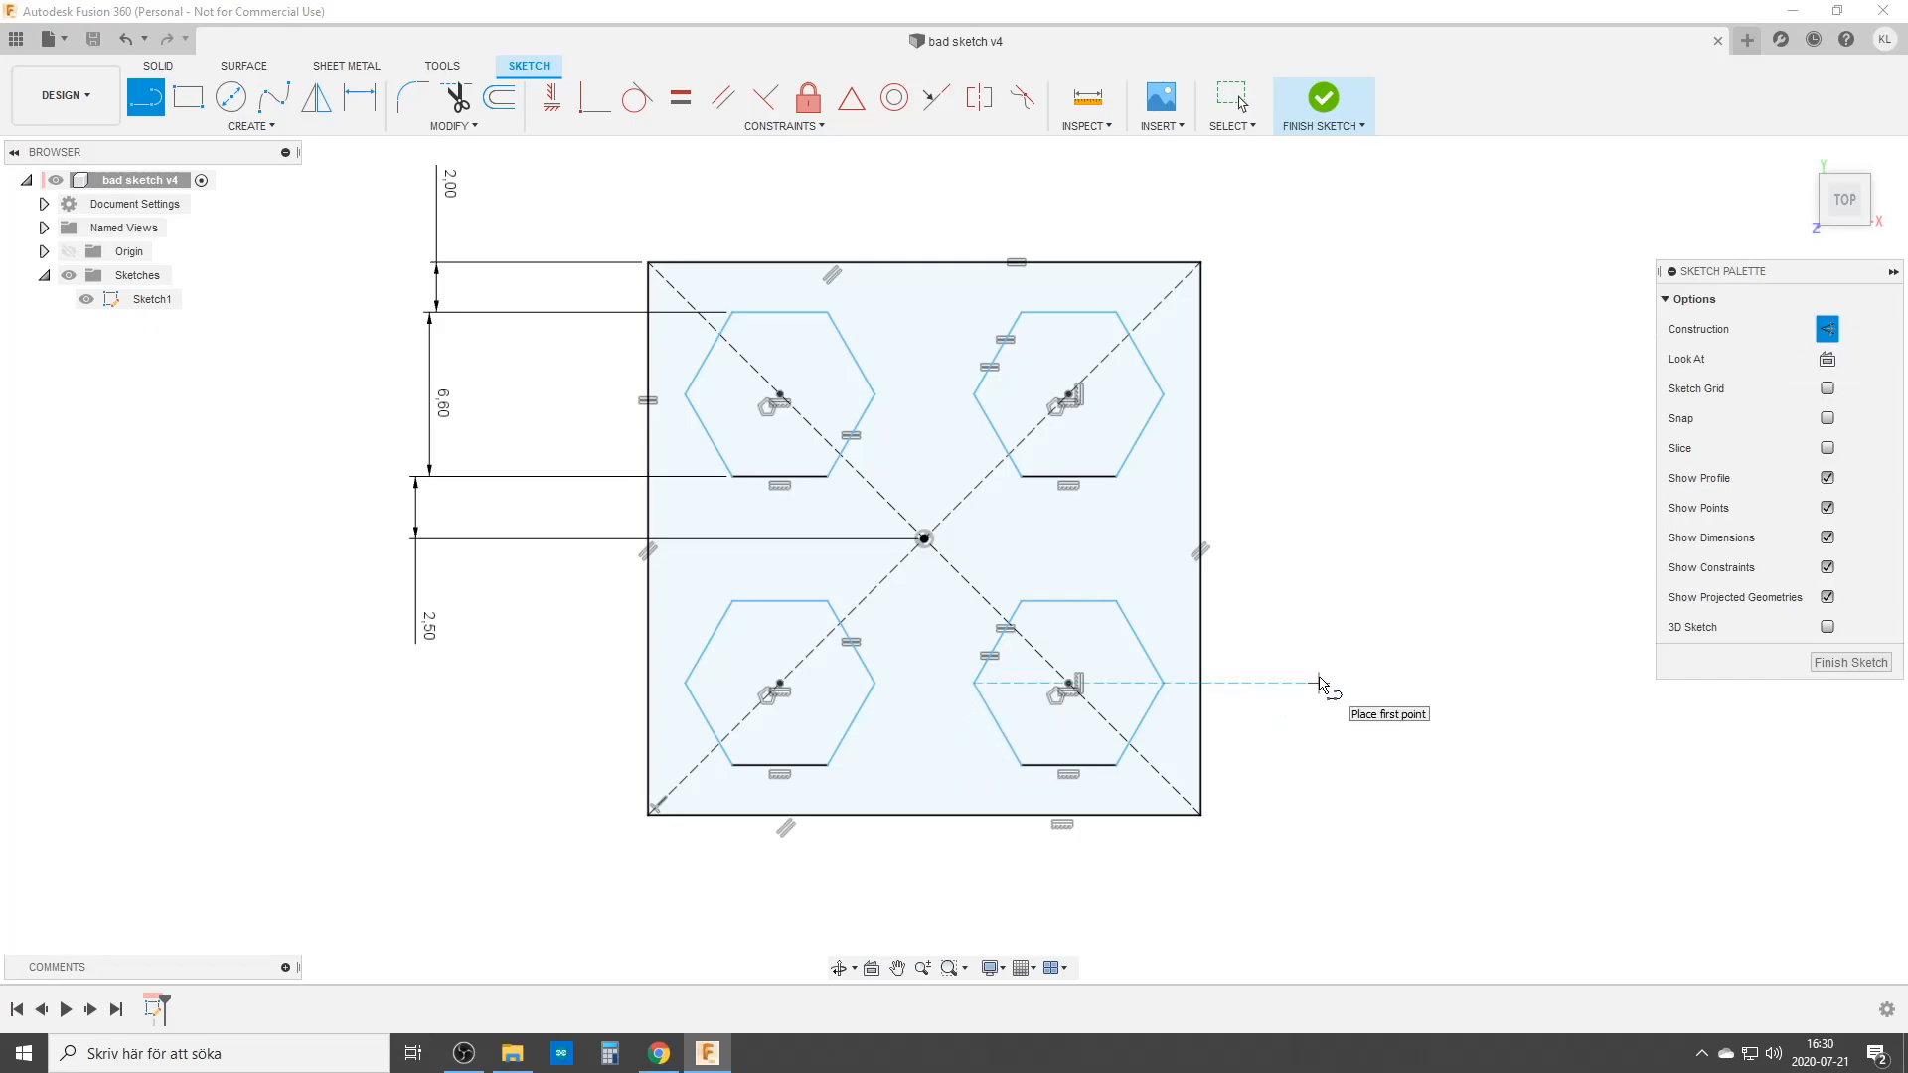
mouse_move(1335, 687)
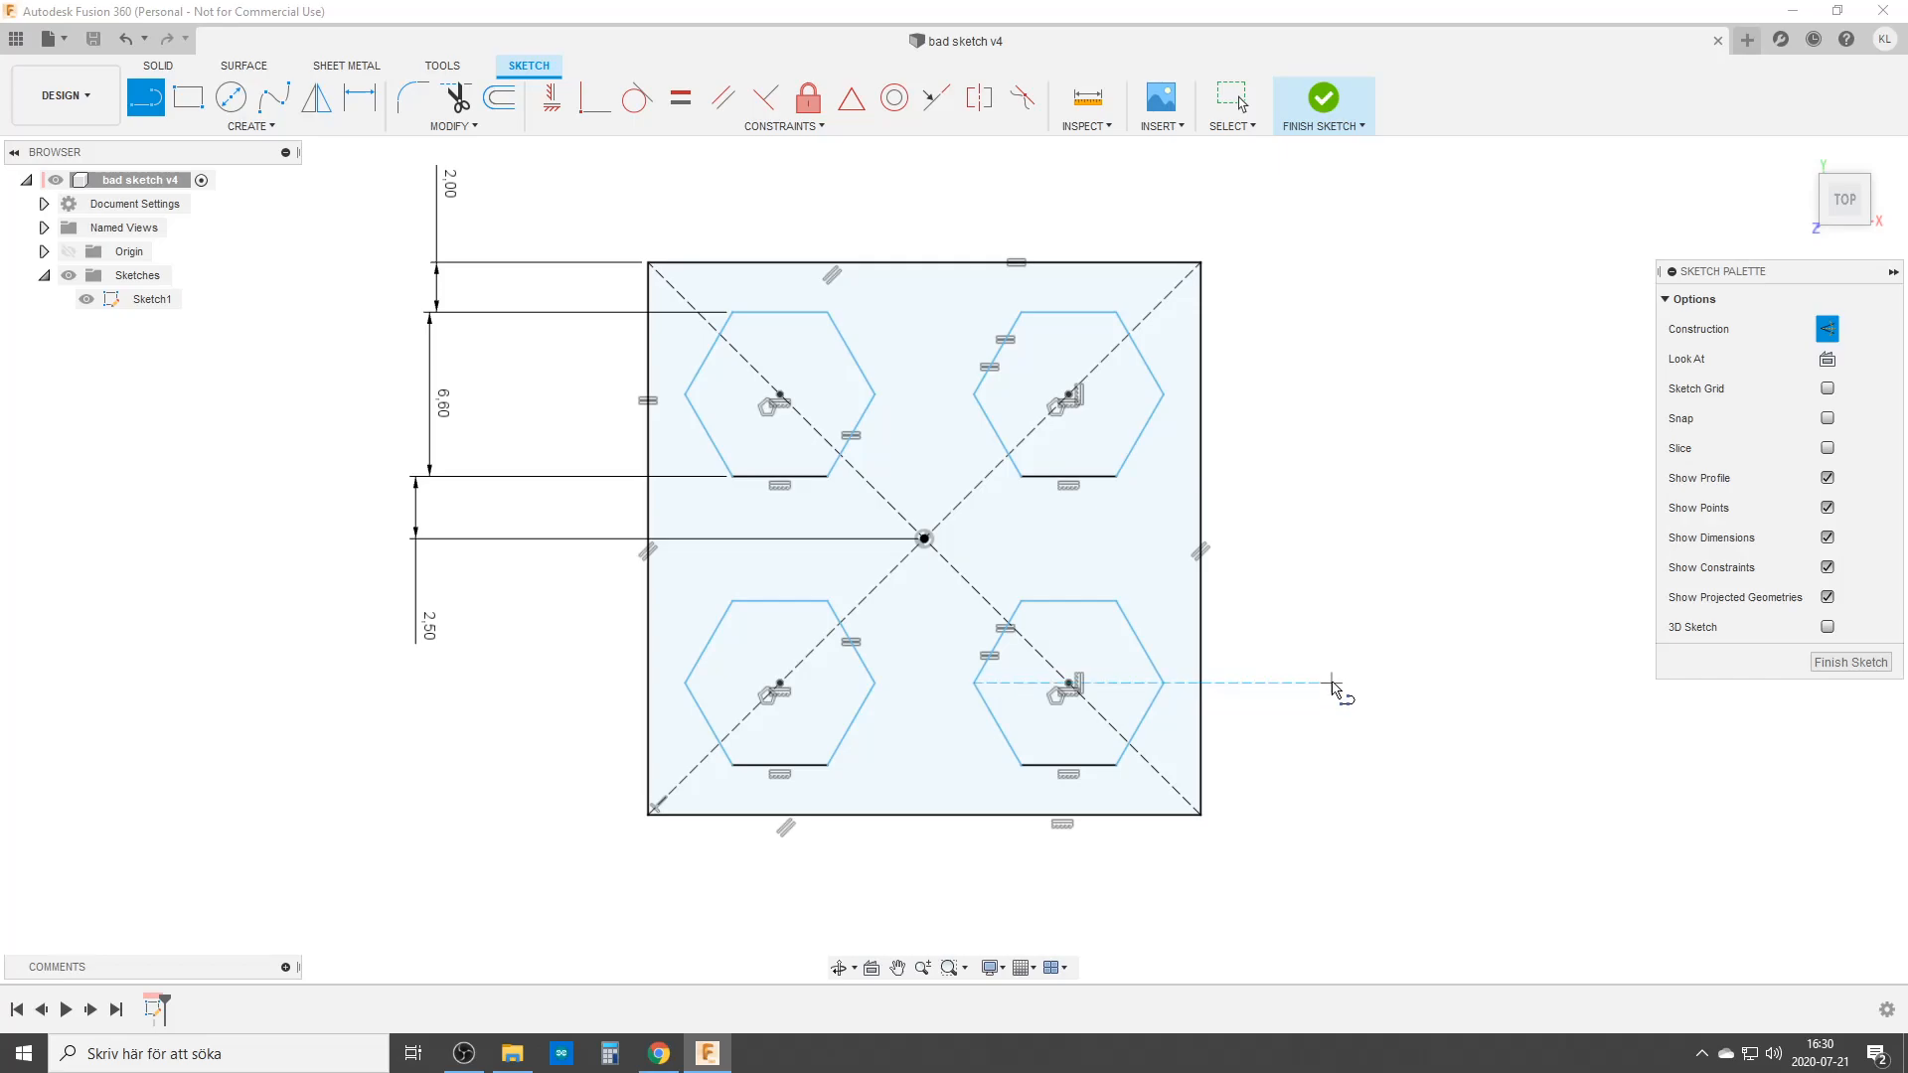
mouse_move(858, 559)
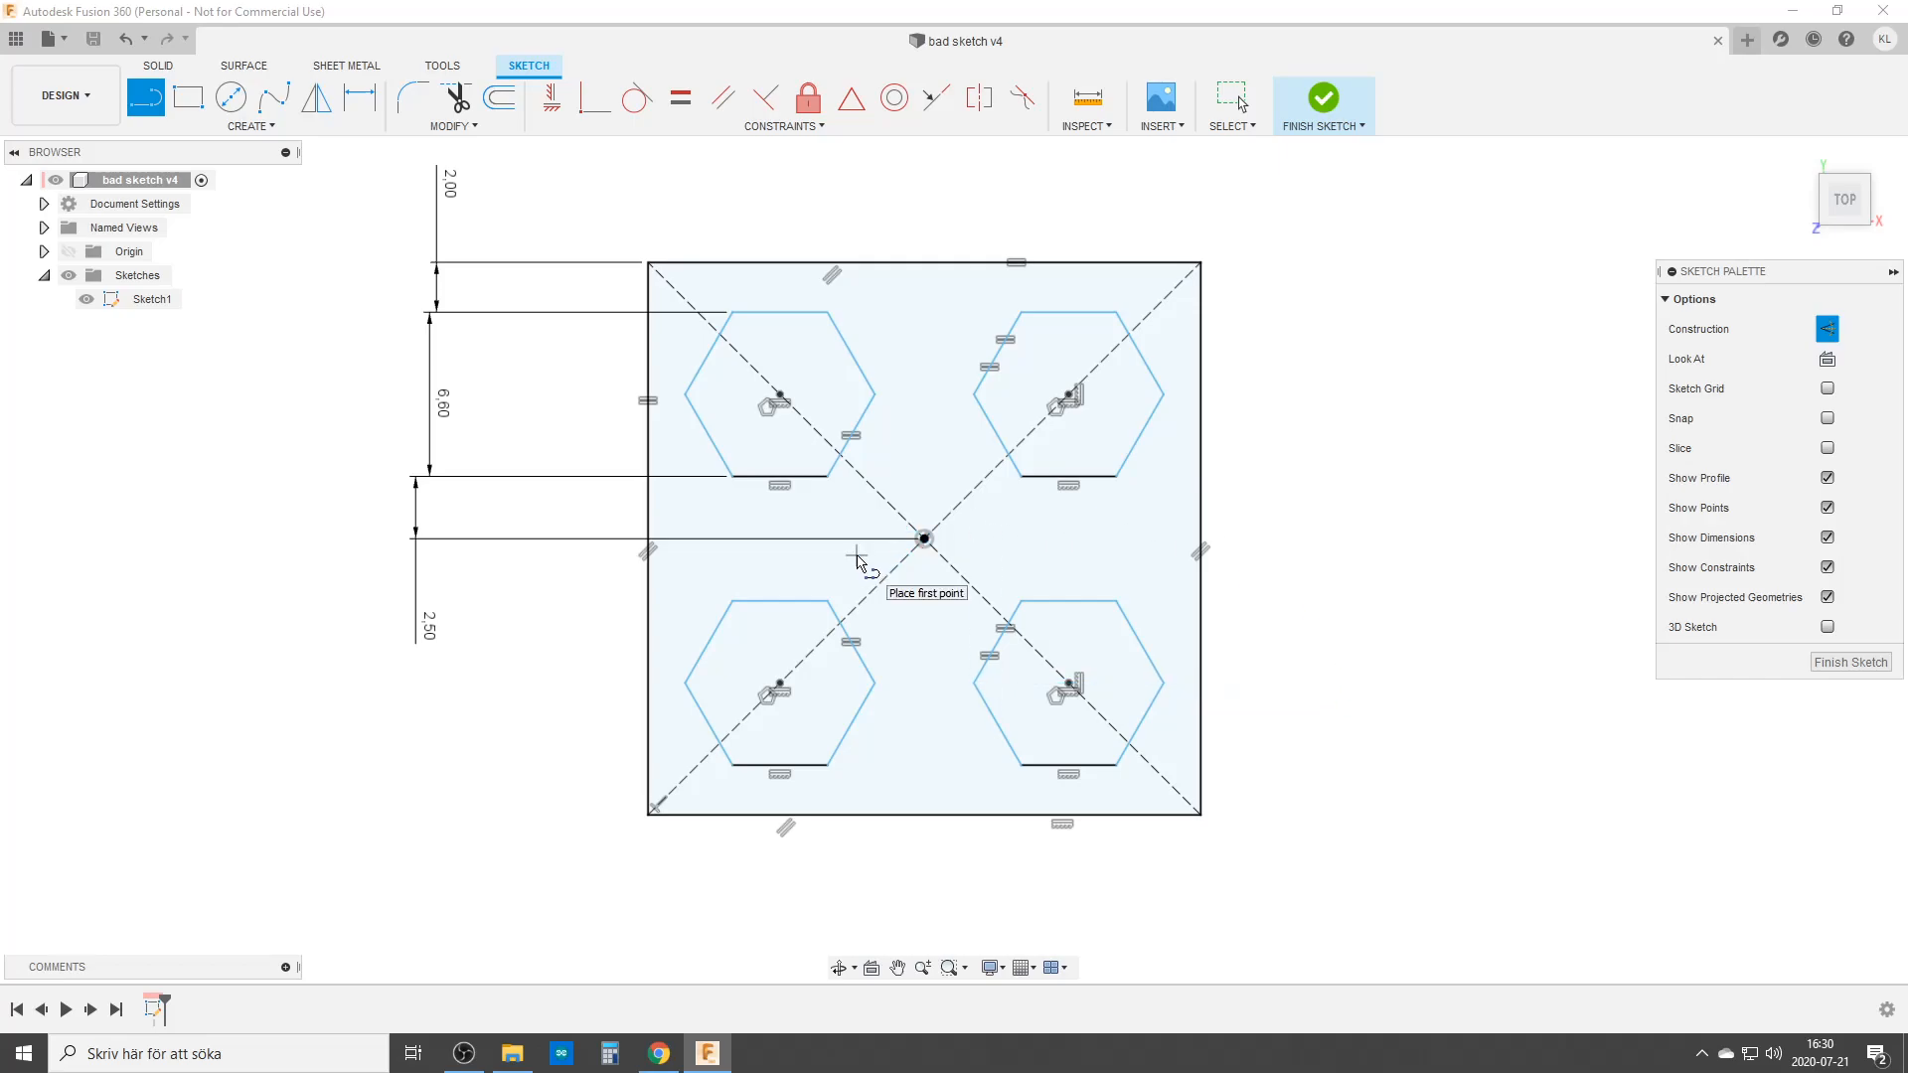
mouse_move(828, 484)
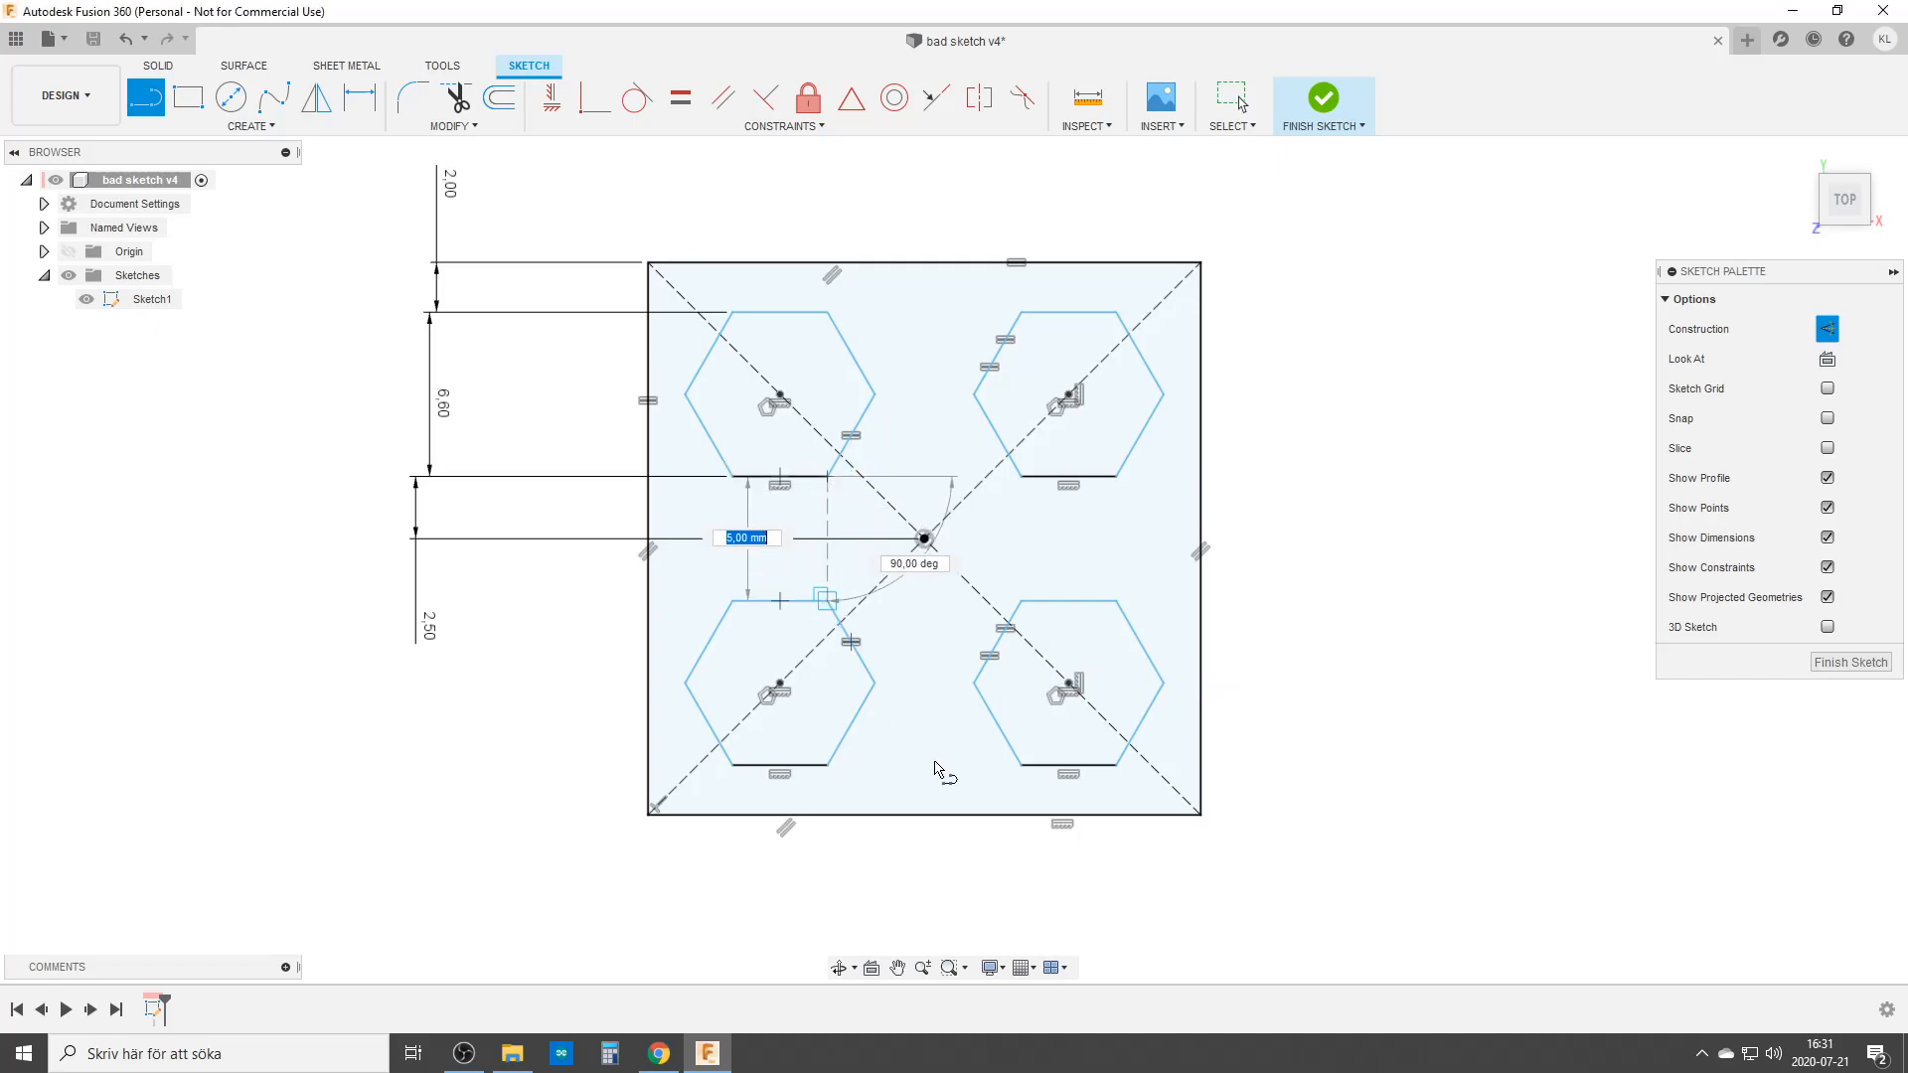
mouse_move(961, 624)
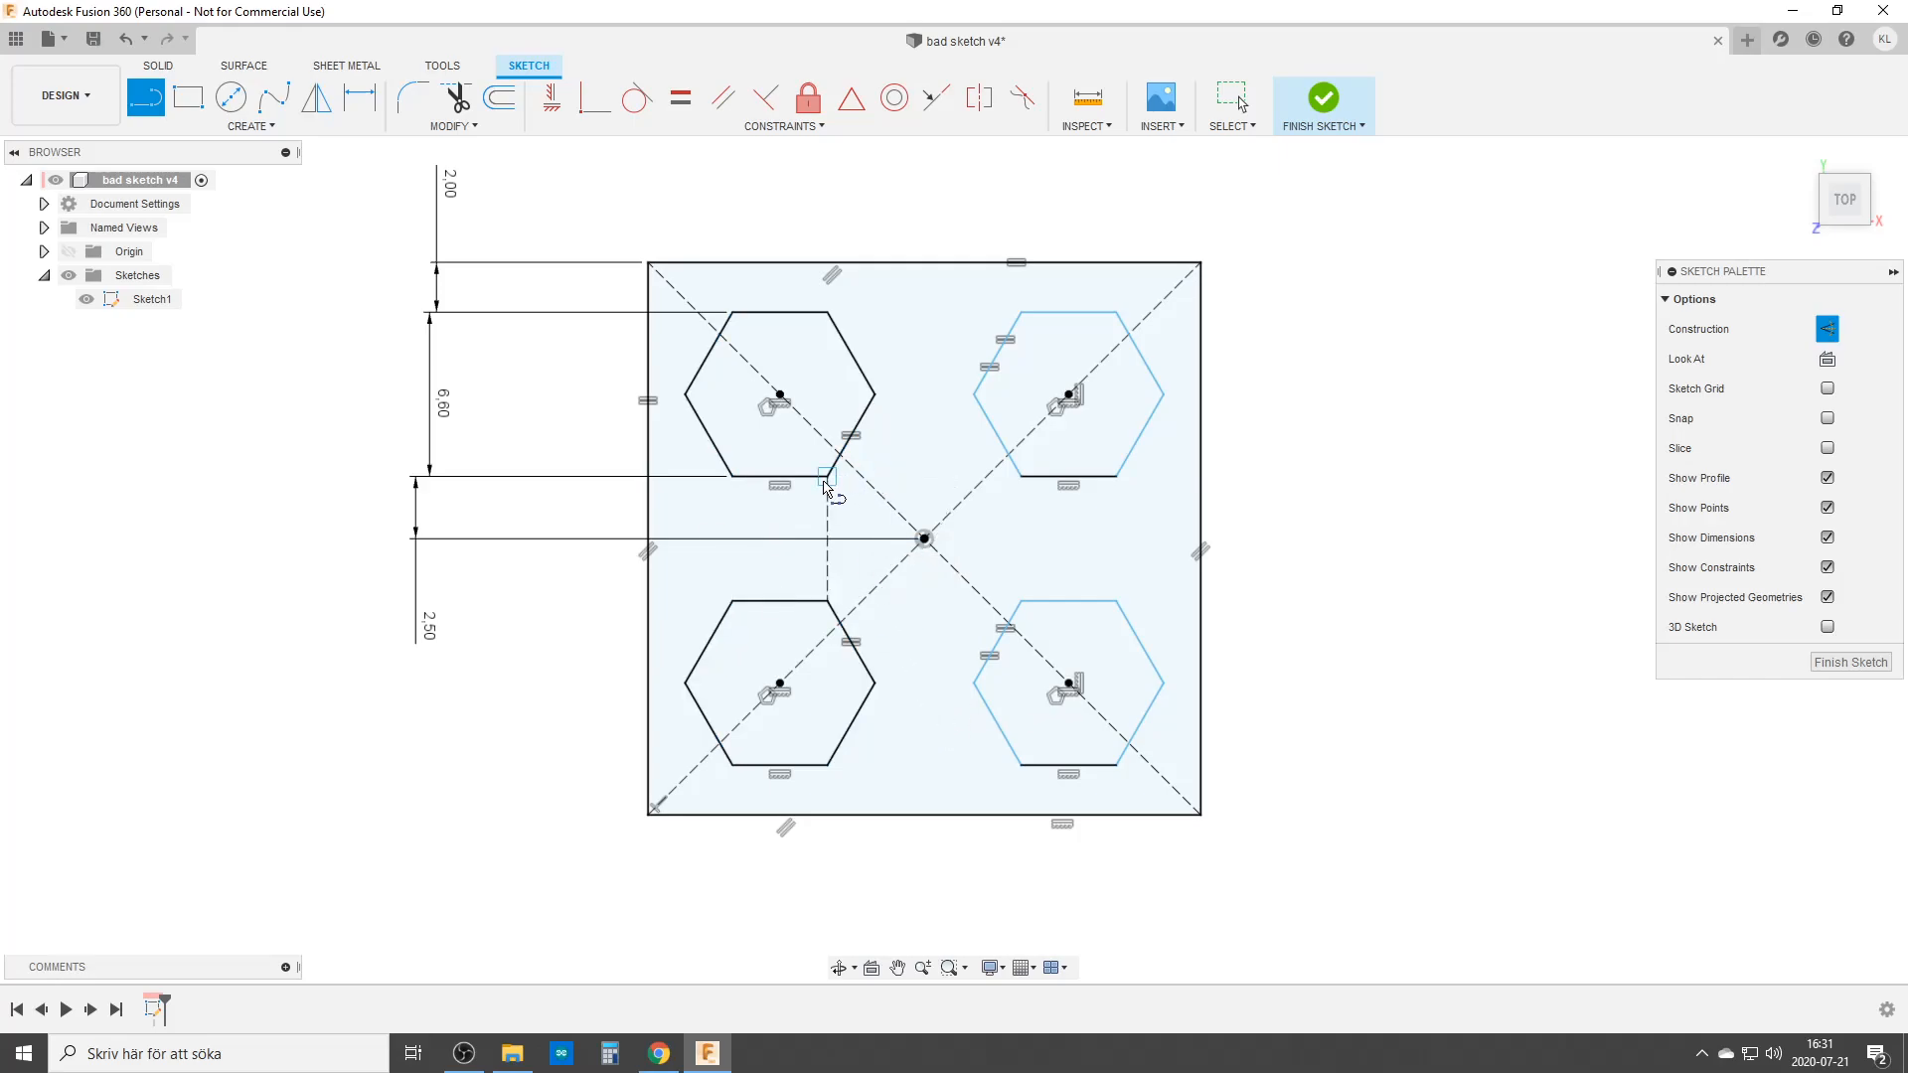
mouse_move(828, 477)
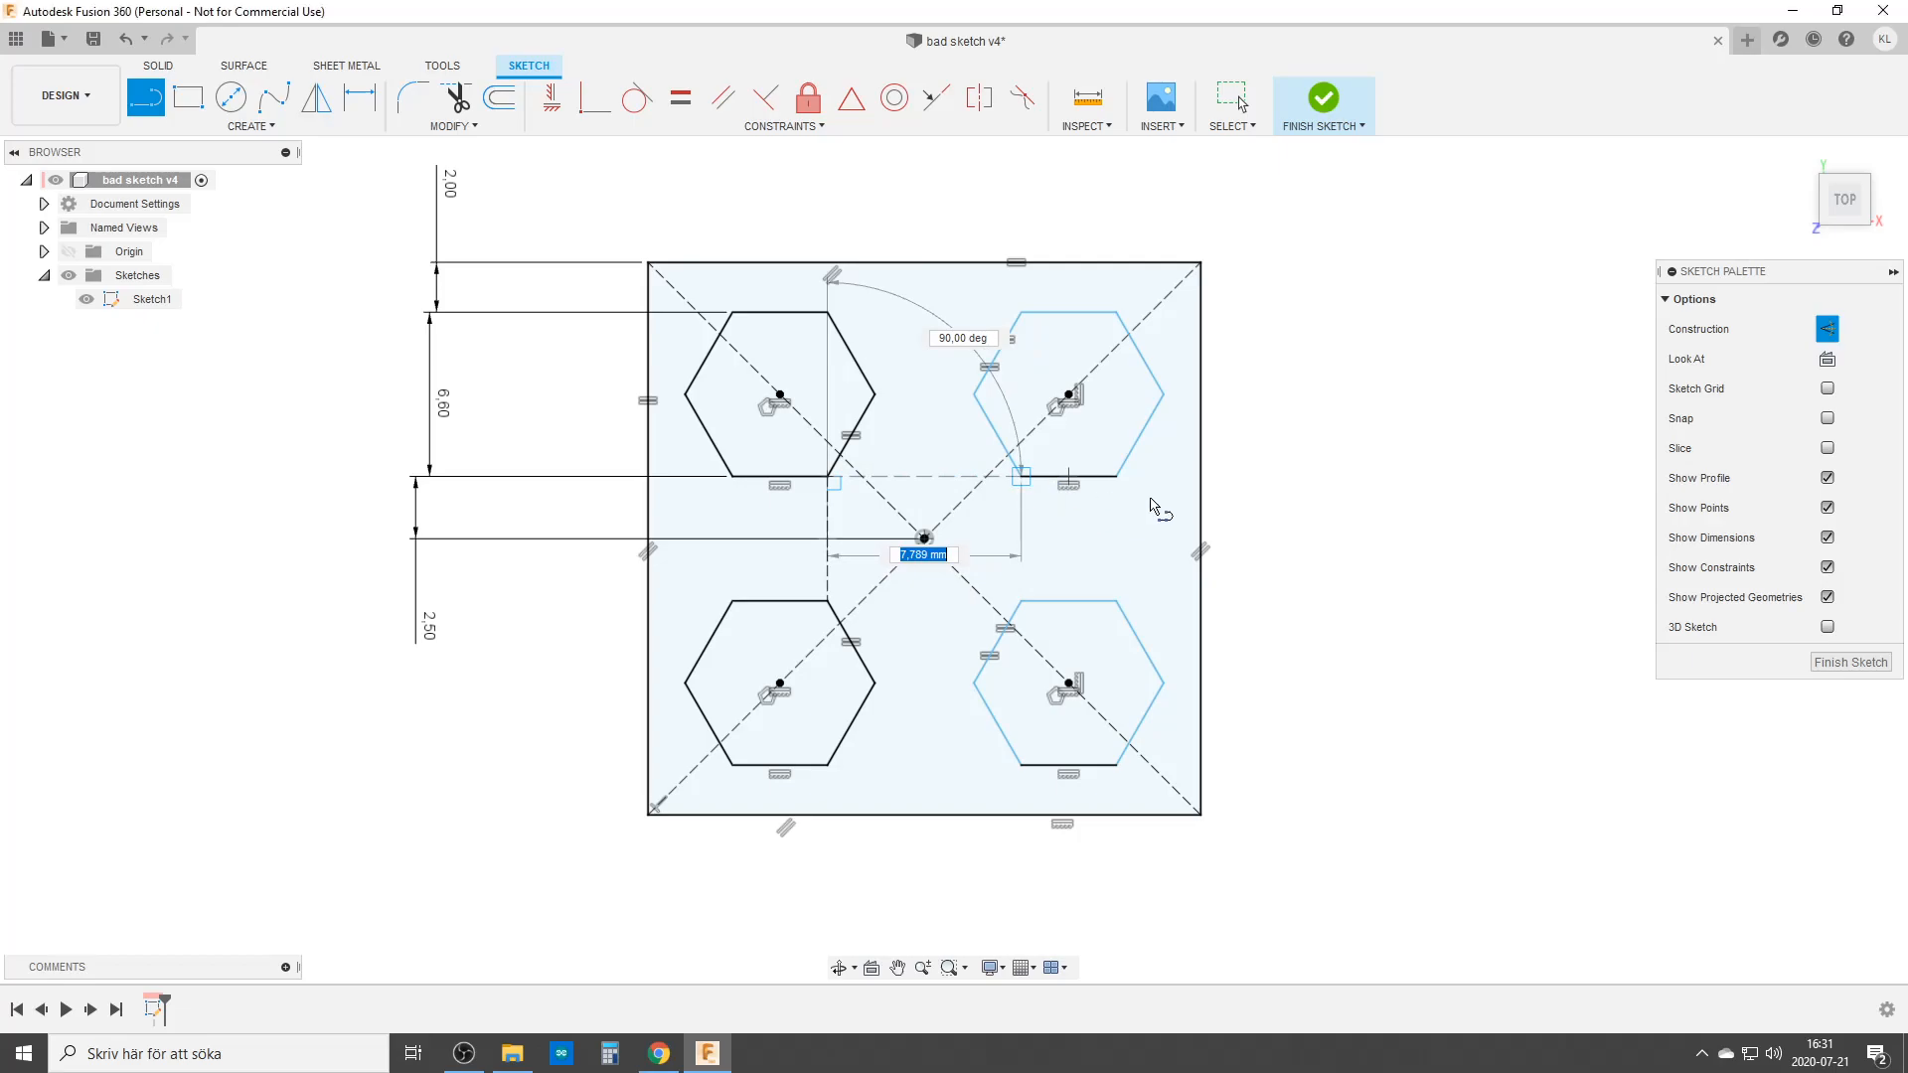
mouse_move(1132, 595)
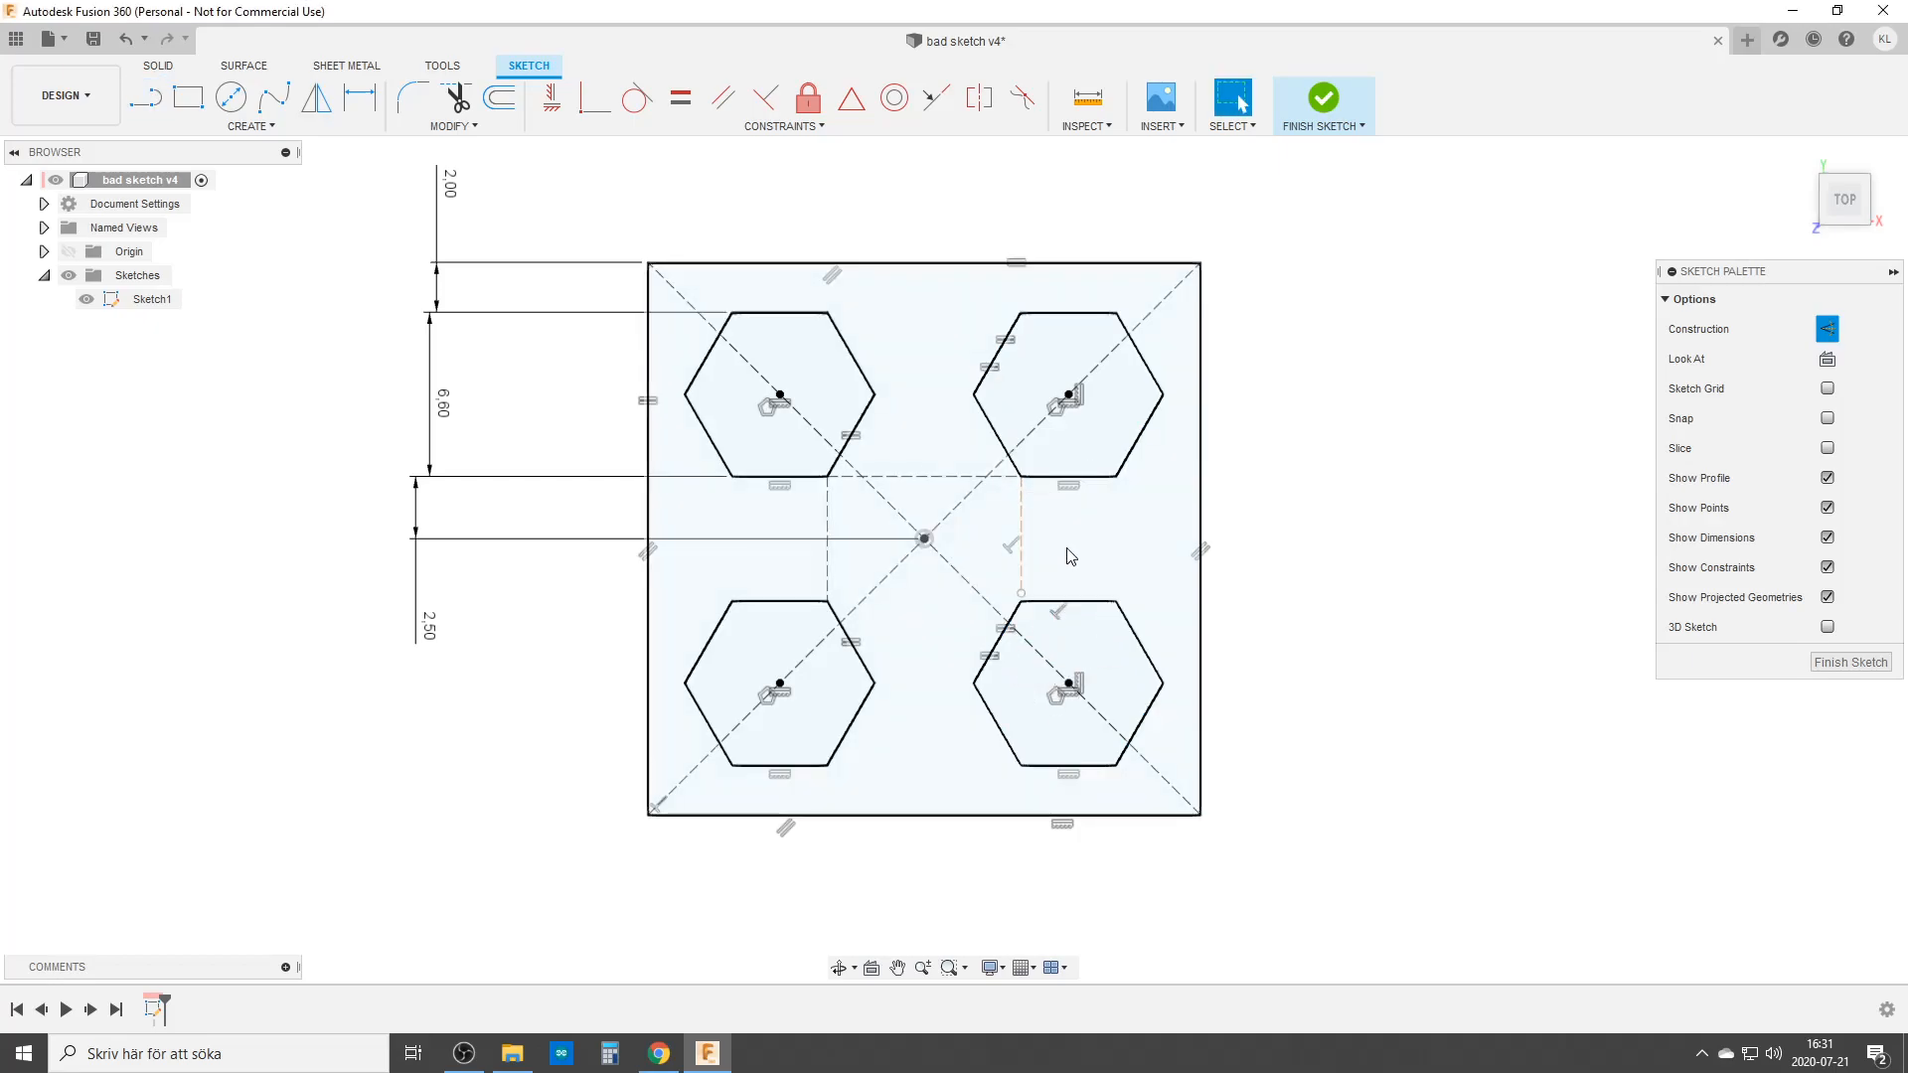
left_click(143, 97)
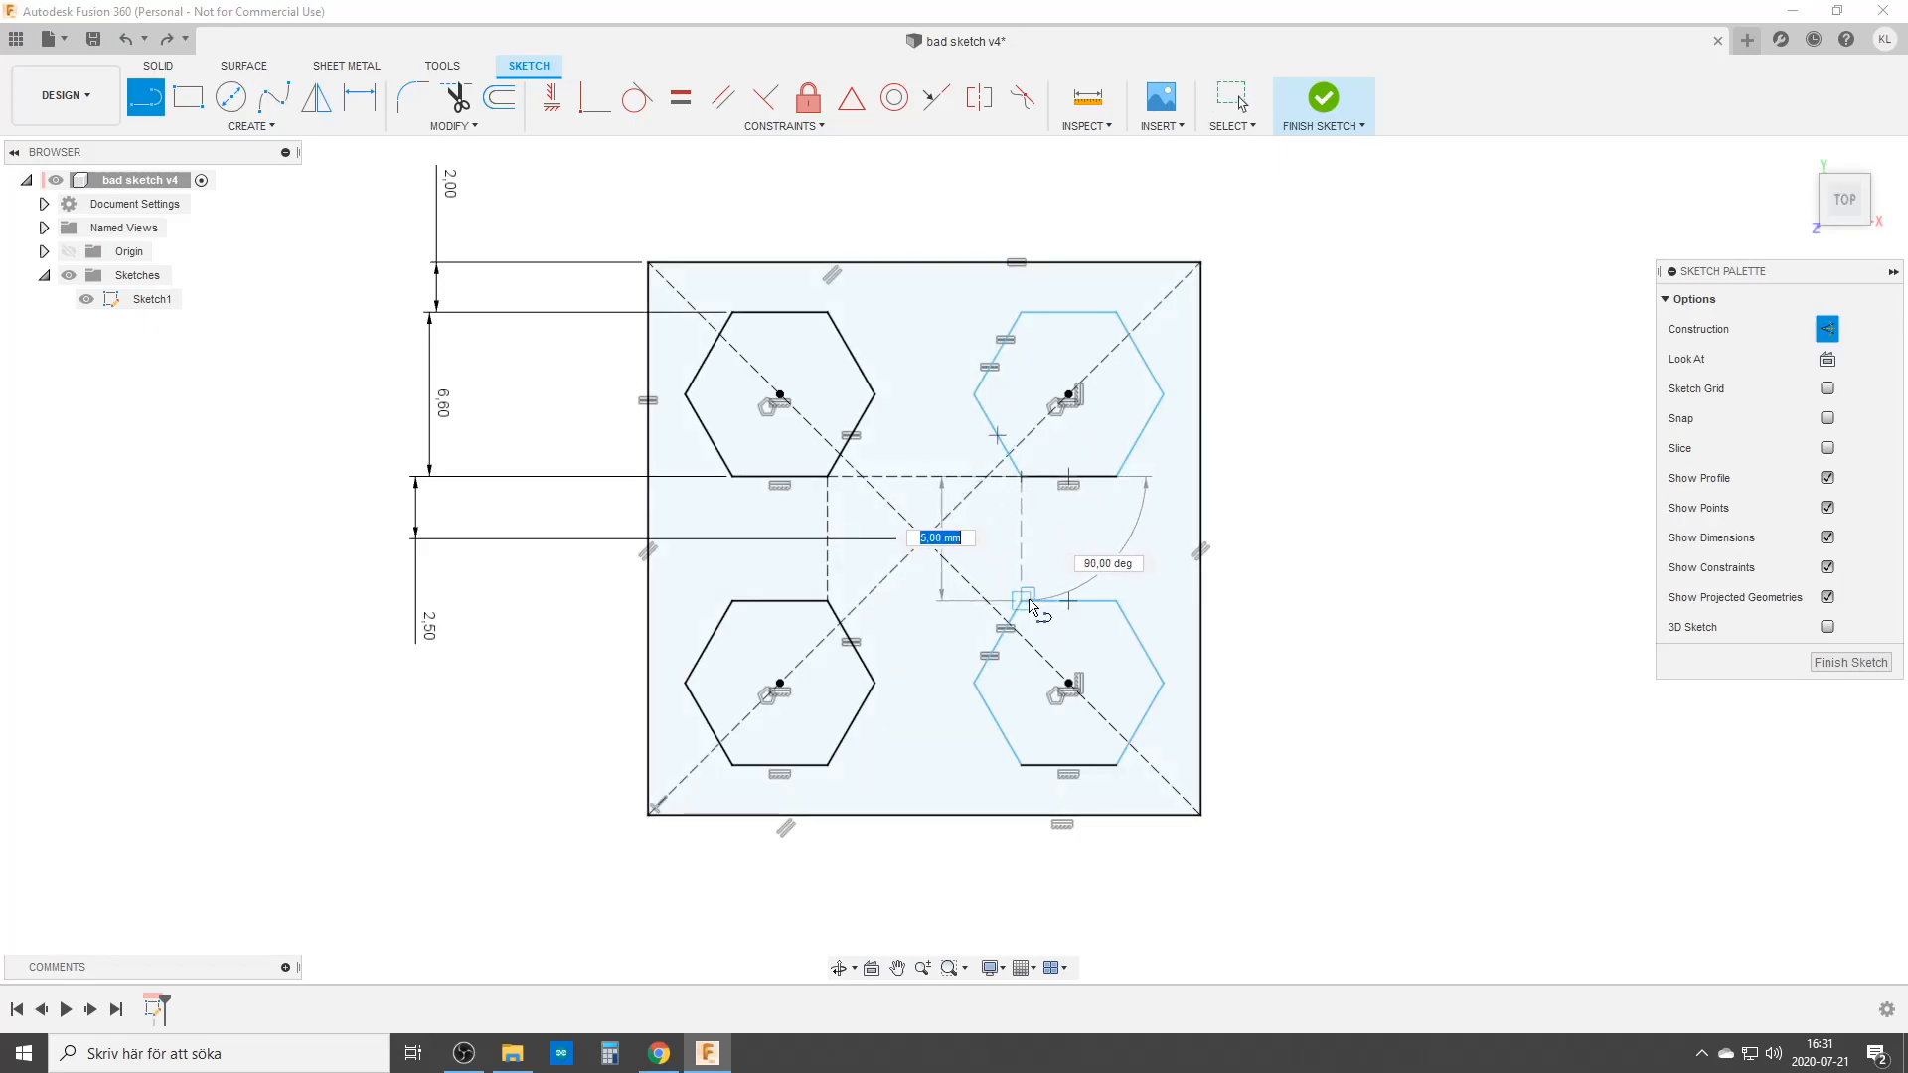
mouse_move(1086, 736)
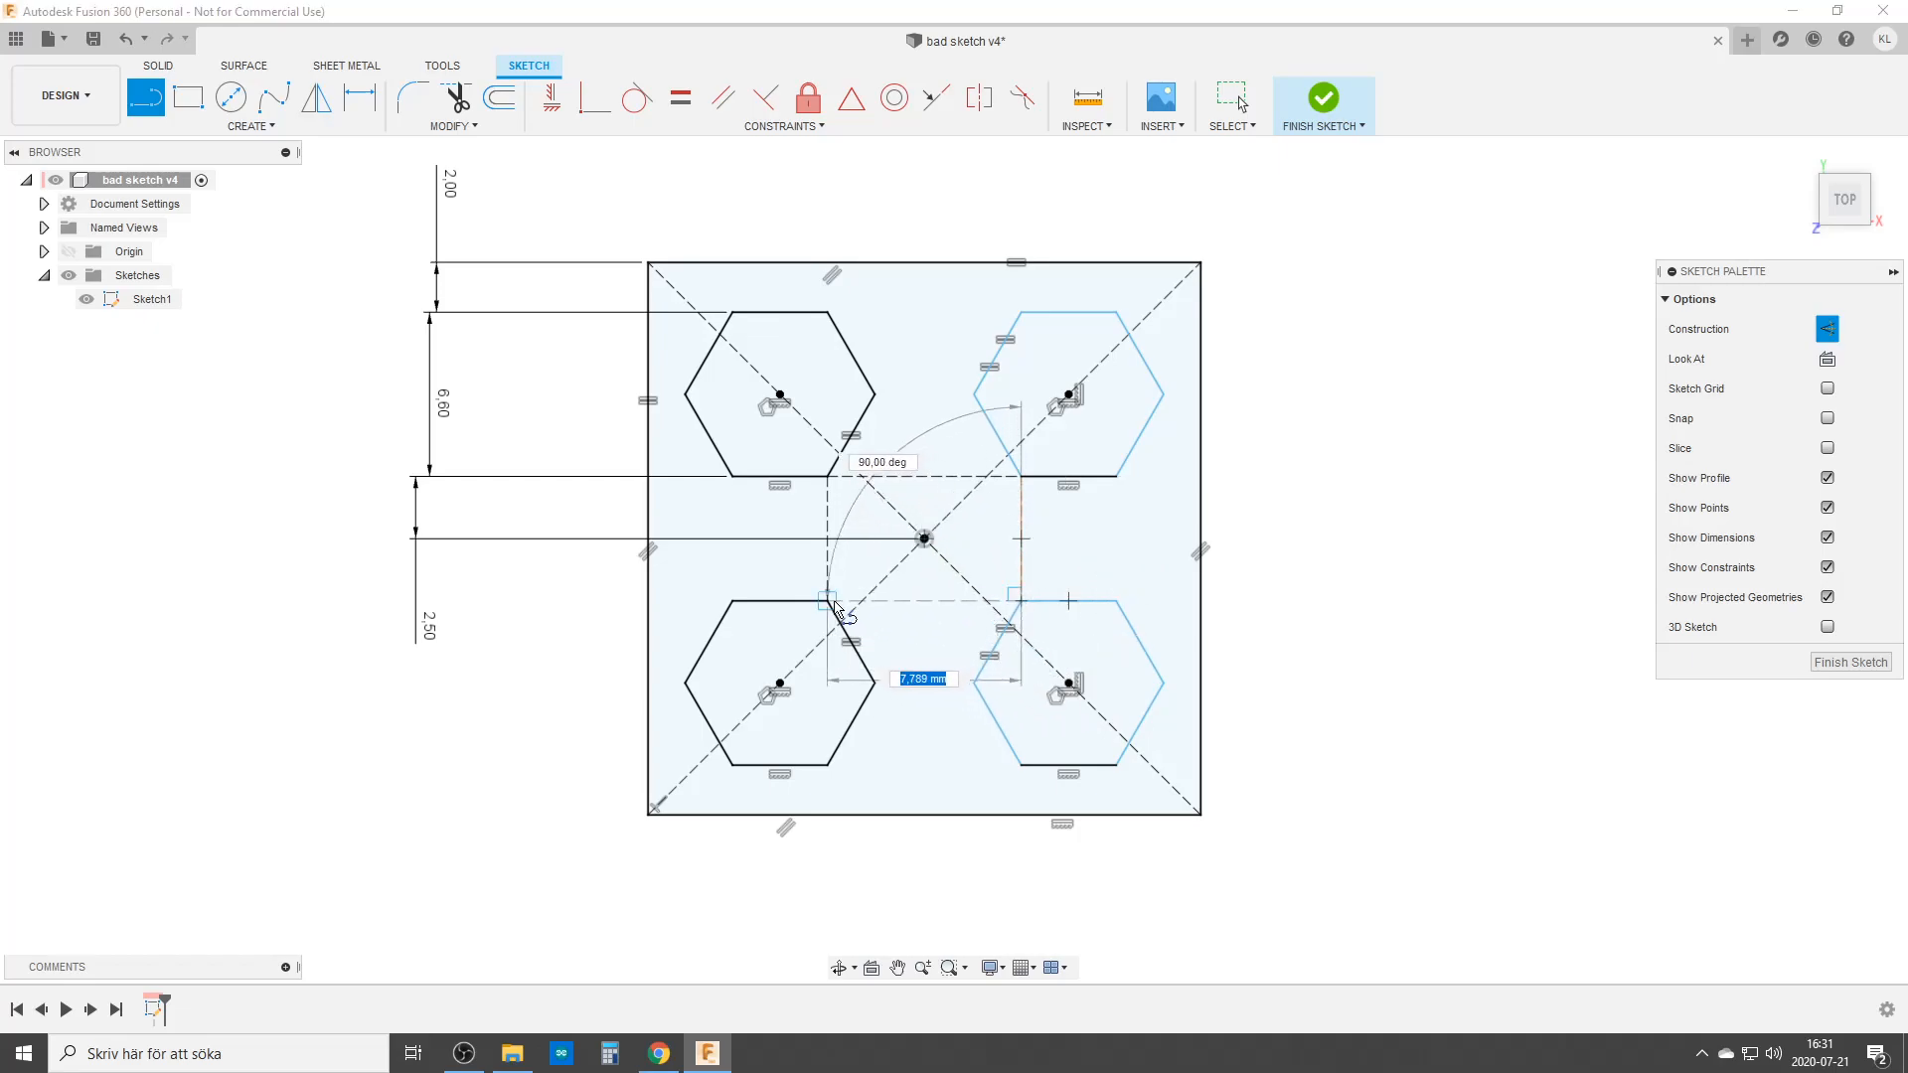
mouse_move(1058, 814)
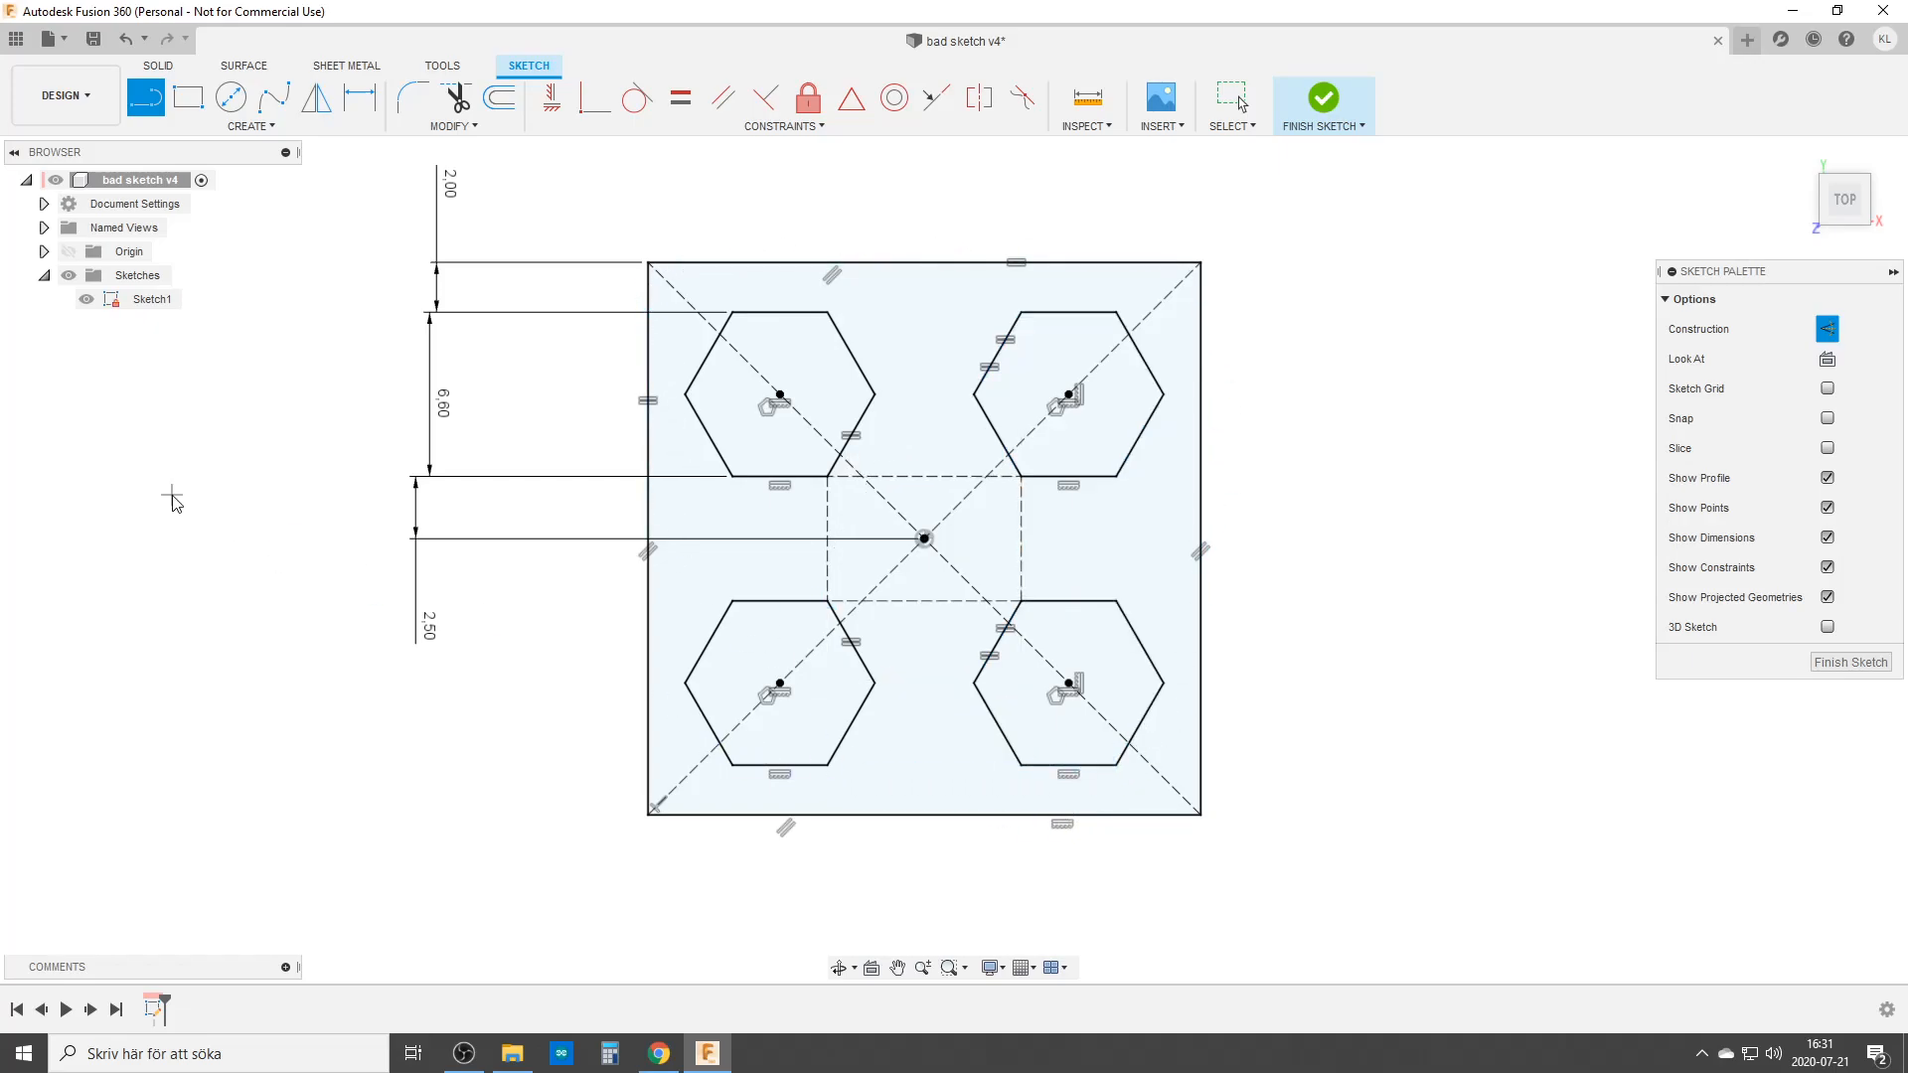
mouse_move(1009, 573)
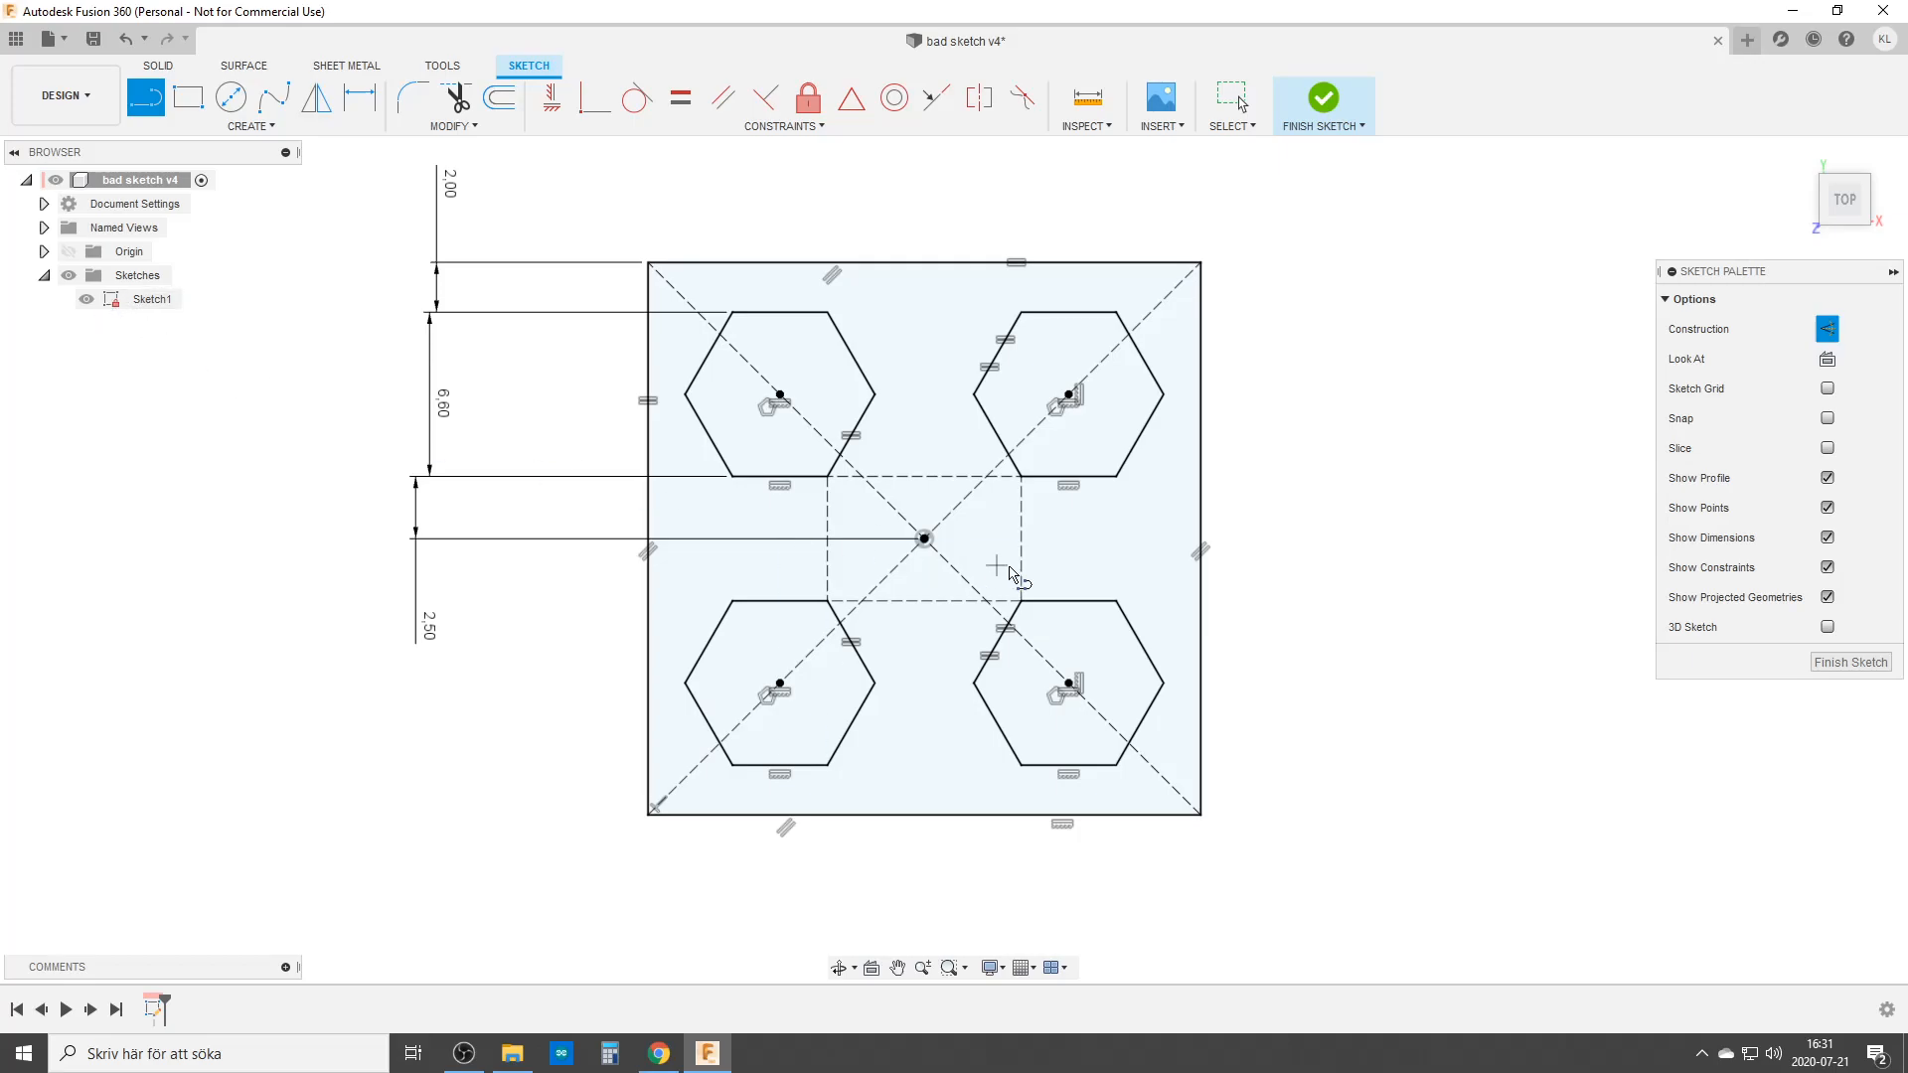
mouse_move(1460, 572)
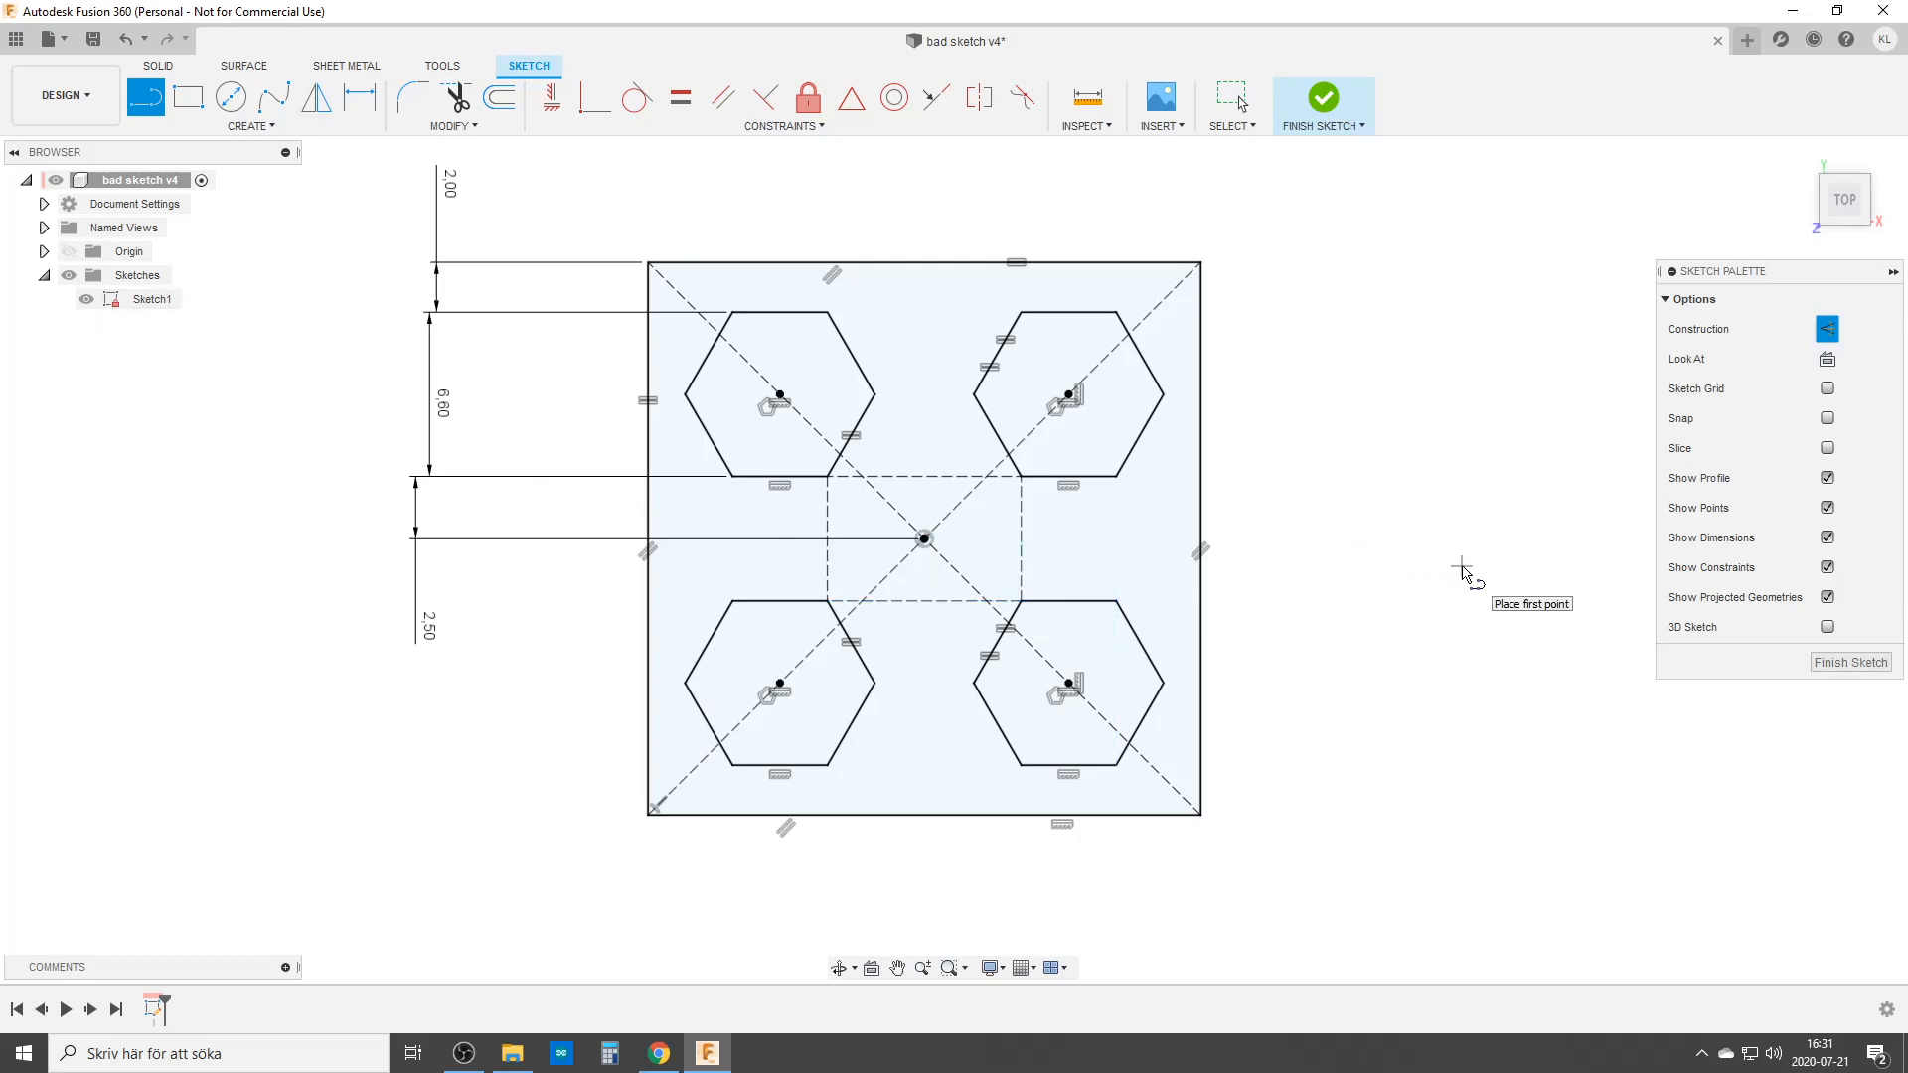
- Exit the drawing tool and check that a diagonal is still fully defined, then clear the selection
key("Escape")
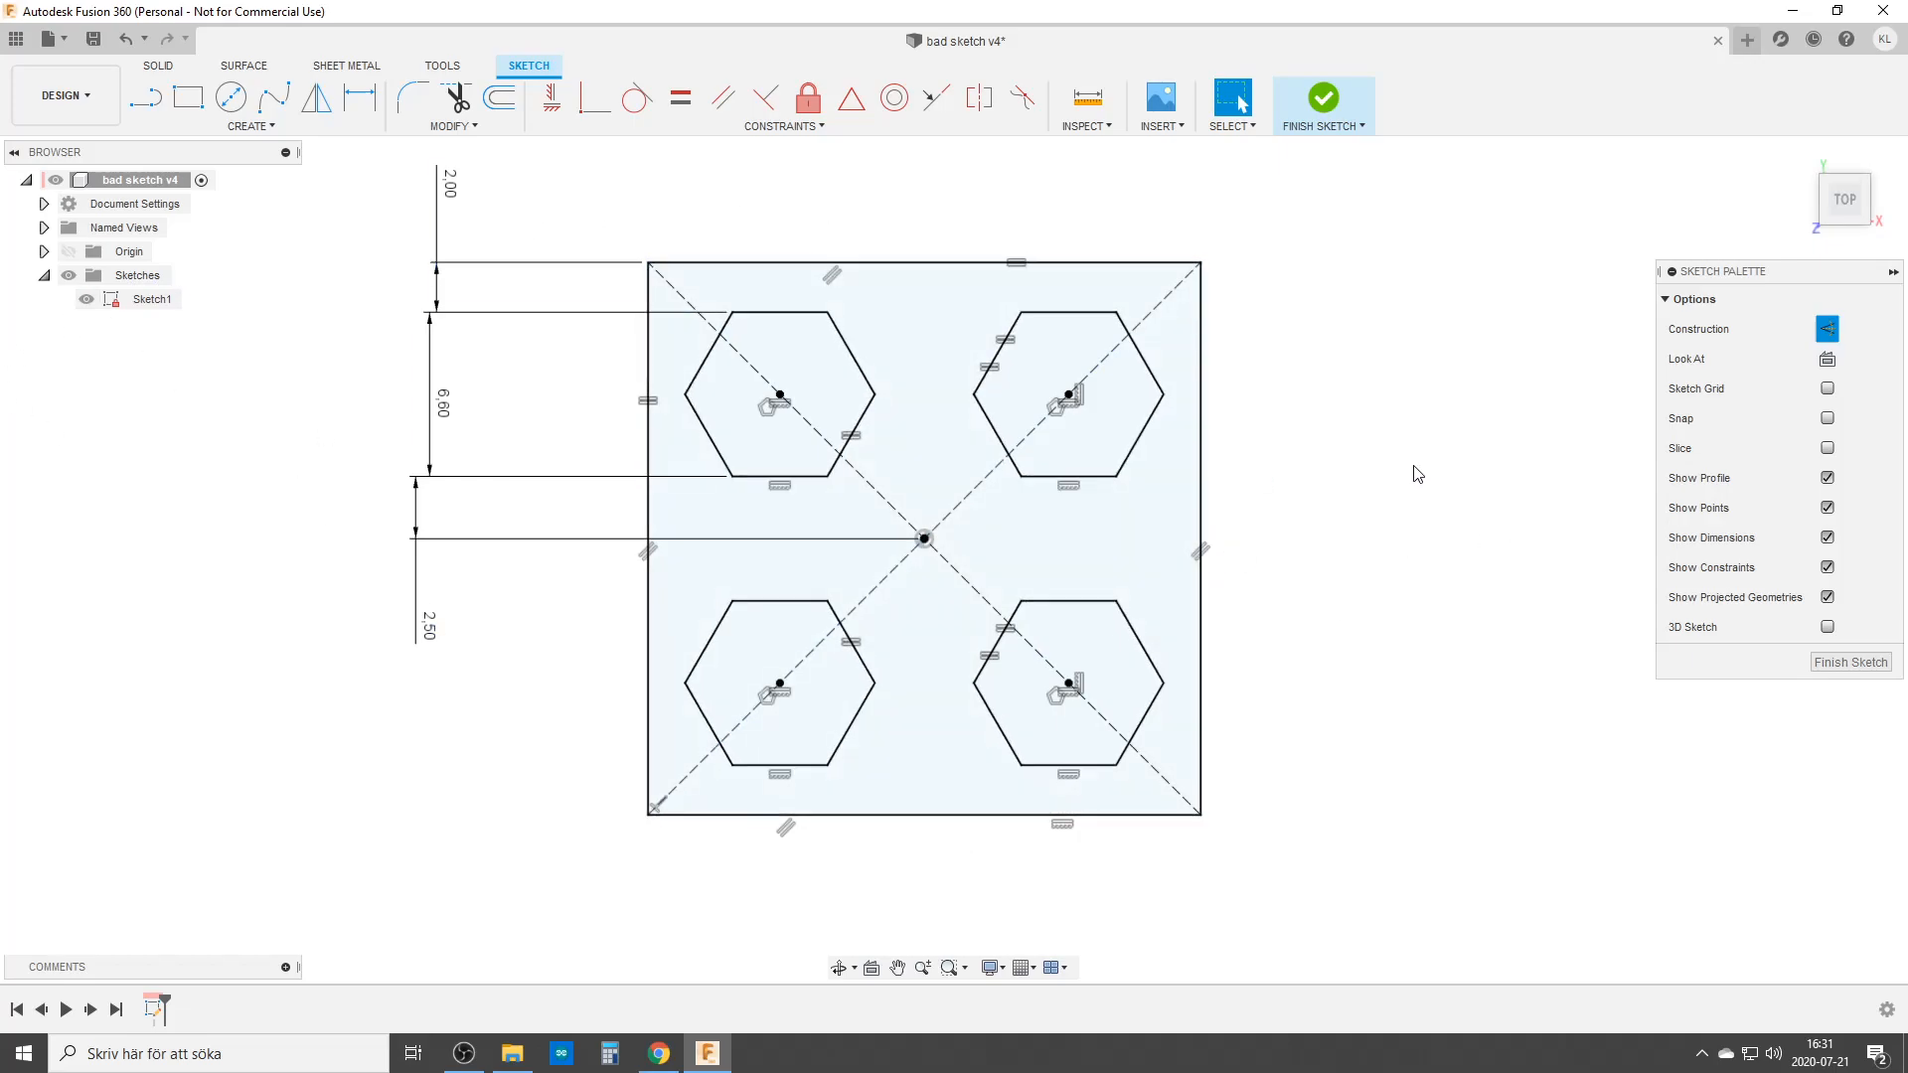
left_click(973, 509)
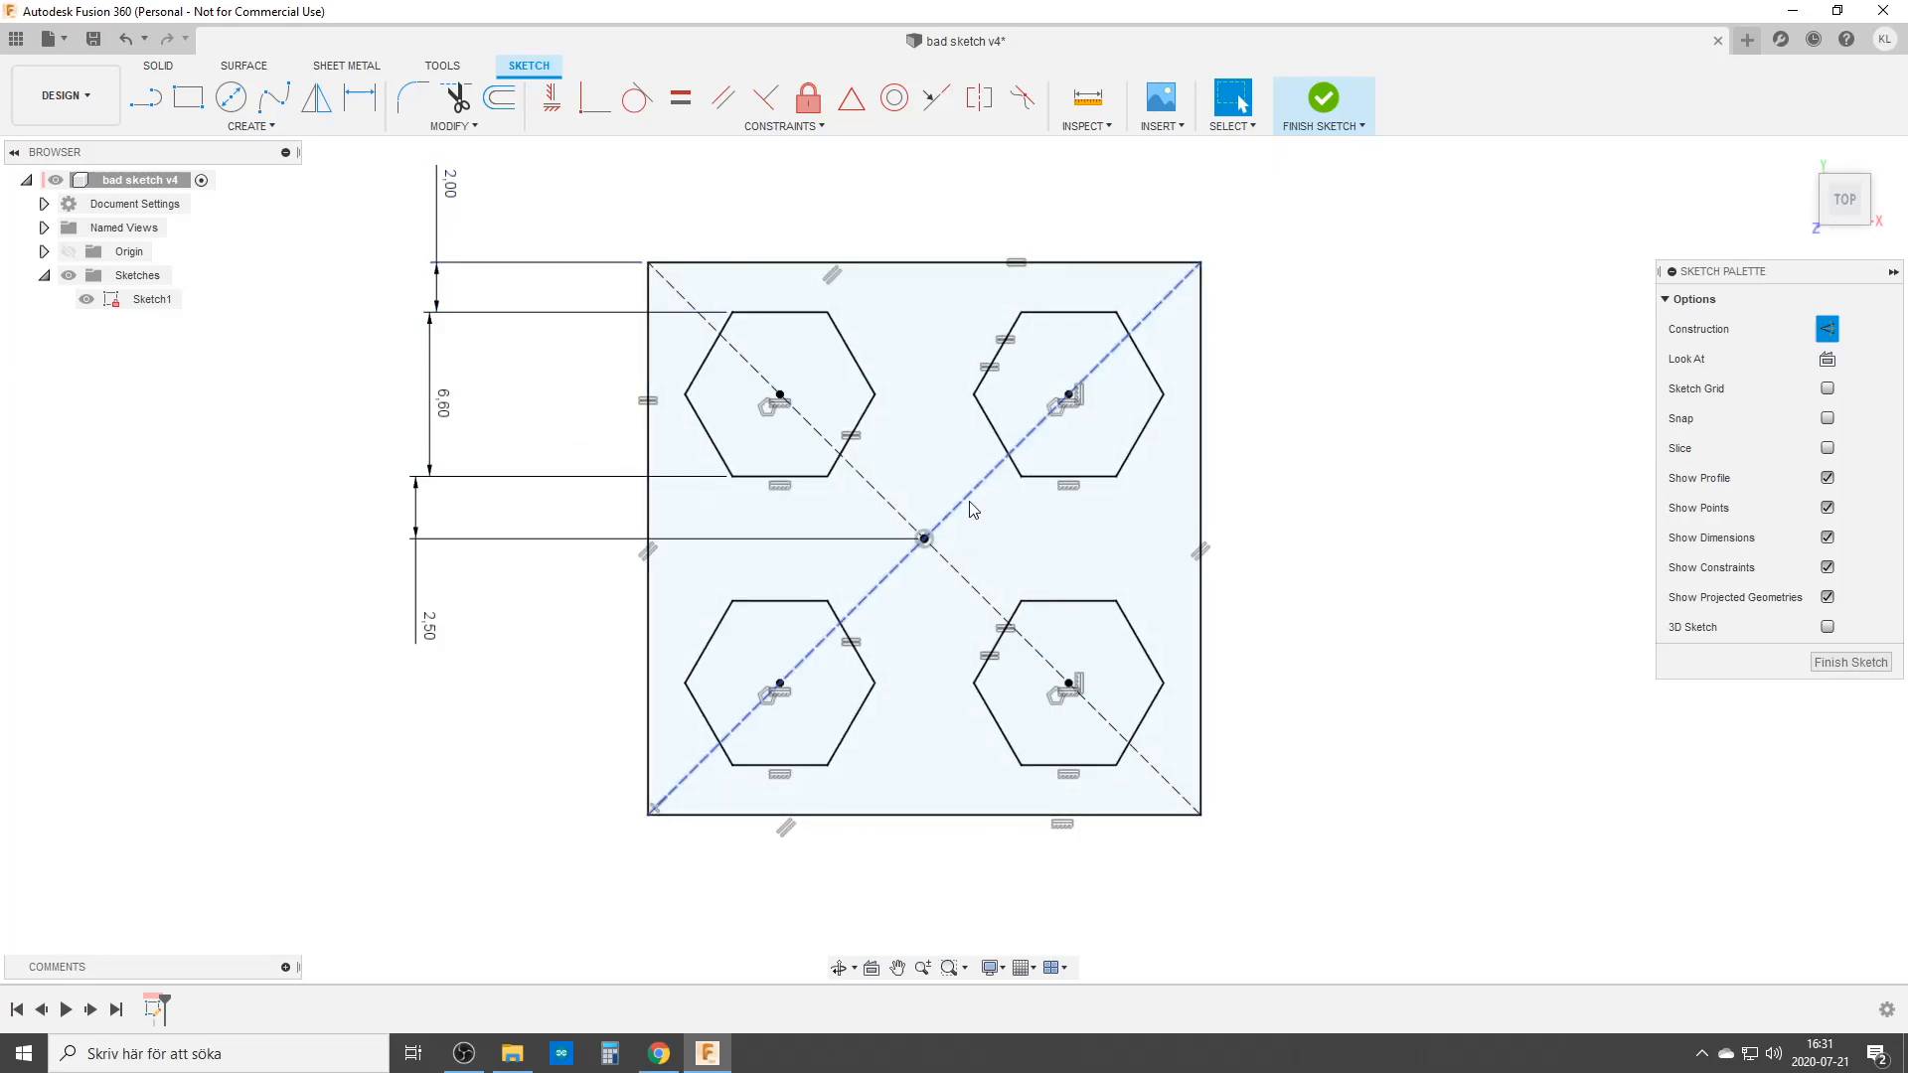
left_click(1307, 557)
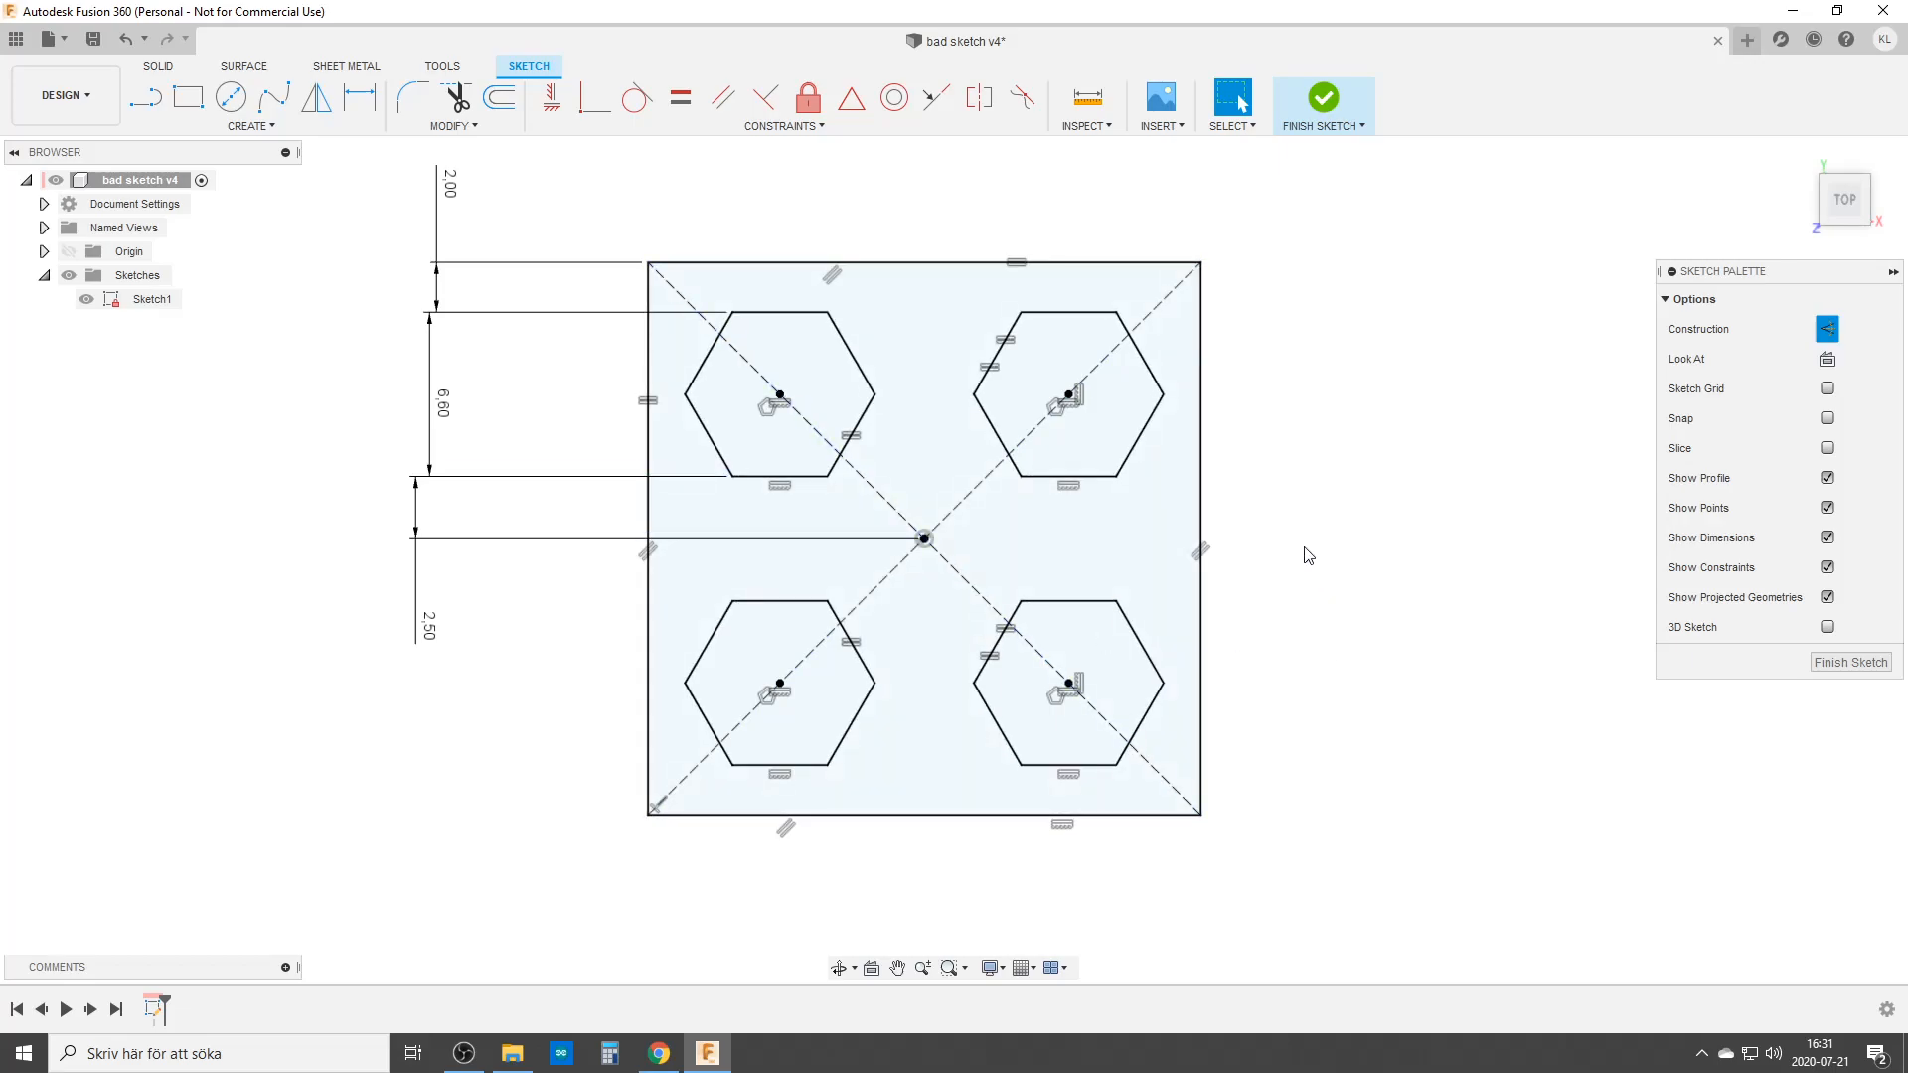
mouse_move(1349, 619)
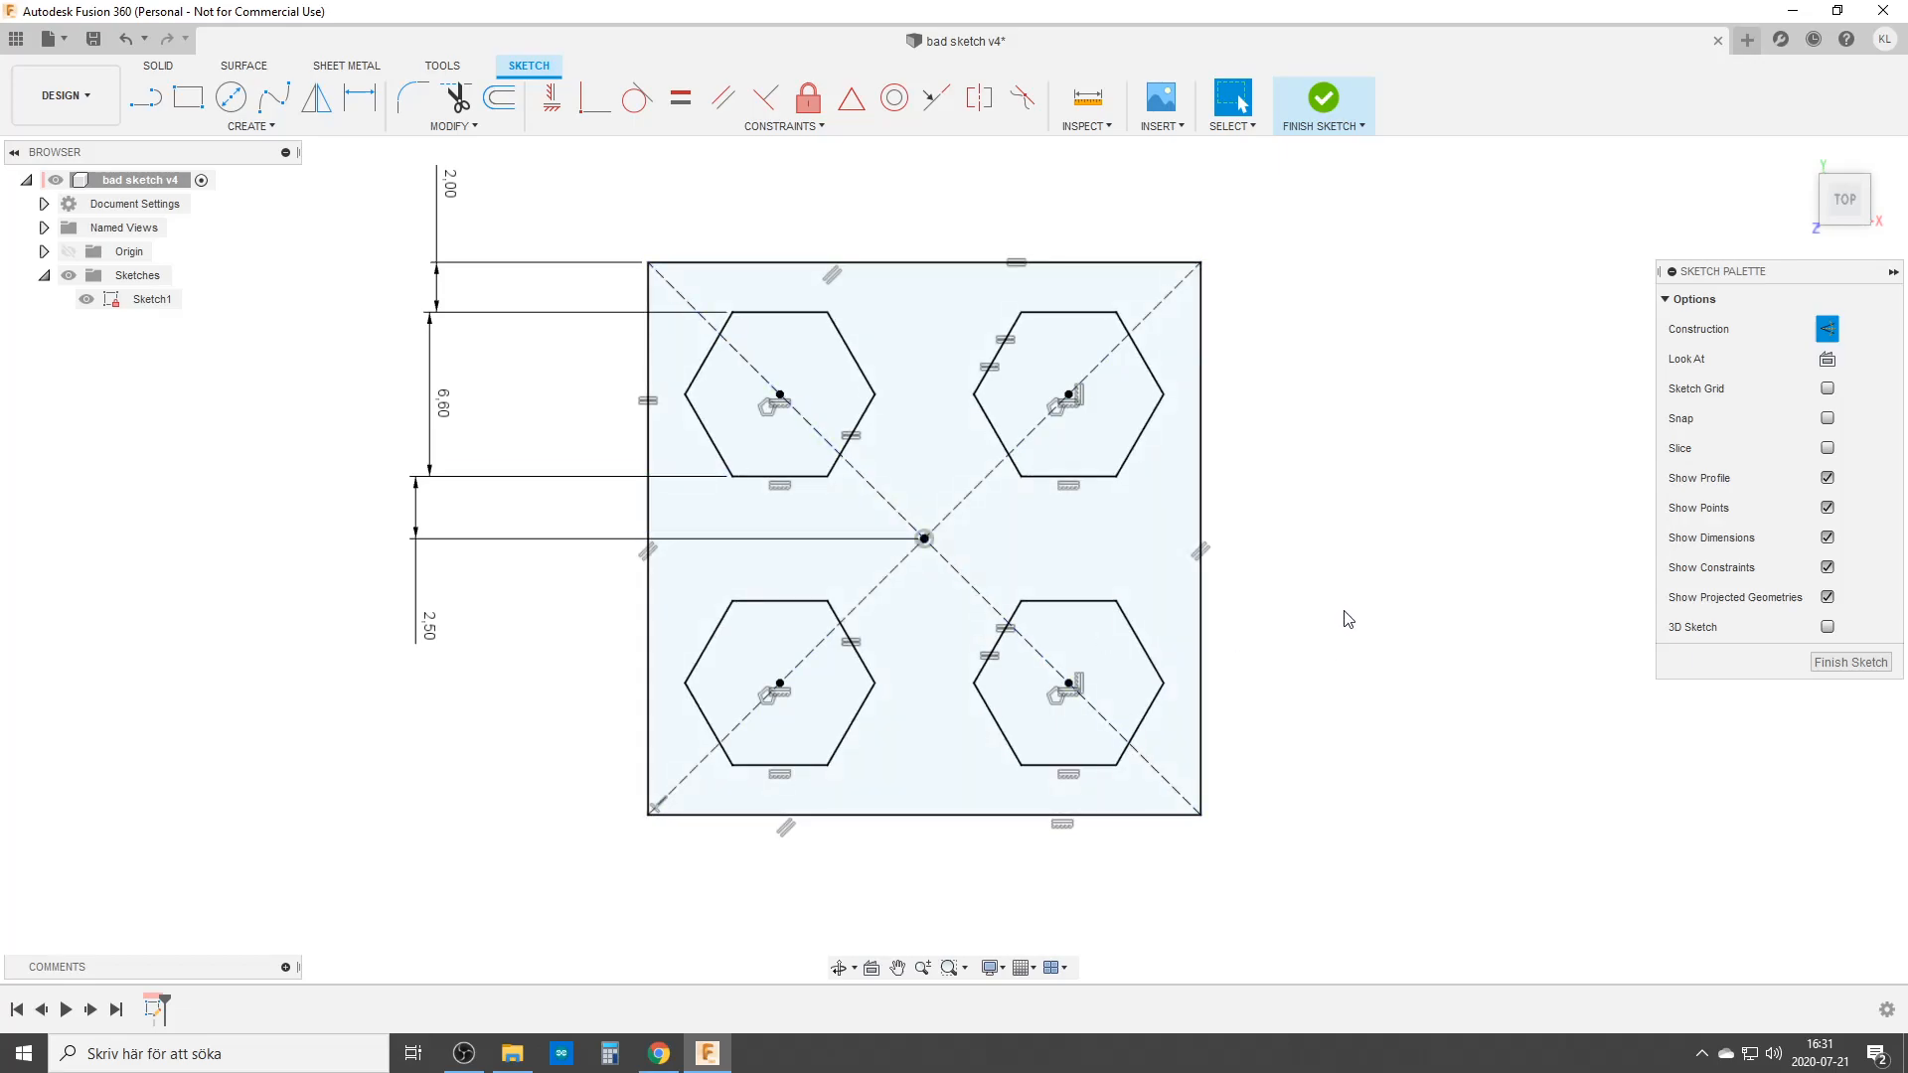
mouse_move(1345, 608)
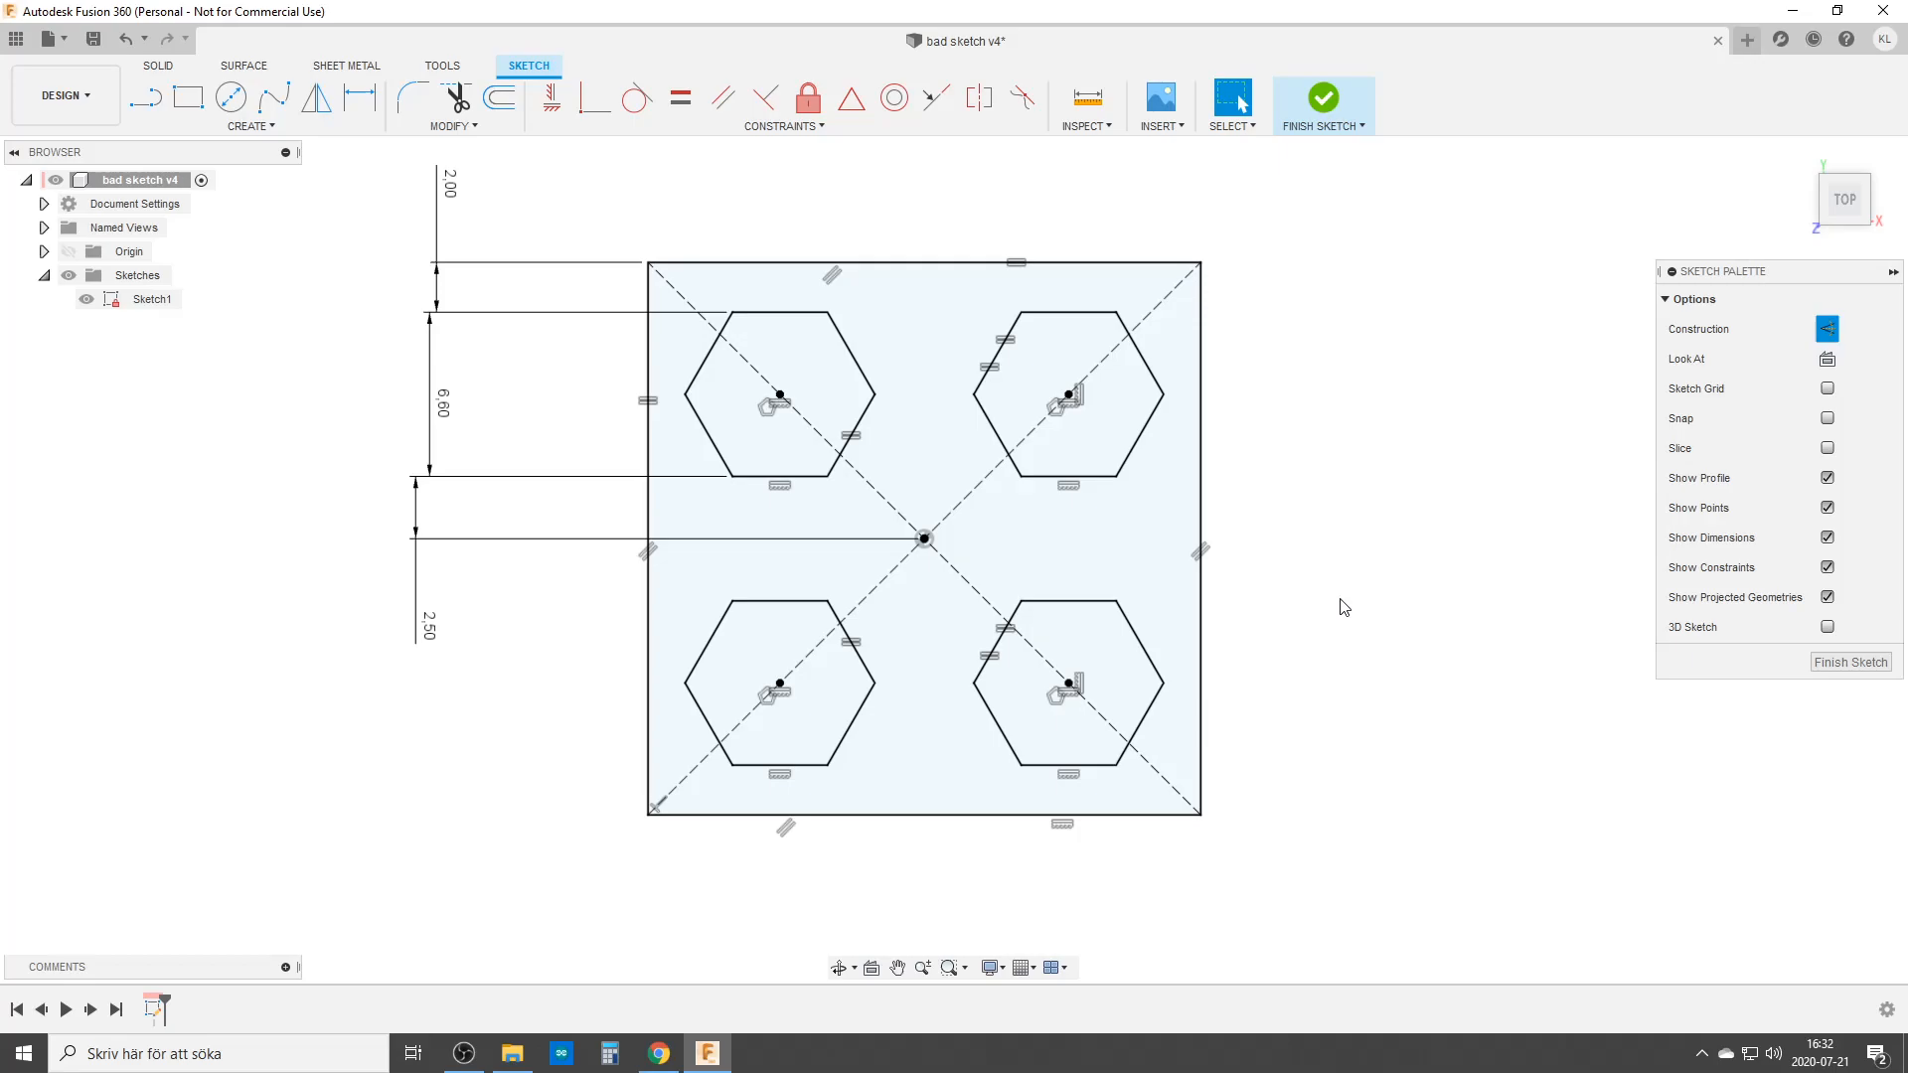
mouse_move(1424, 679)
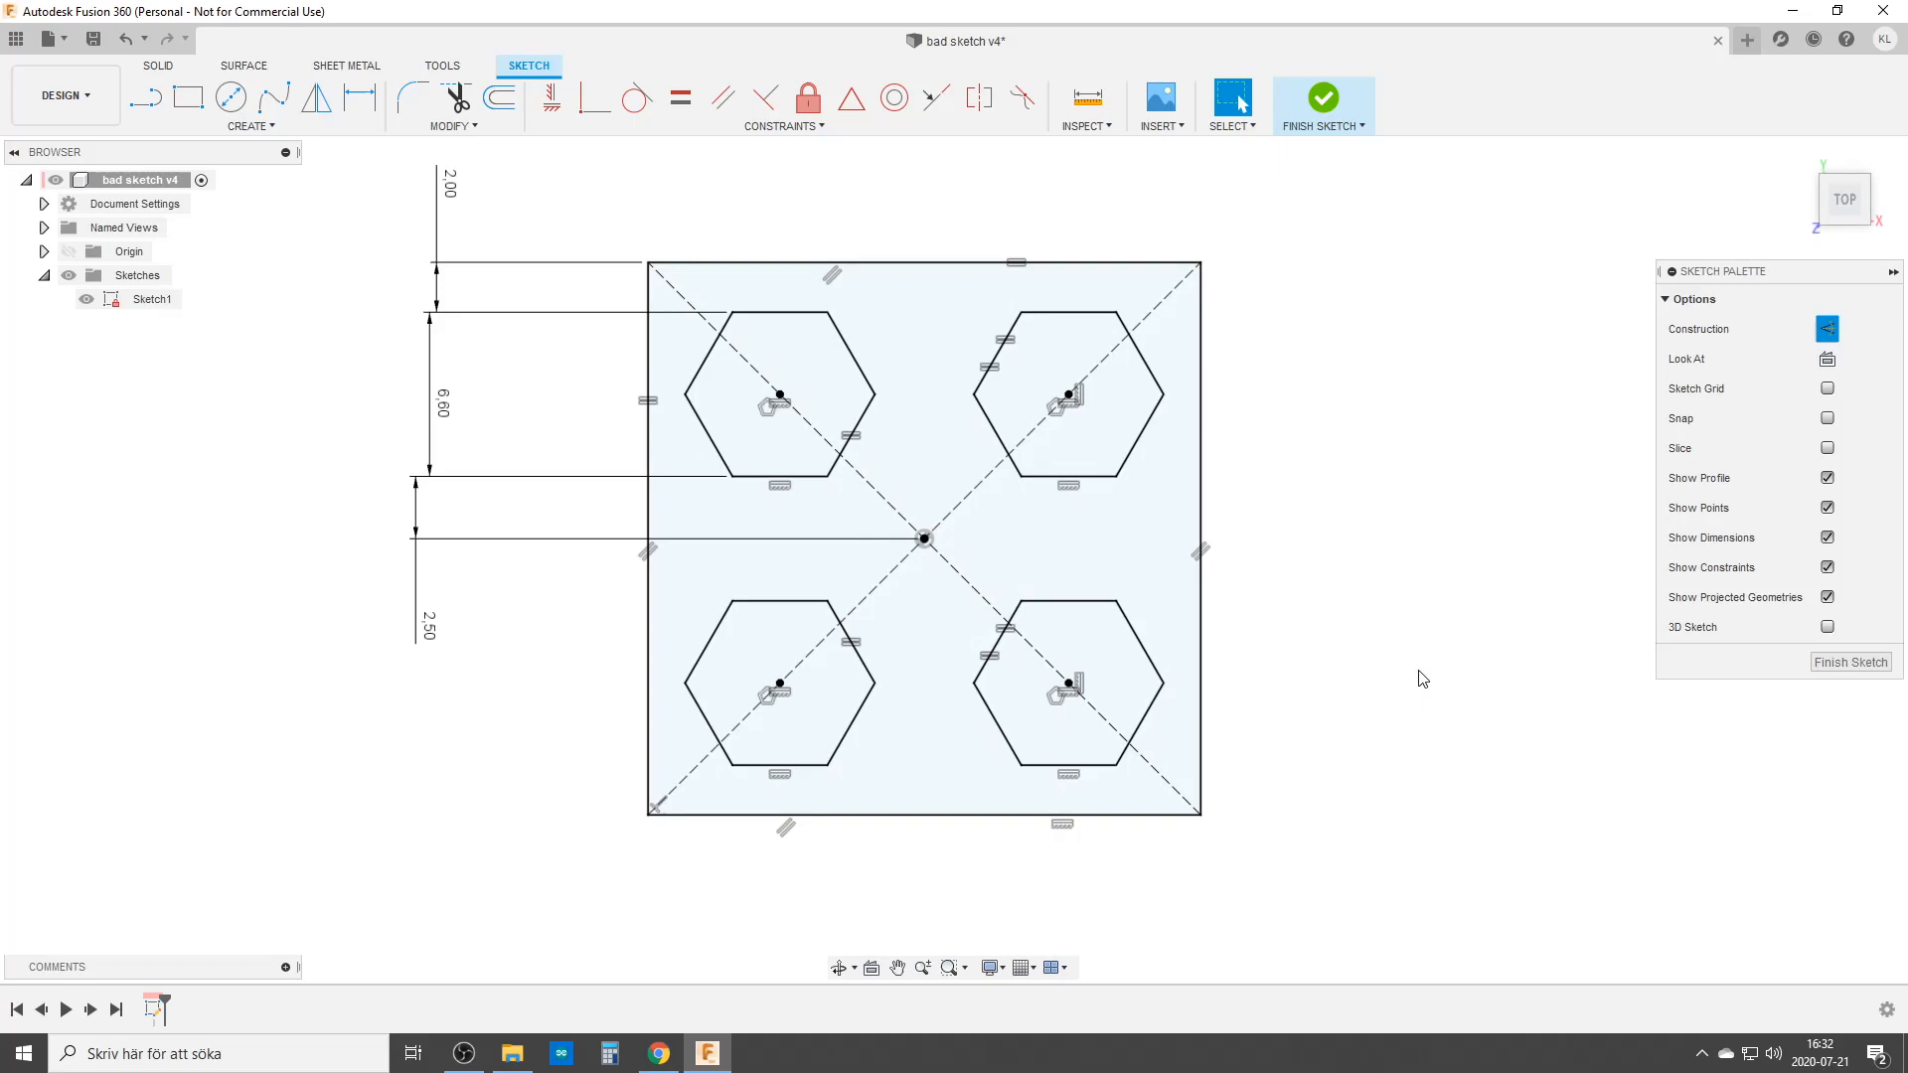